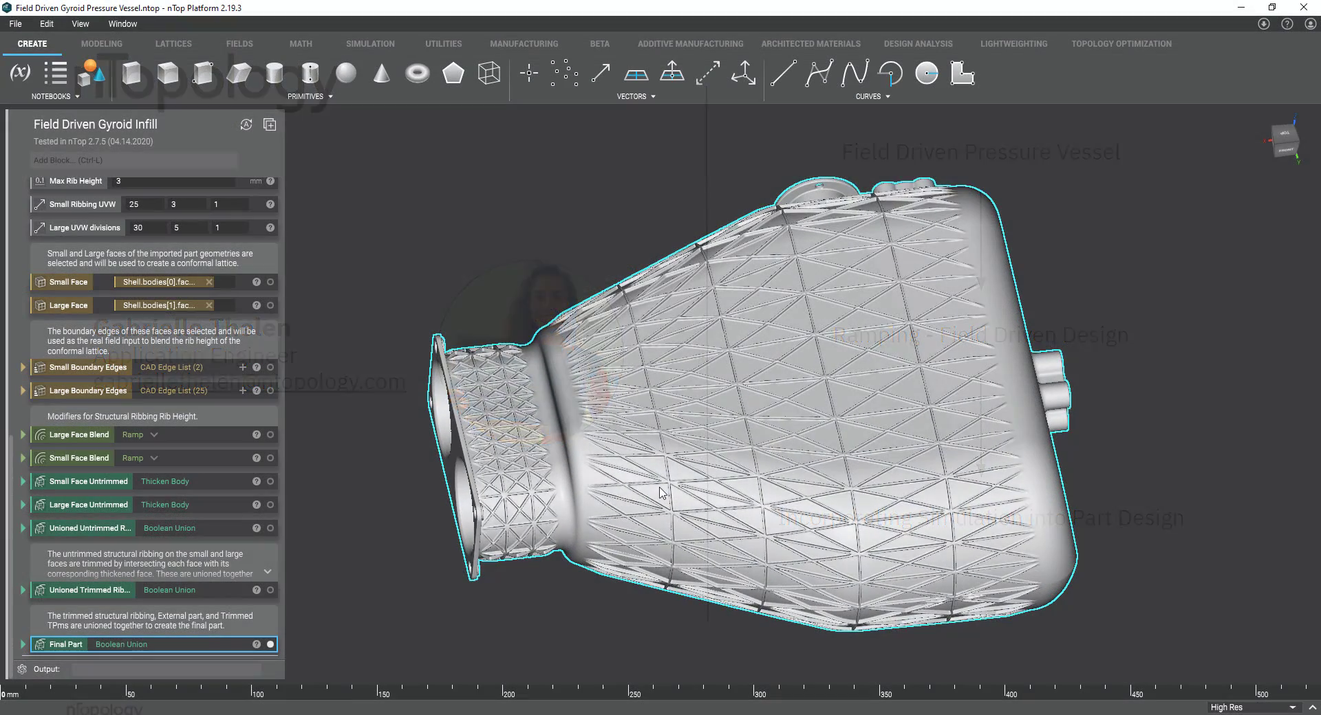
Orbit the view around the ribbed pressure vessel model.
drag(666, 492, 707, 451)
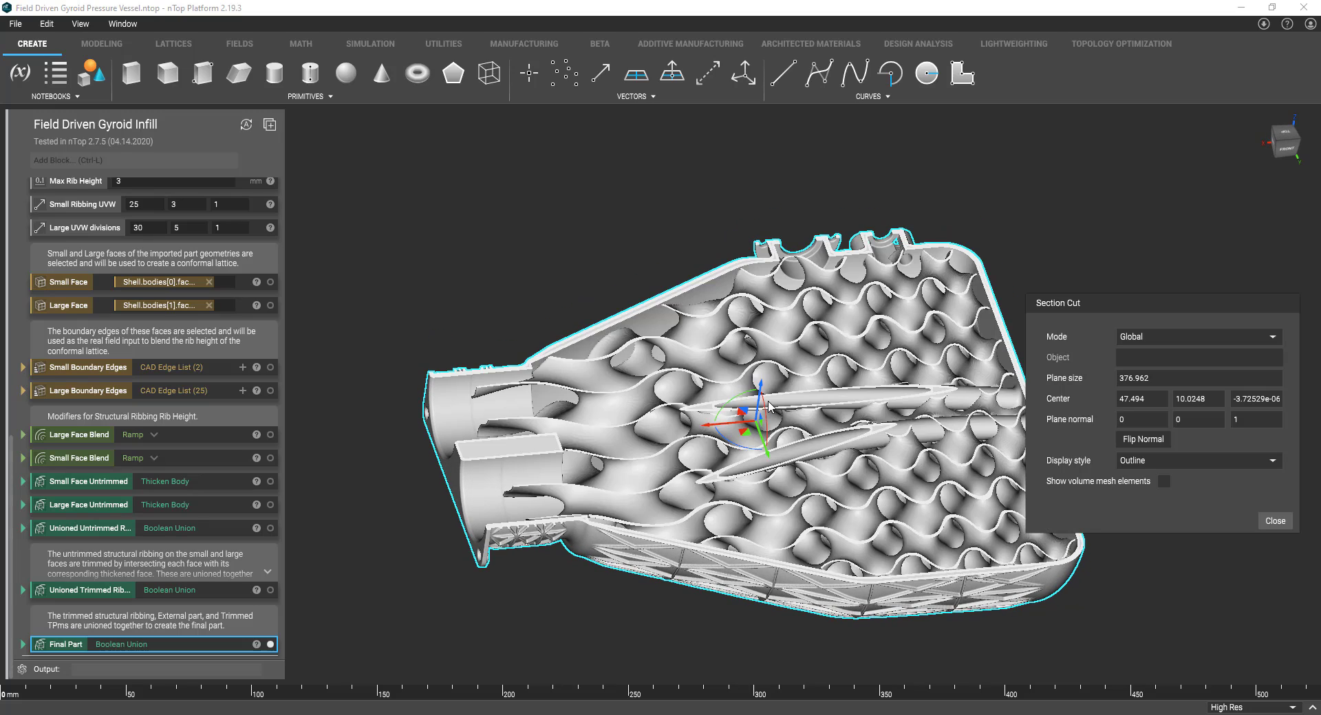
mouse_move(765, 386)
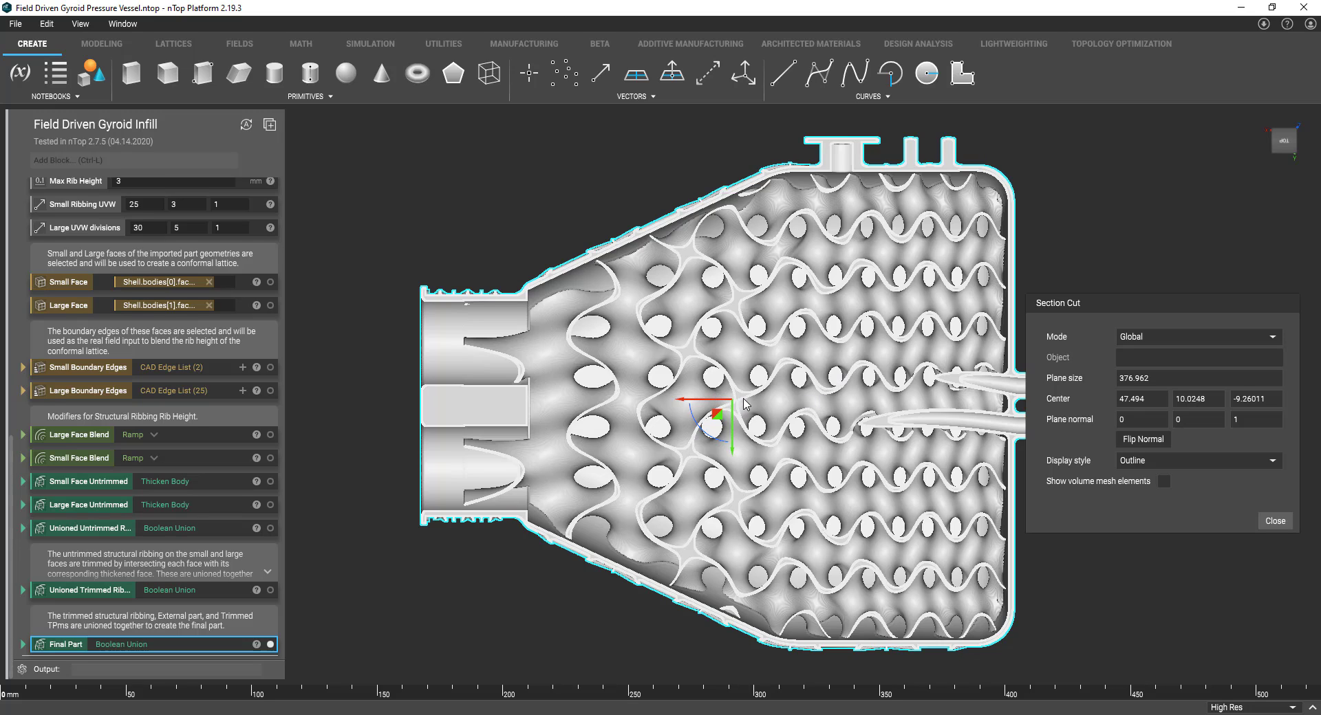
mouse_move(762, 396)
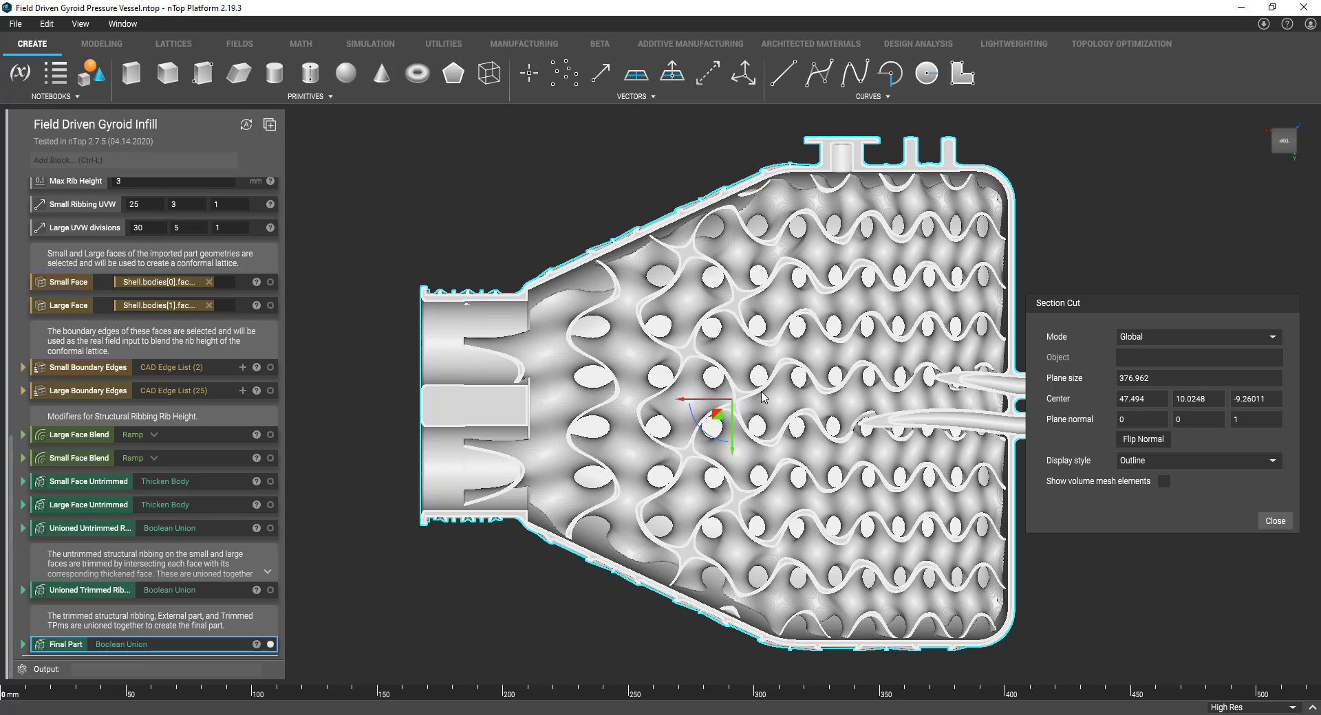
mouse_move(816, 391)
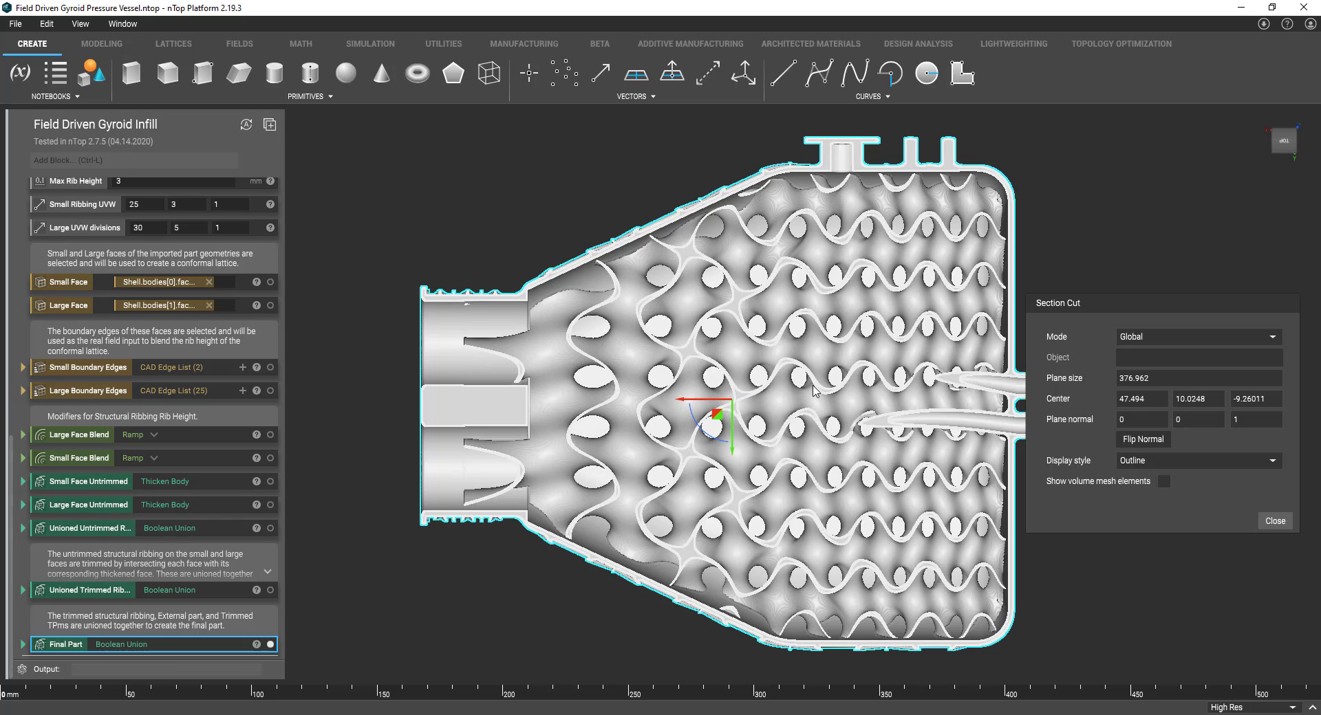
mouse_move(746, 382)
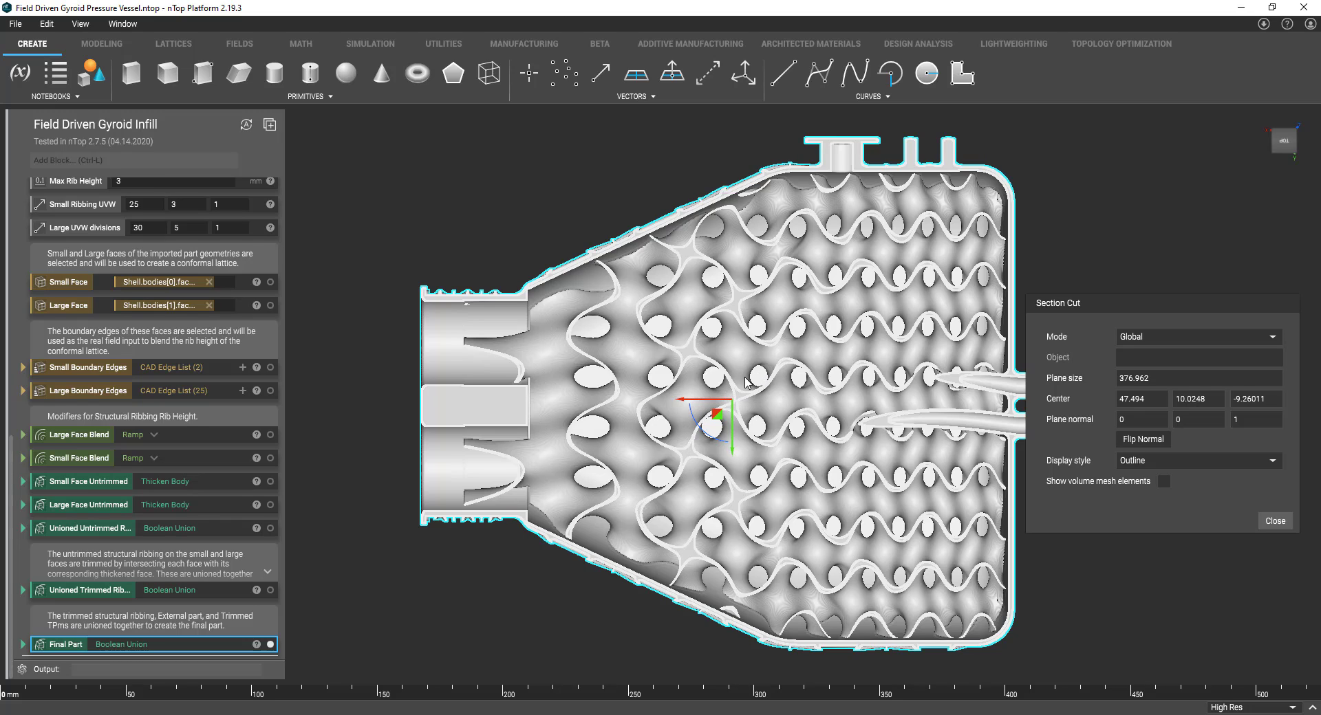
mouse_move(740, 388)
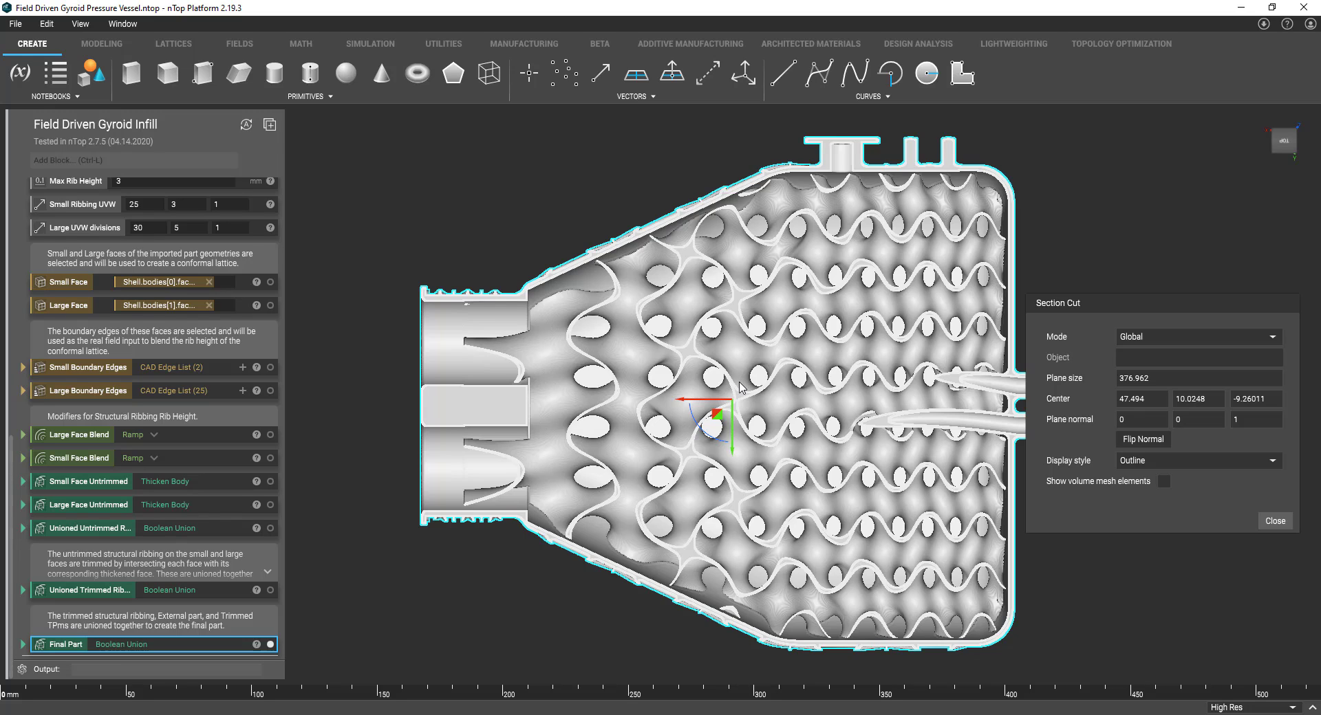
mouse_move(729, 384)
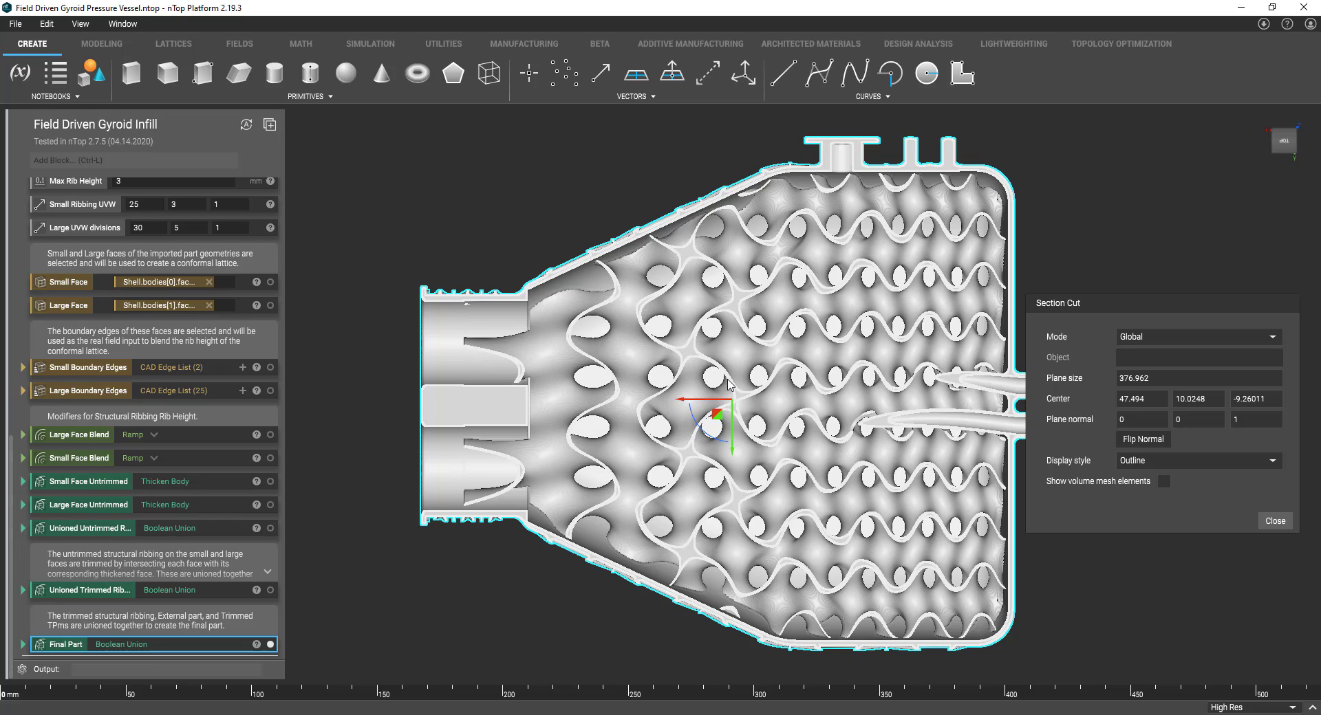
mouse_move(198, 413)
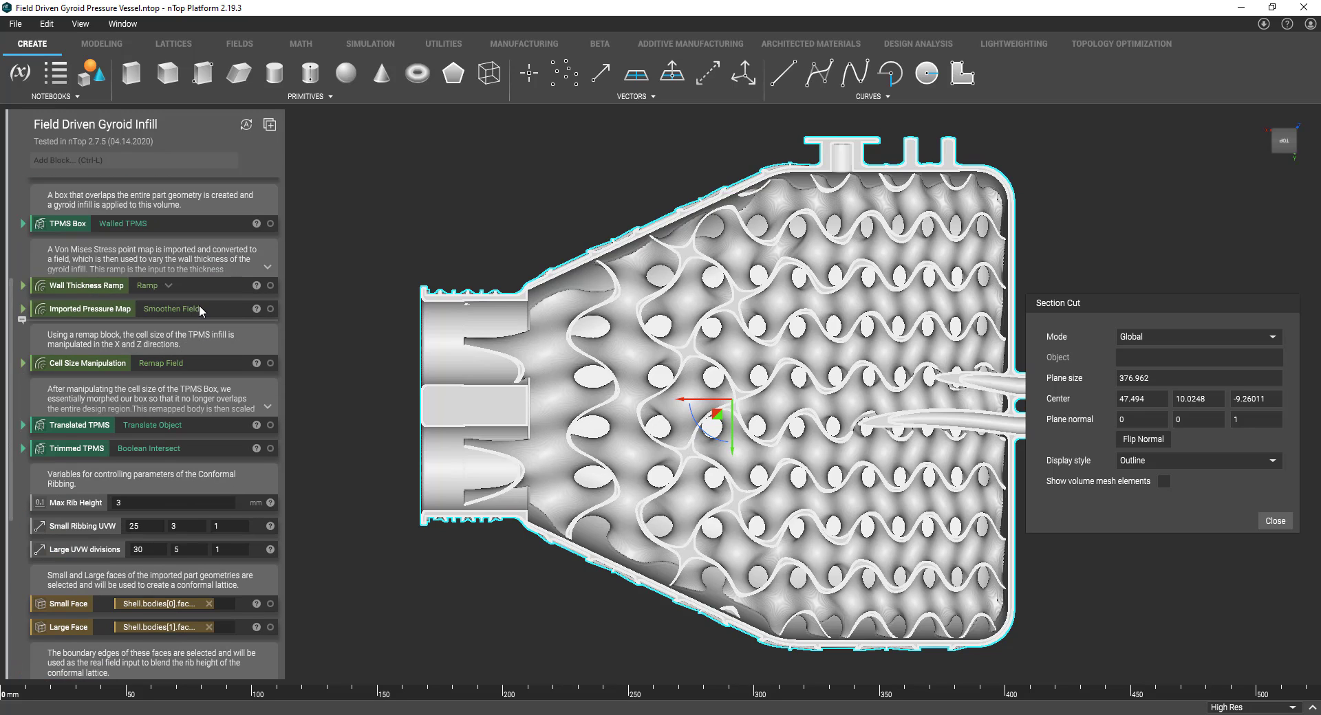
Select the Wall Thickness Ramp block to inspect its pressure-map inputs.
click(84, 285)
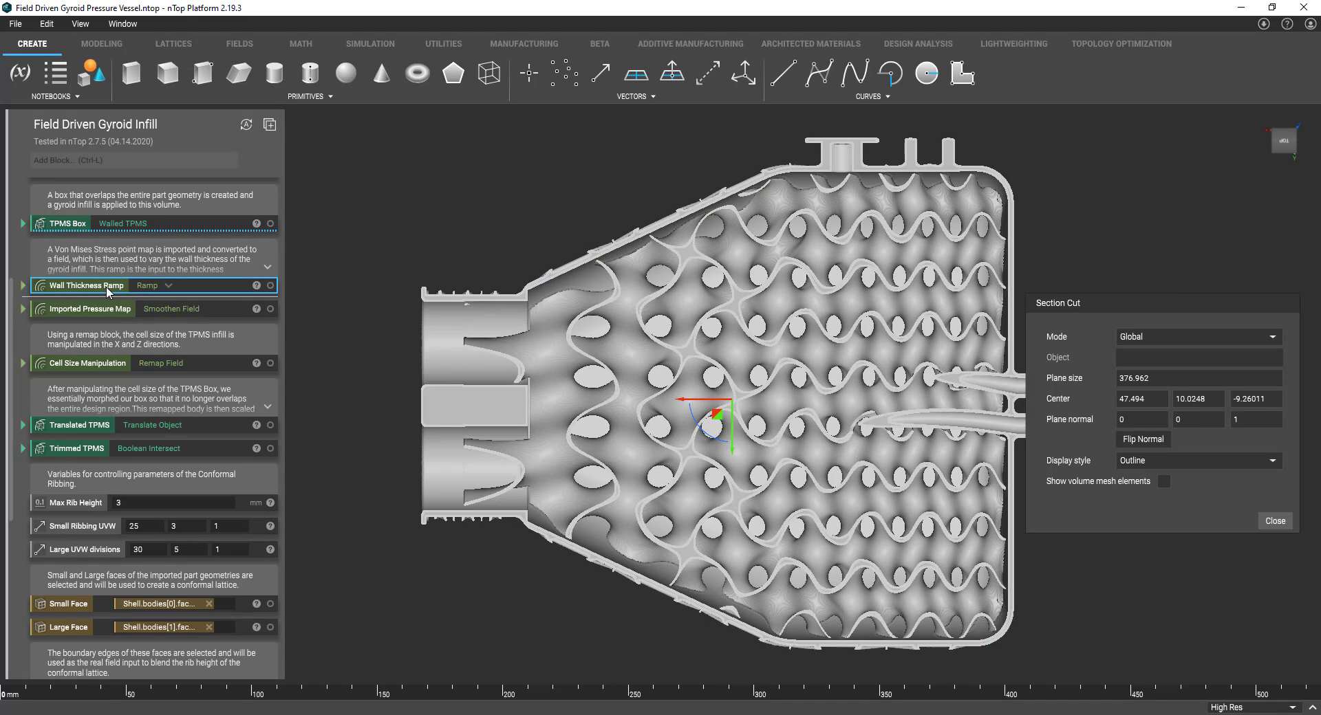
mouse_move(205, 308)
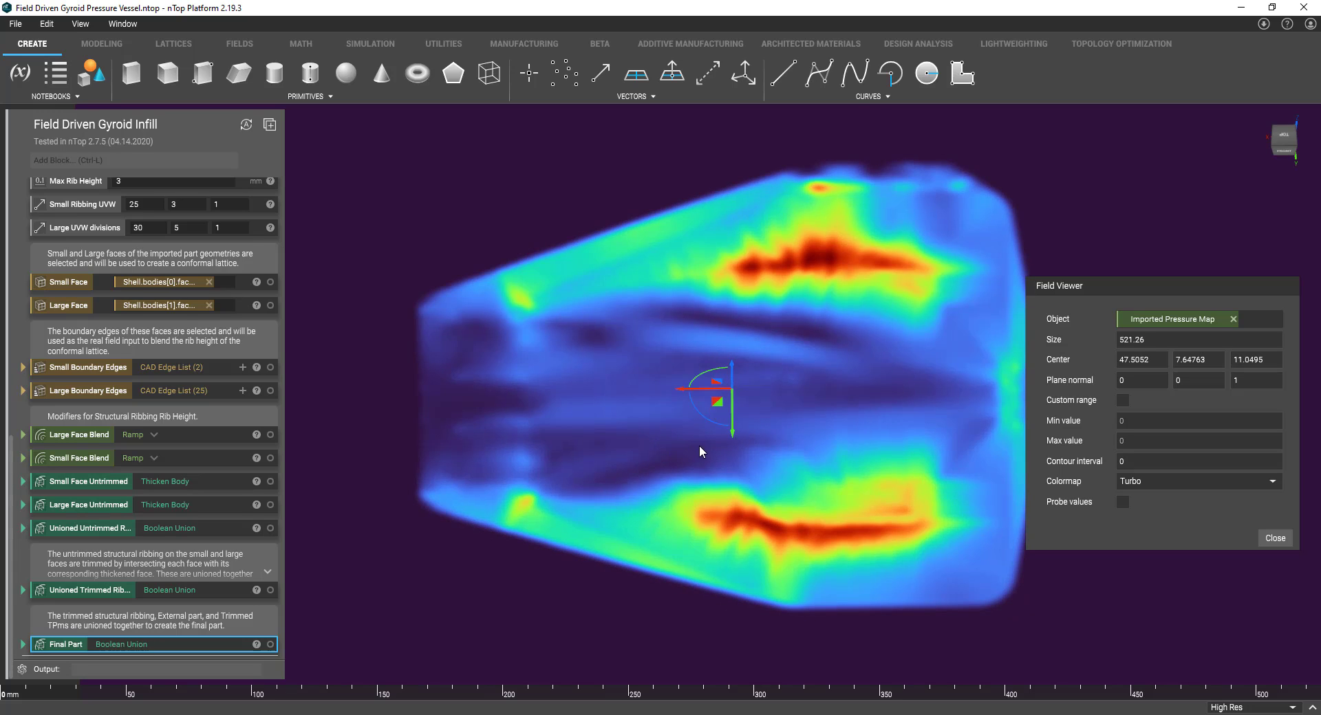
mouse_move(957, 428)
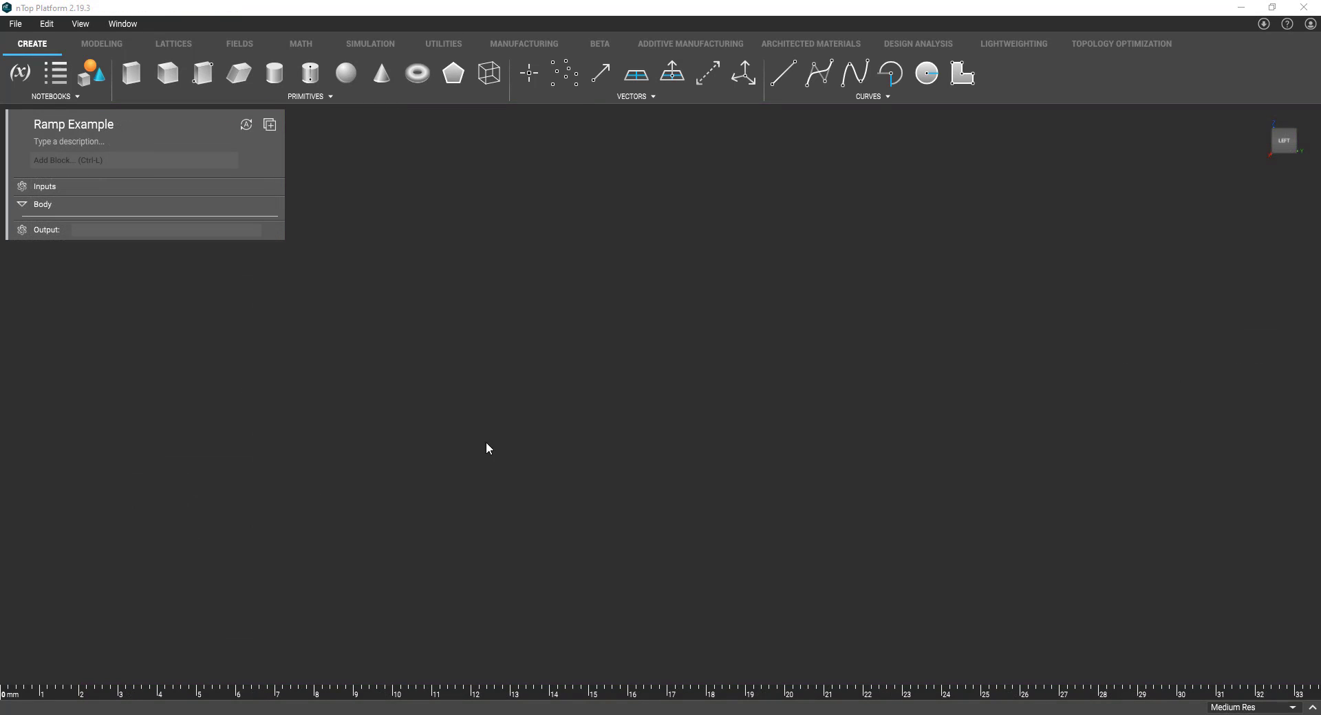
mouse_move(651, 343)
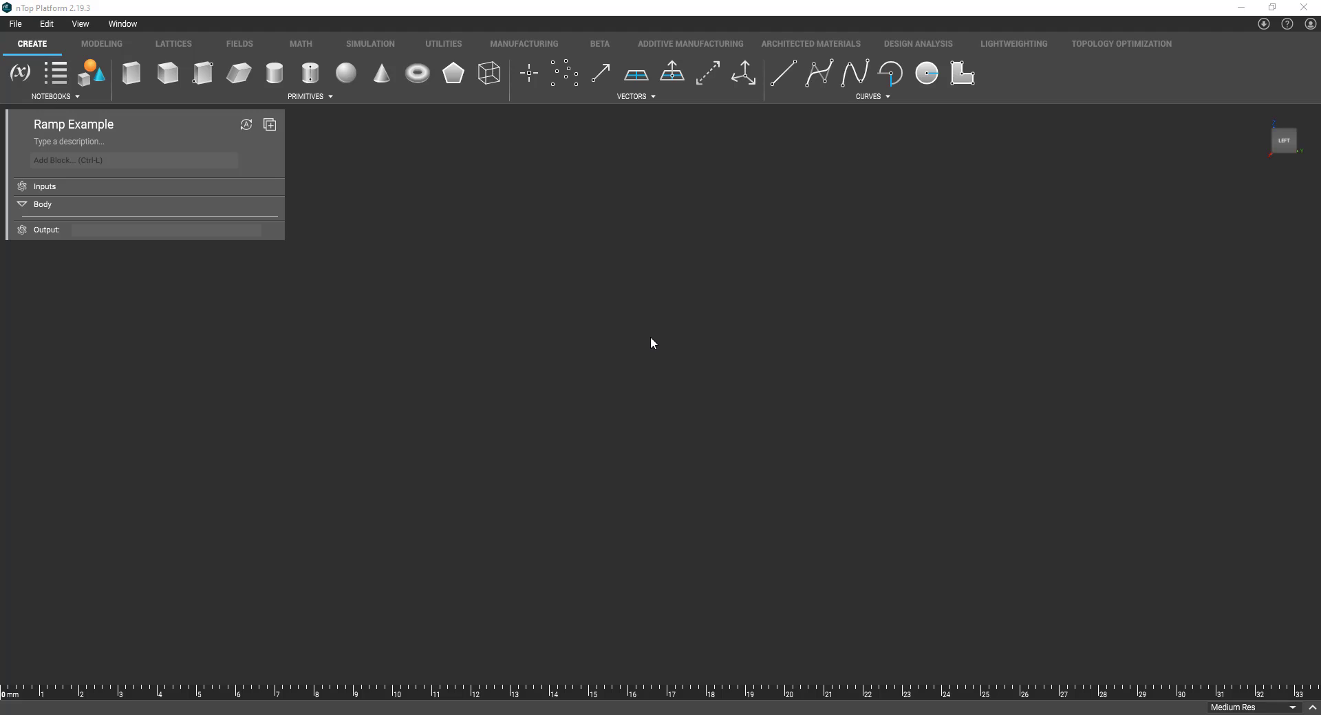
mouse_move(693, 289)
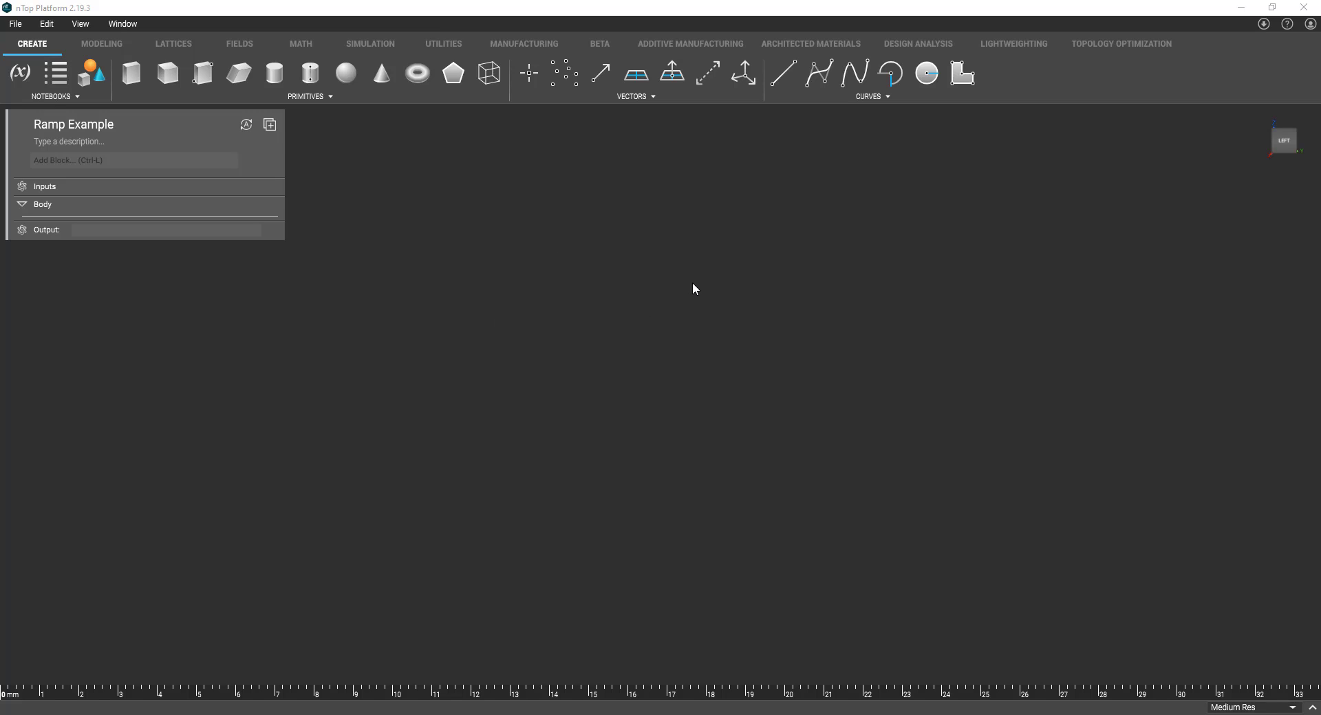
mouse_move(167, 73)
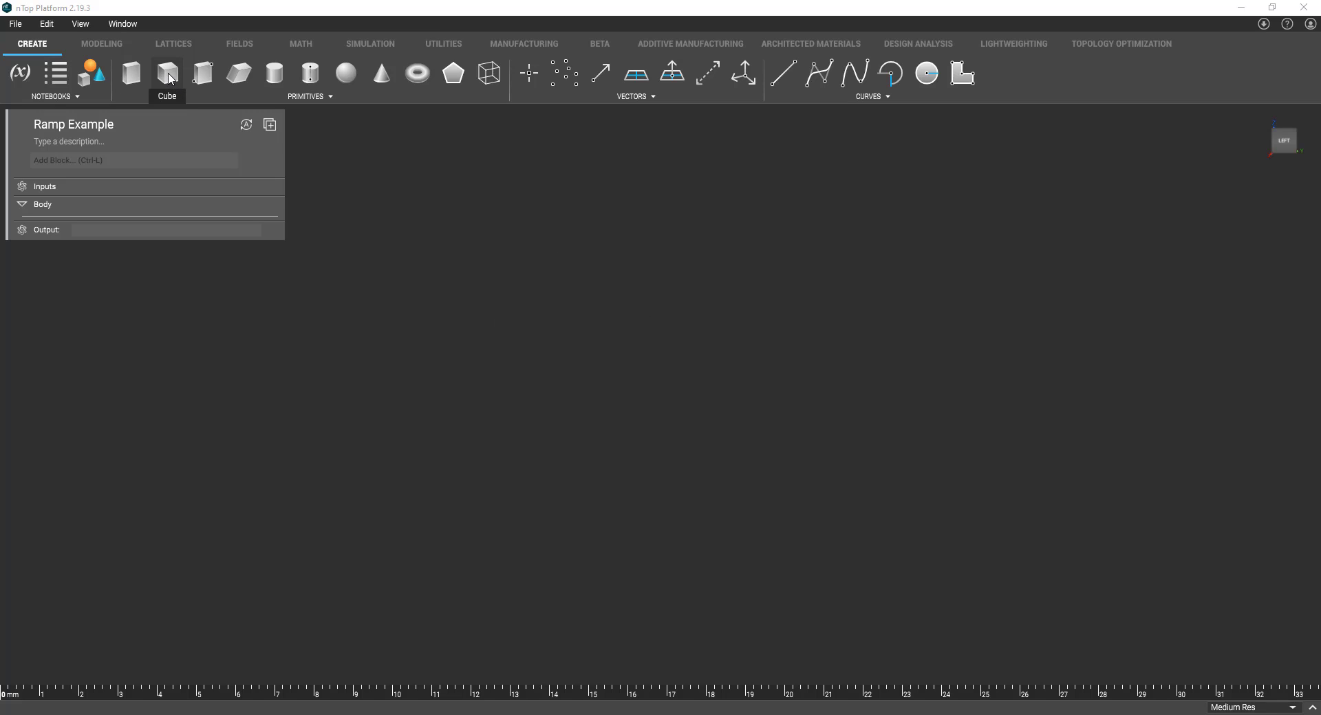
Add a Cube primitive from the Create ribbon to the notebook.
click(167, 73)
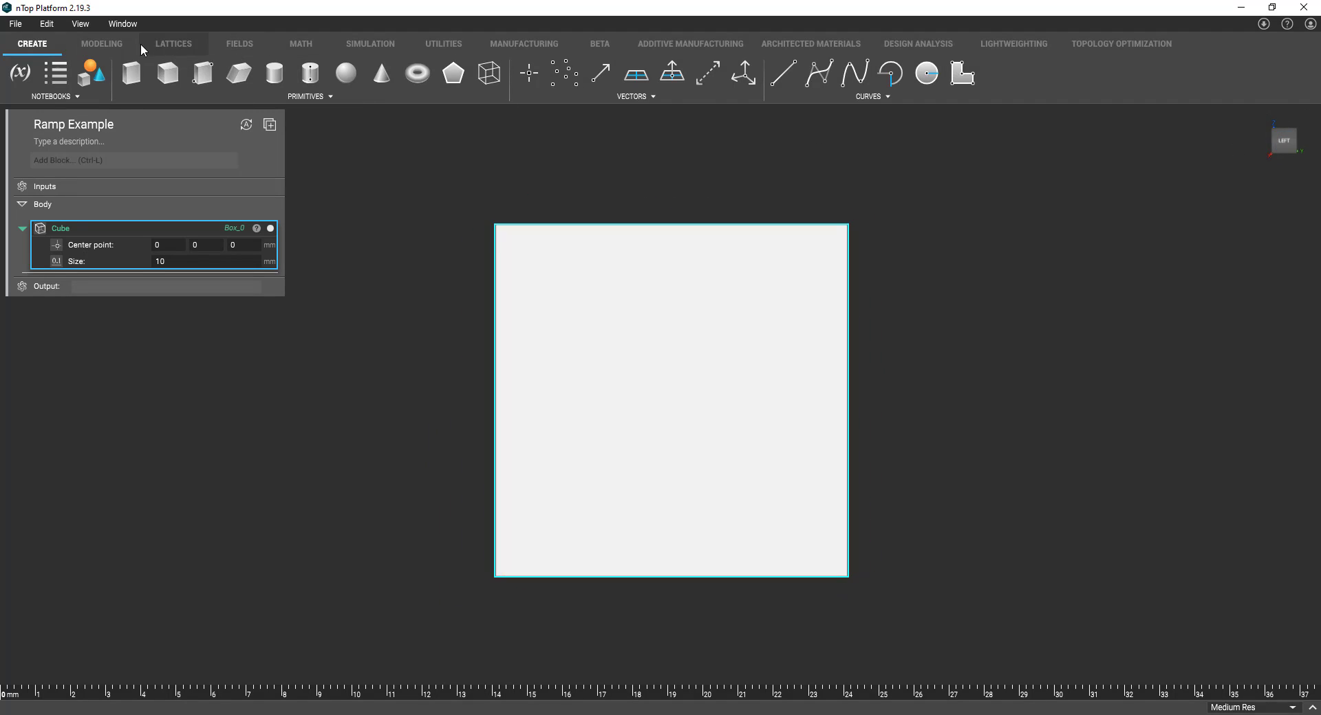
Add a Walled TPMS lattice on the cube with Gyroid as the fill type.
click(174, 44)
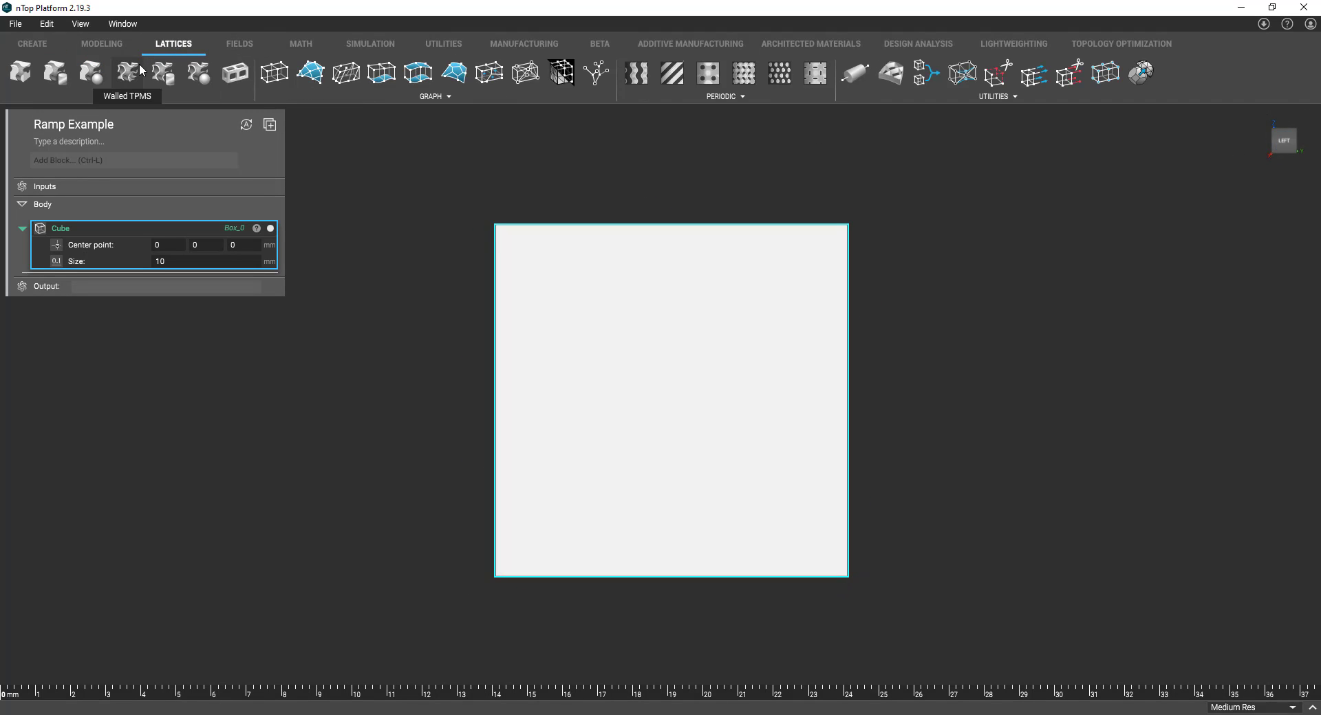
click(127, 71)
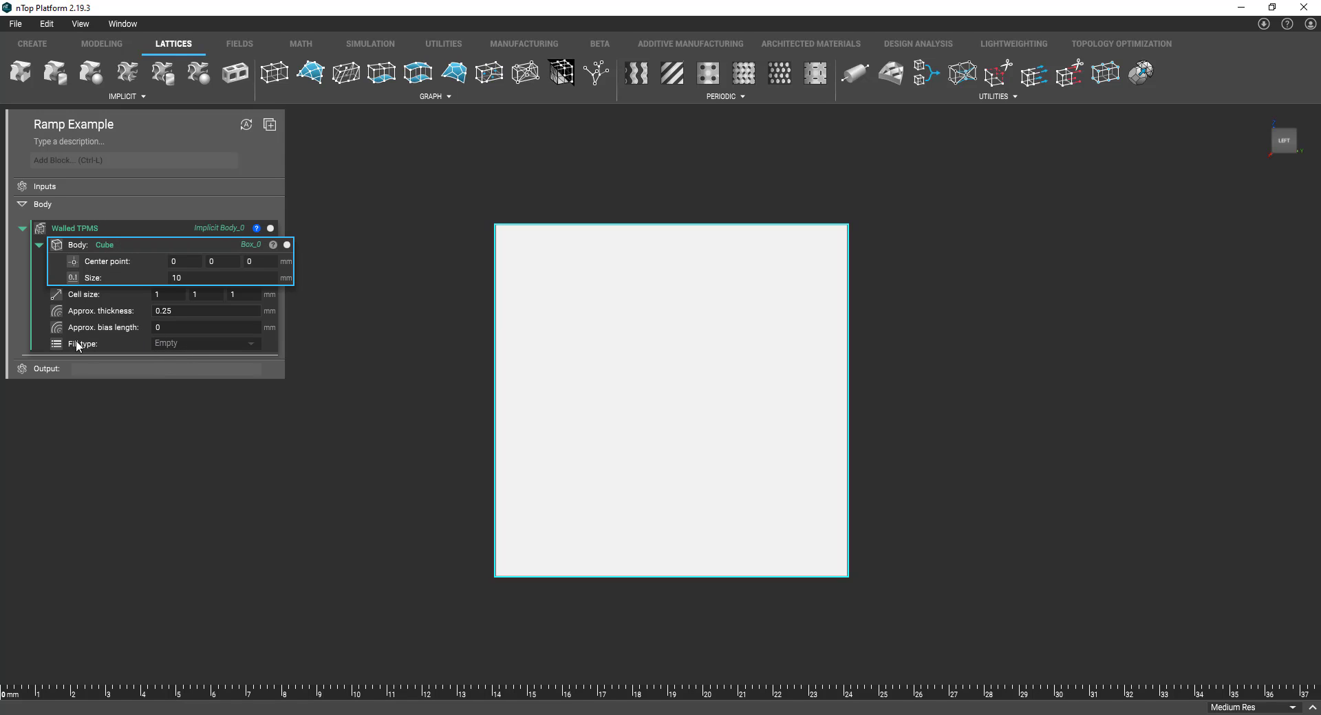
click(205, 342)
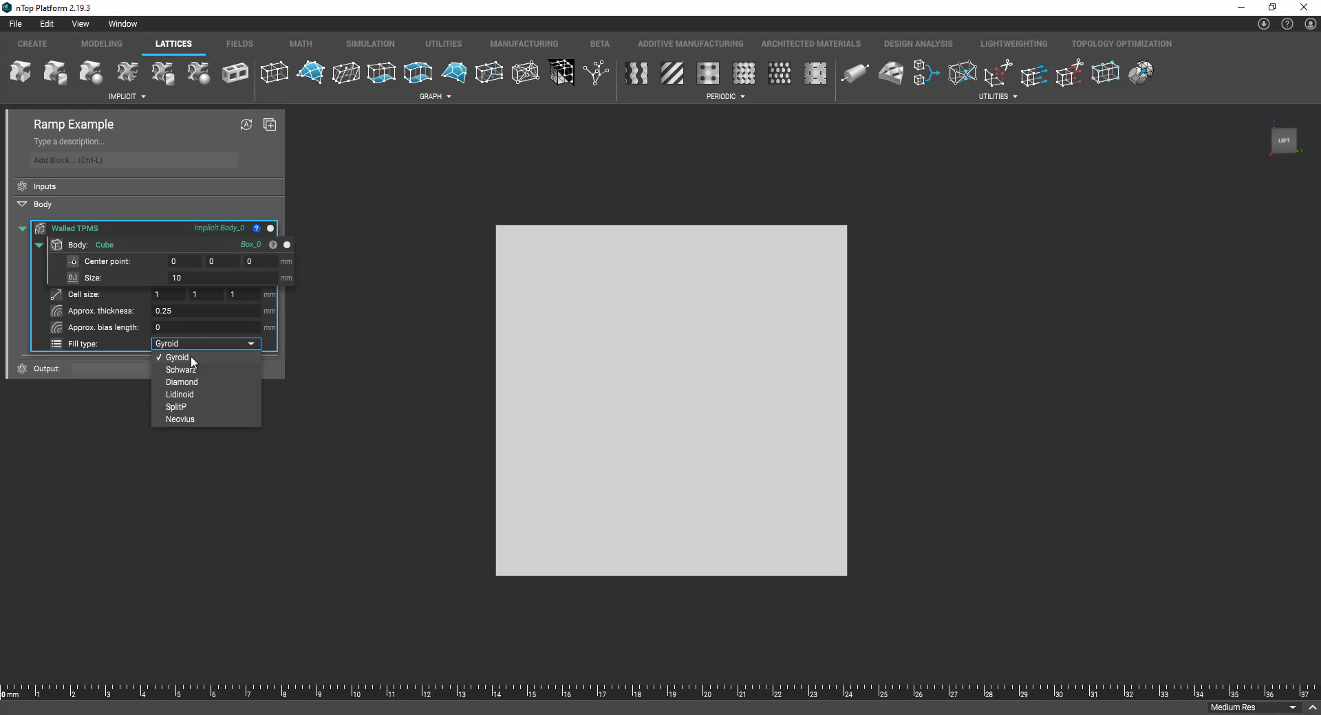
click(178, 358)
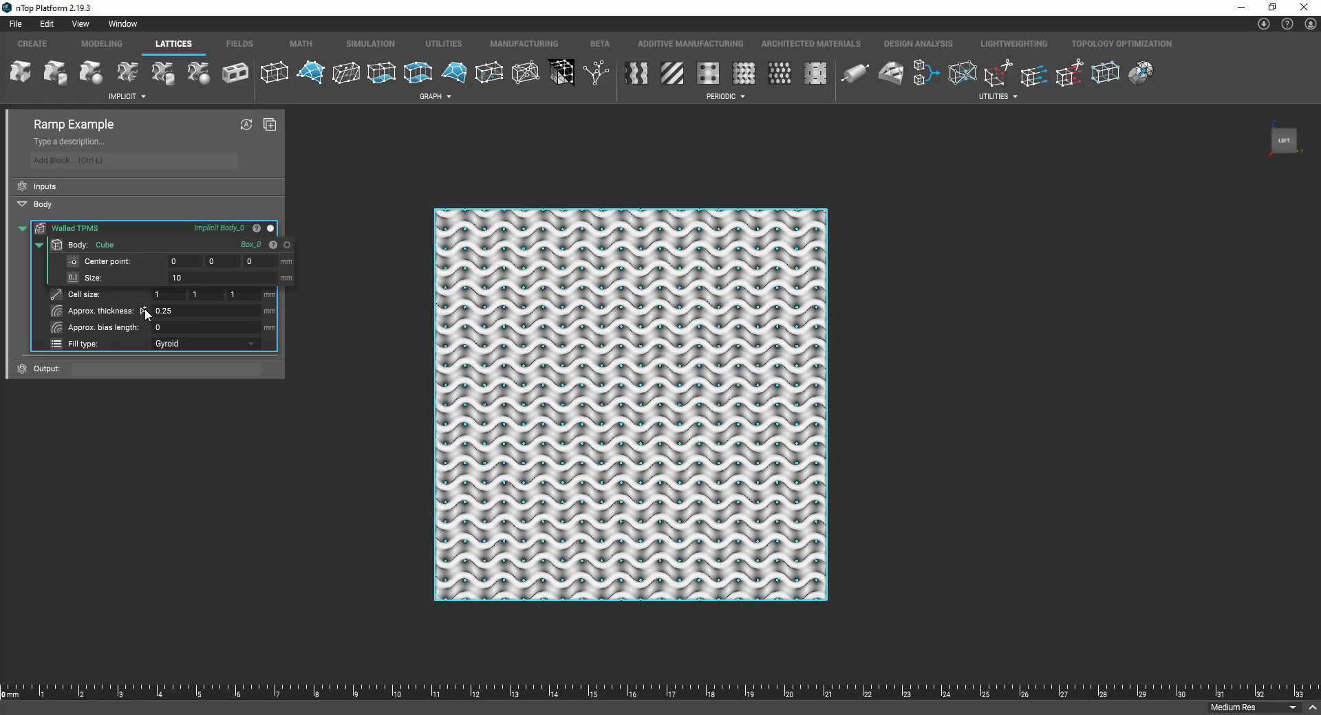
mouse_move(59, 319)
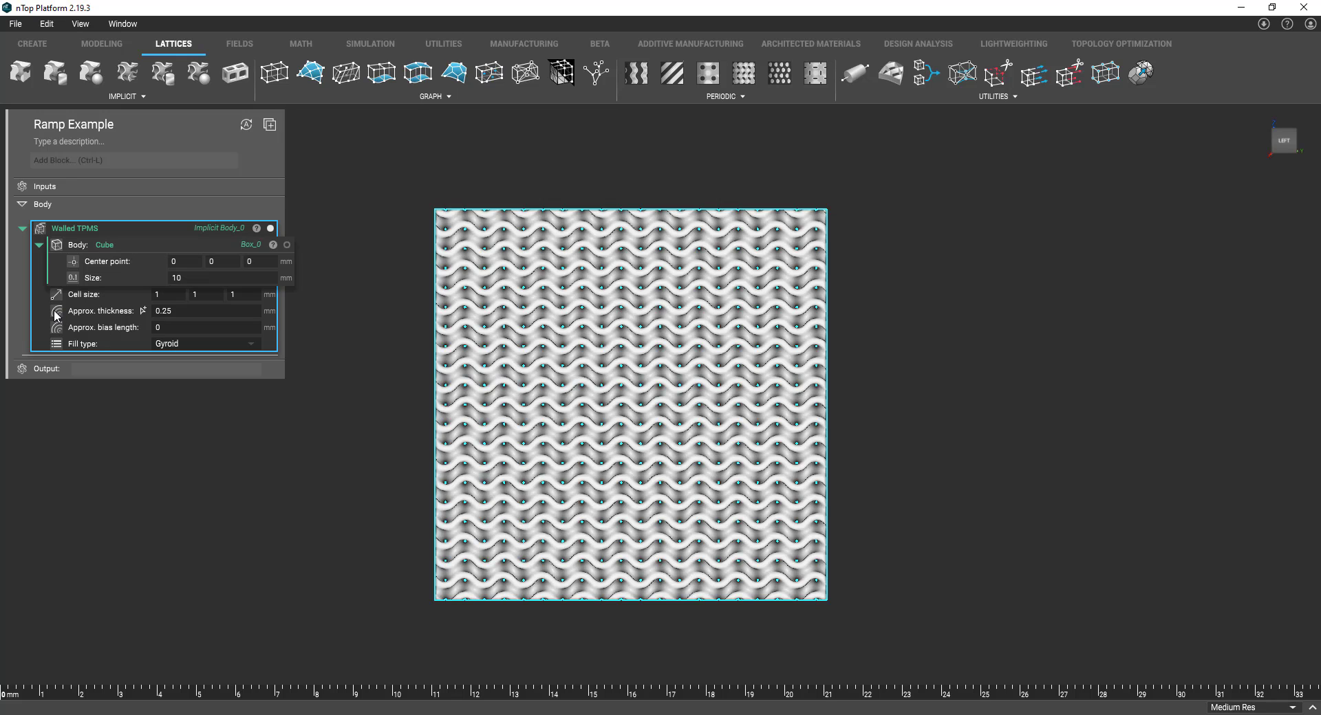
mouse_move(54, 320)
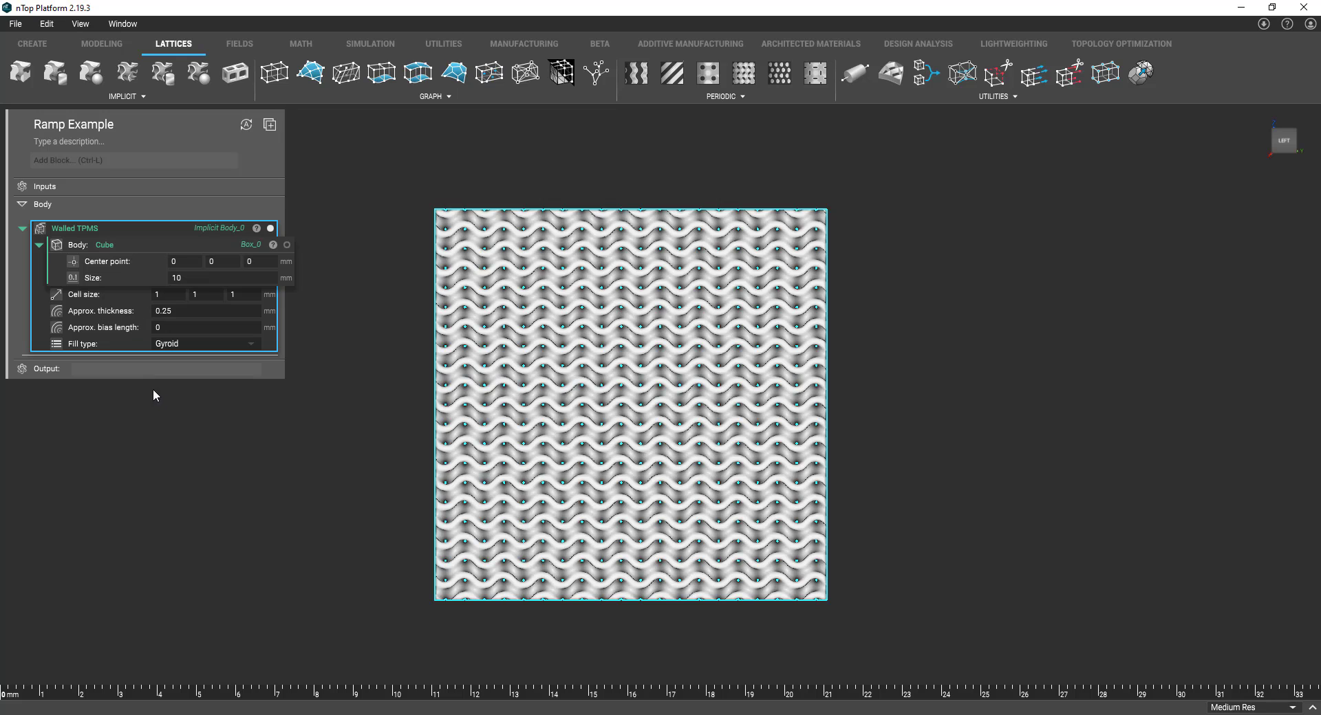
mouse_move(121, 312)
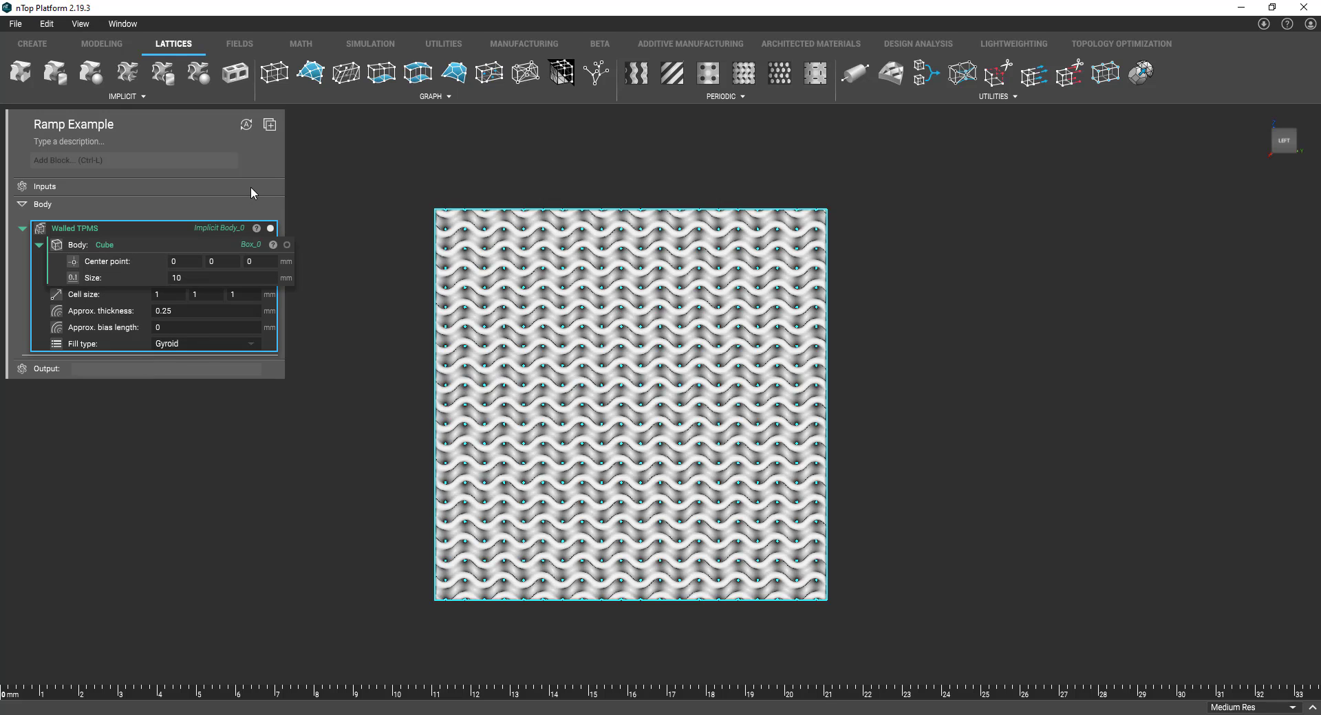
Add a Ramp block from the Math Utilities list below the Walled TPMS.
click(300, 44)
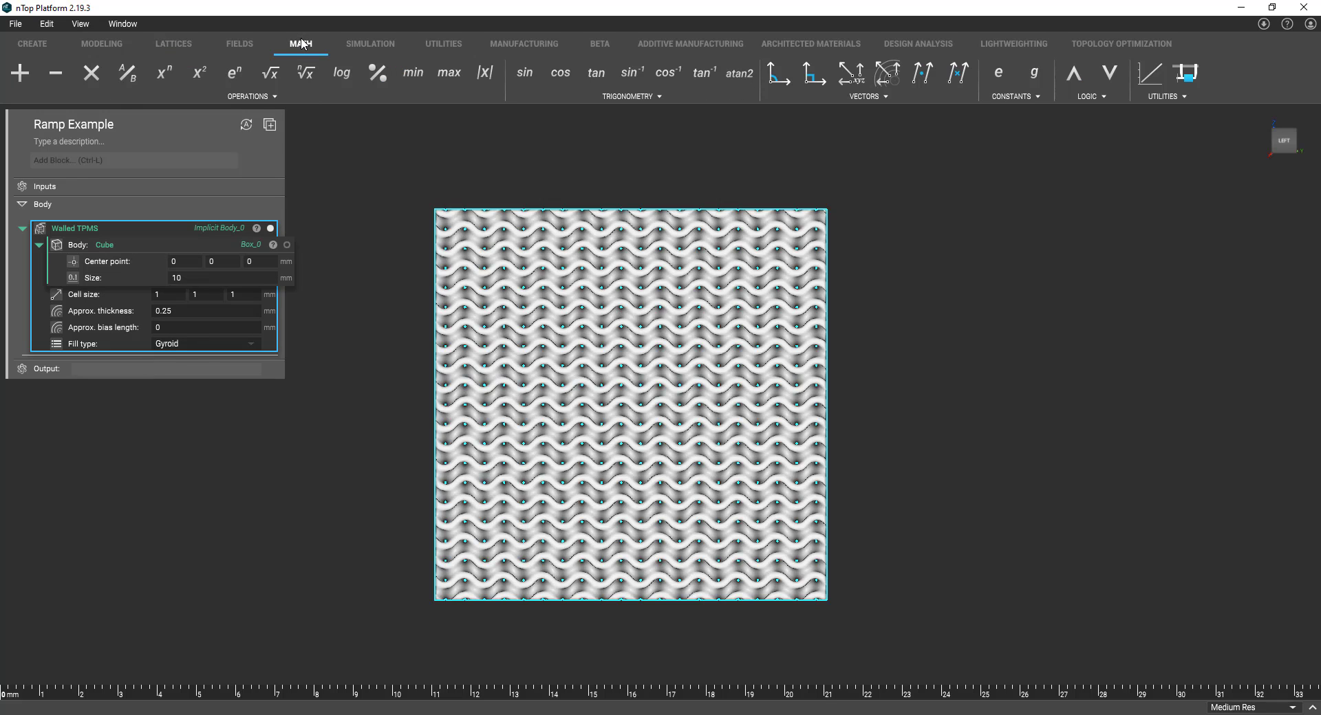
mouse_move(1190, 99)
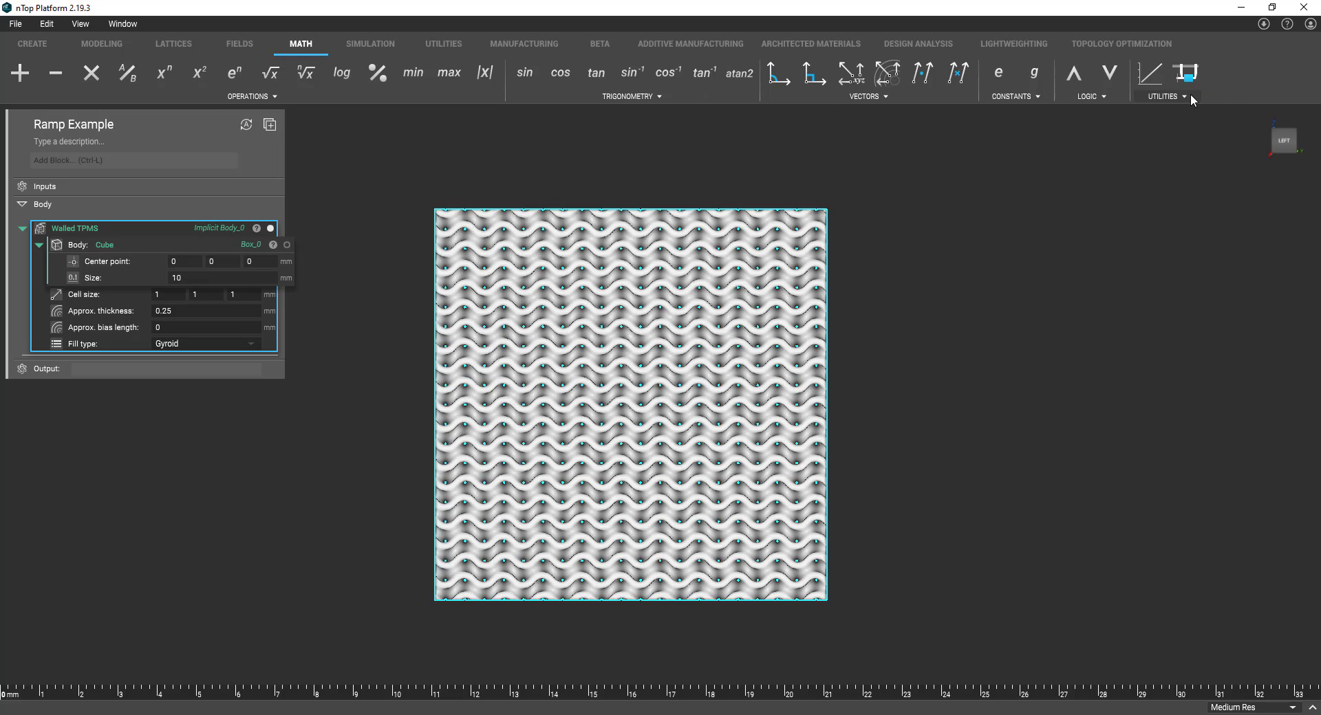
click(1162, 96)
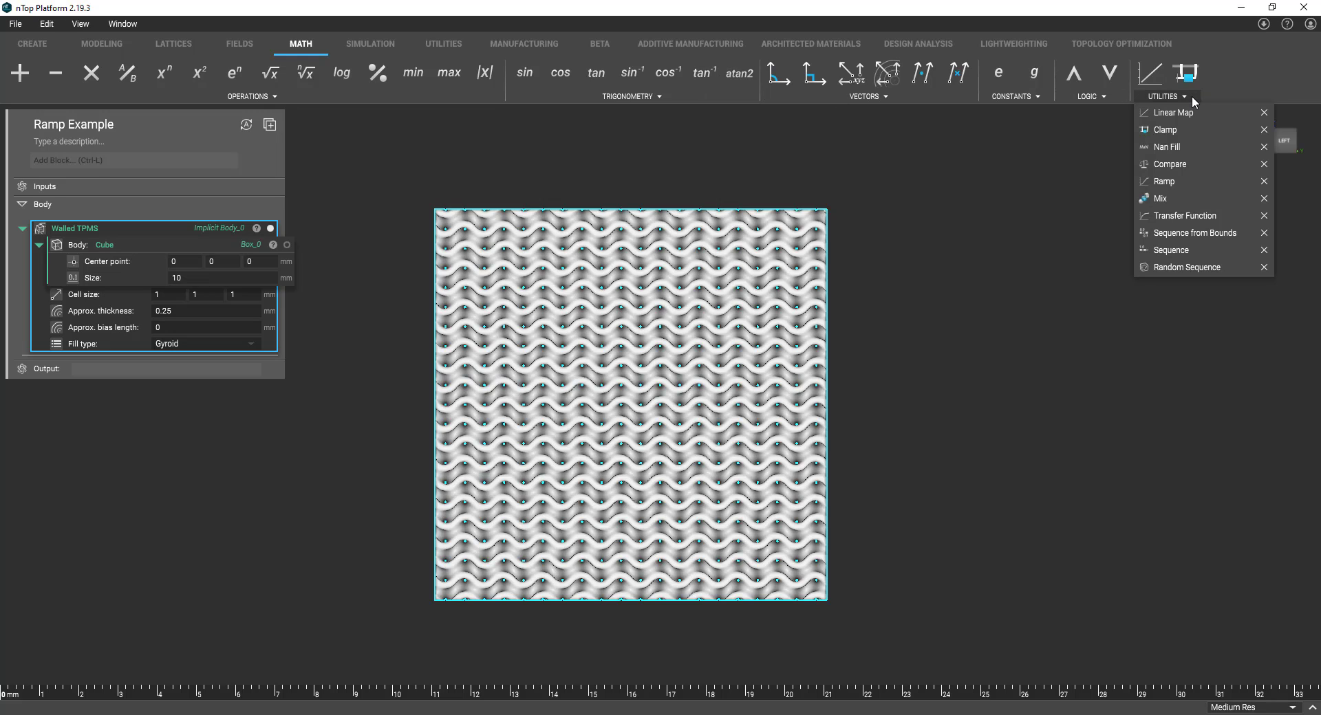
mouse_move(1169, 181)
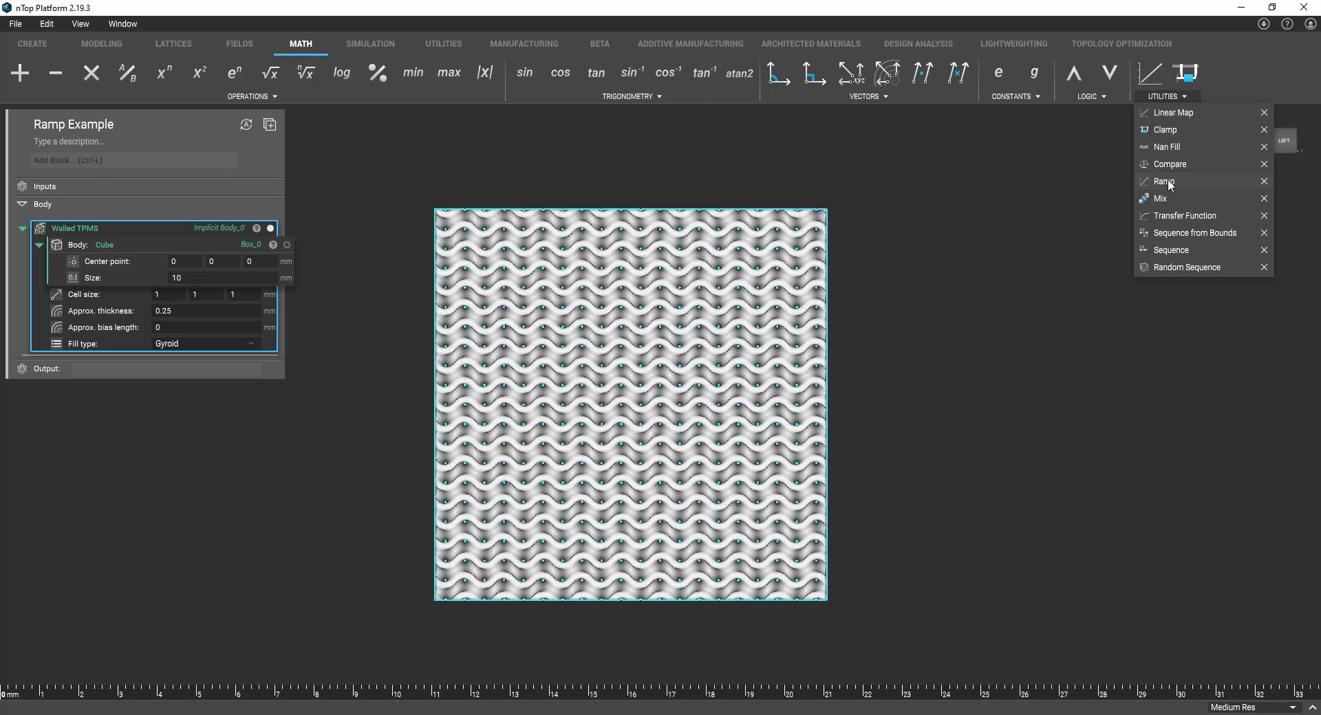
click(1164, 182)
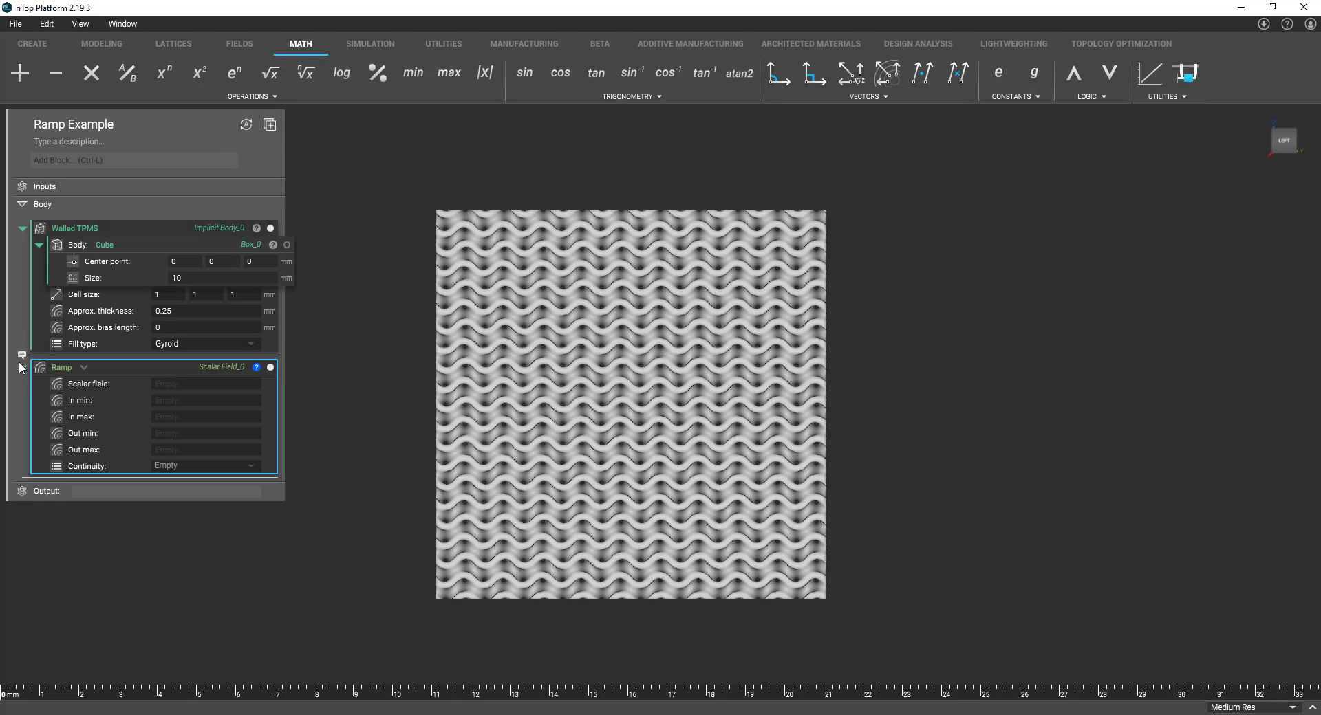
mouse_move(82, 380)
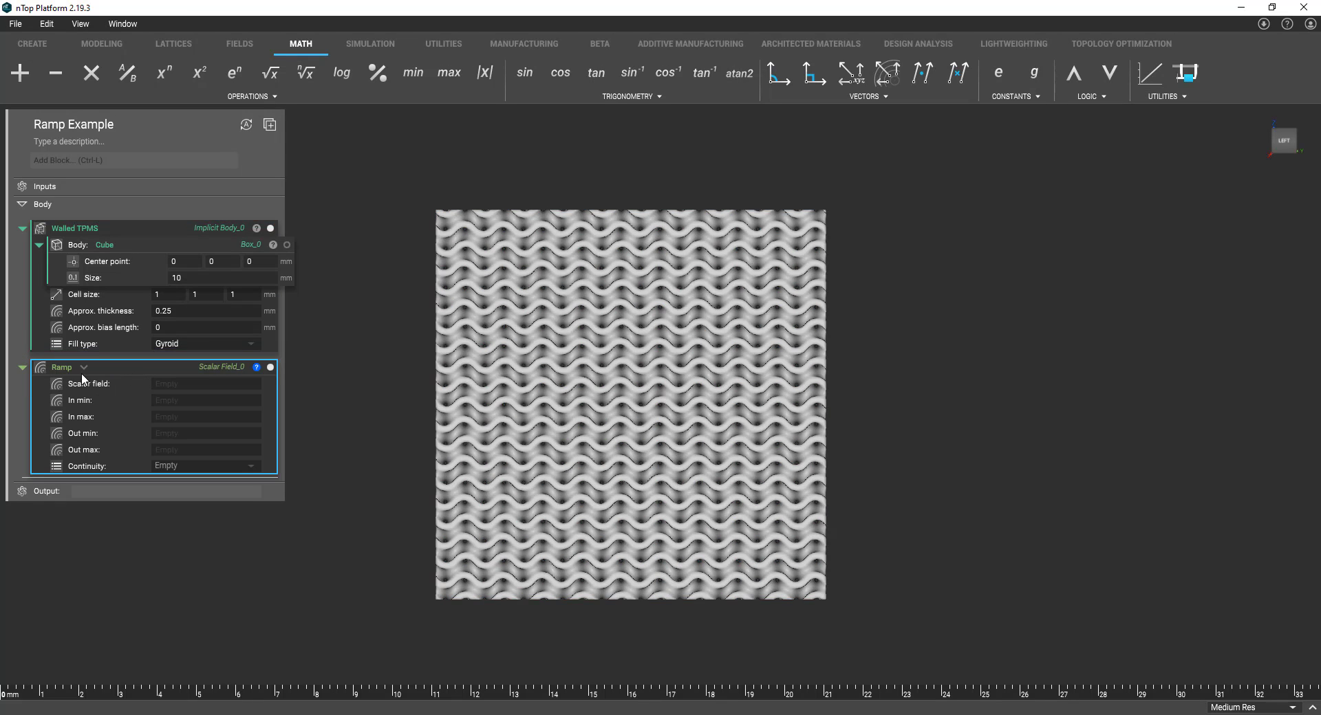
mouse_move(77, 310)
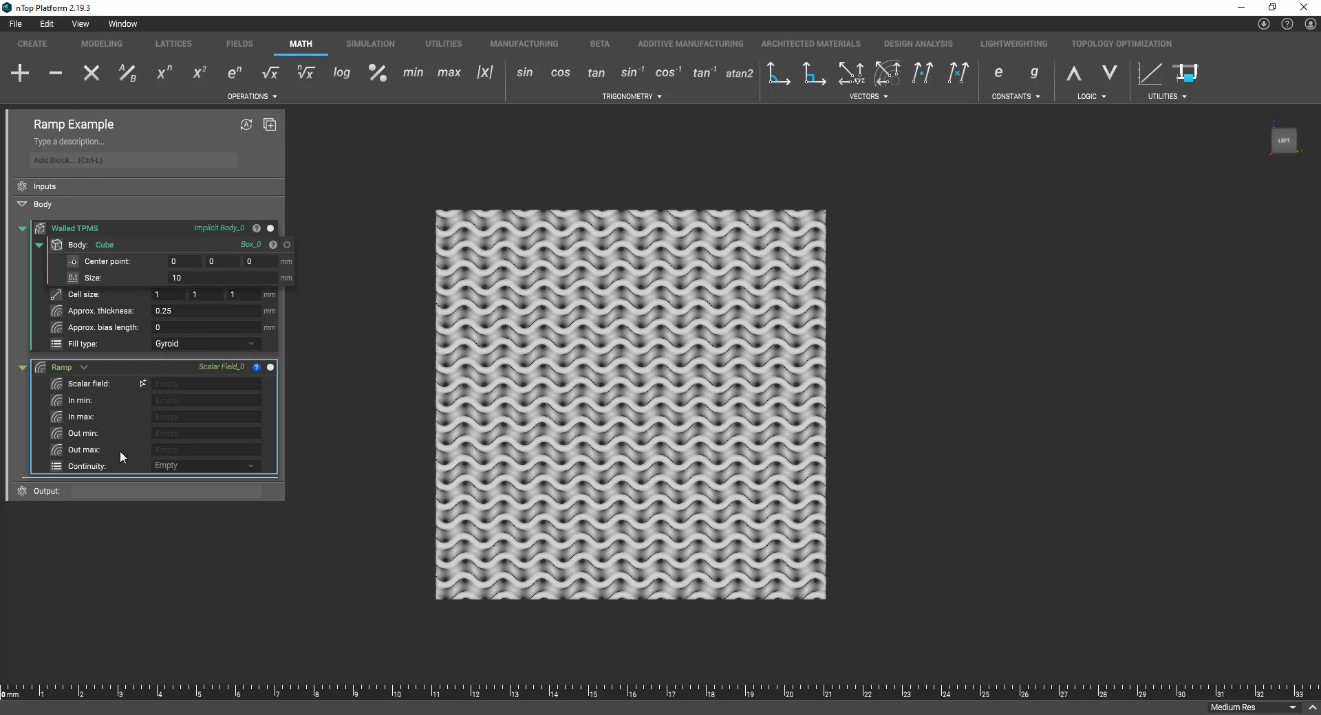
mouse_move(65, 392)
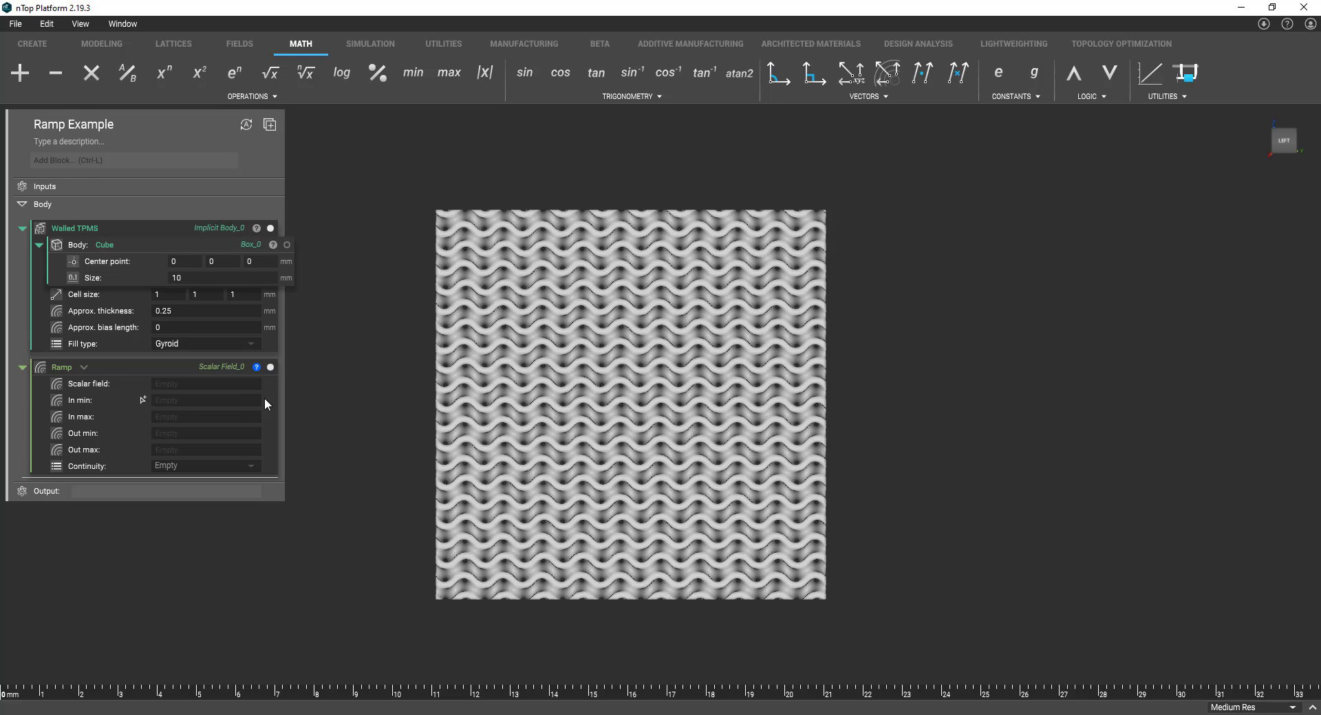
Set the Ramp's scalar field to Plane from Normal and drag its origin down to z ≈ -5.05.
click(205, 384)
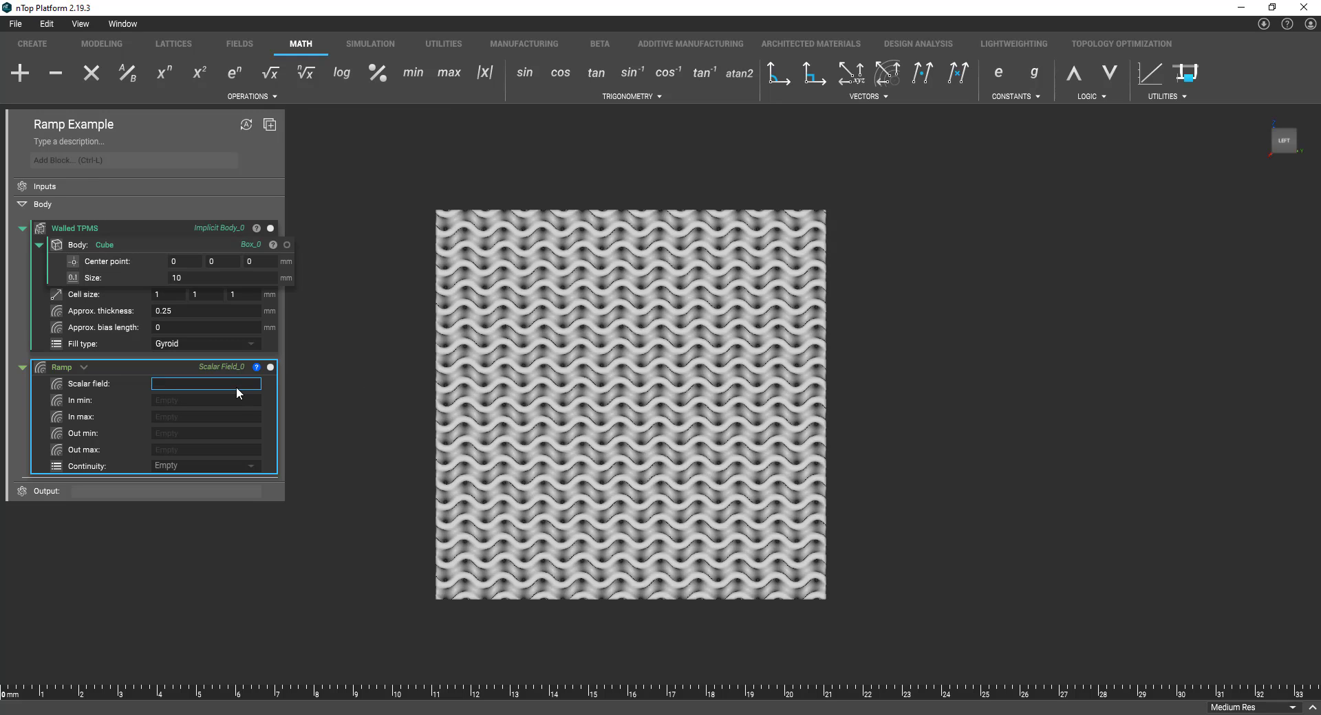
text(plane f)
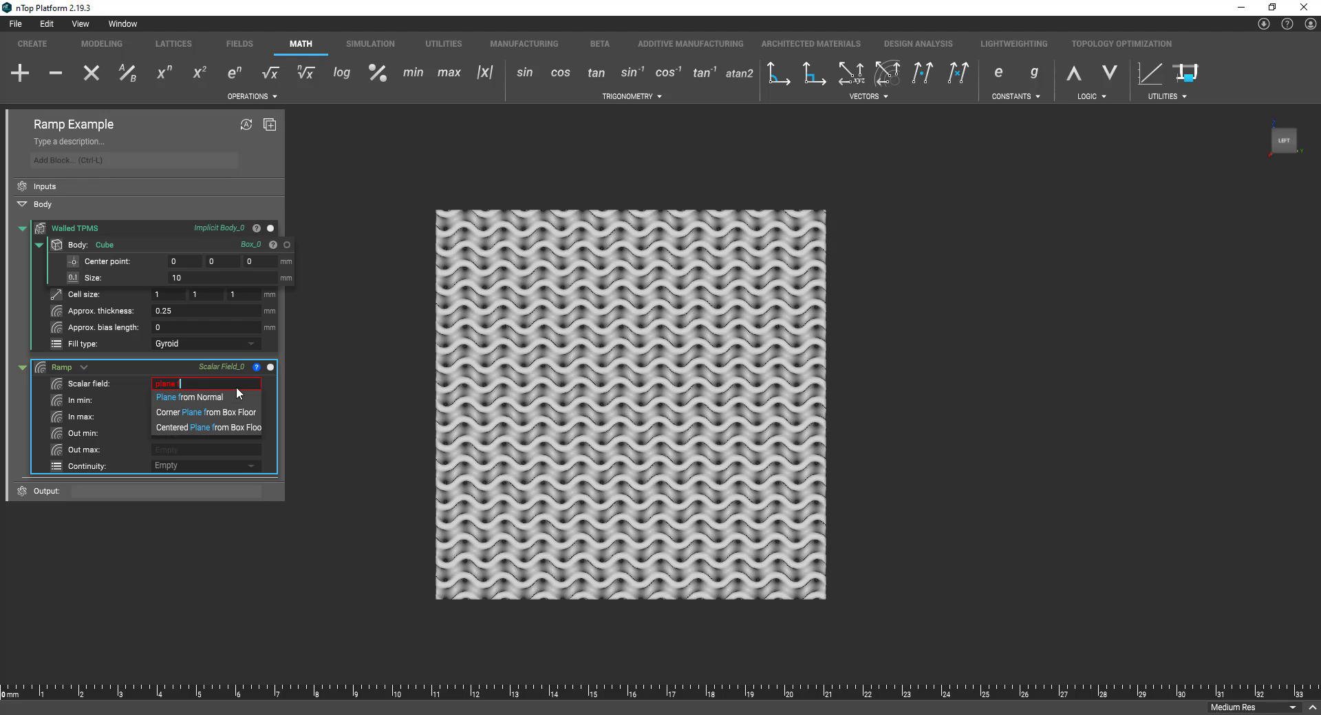
click(190, 396)
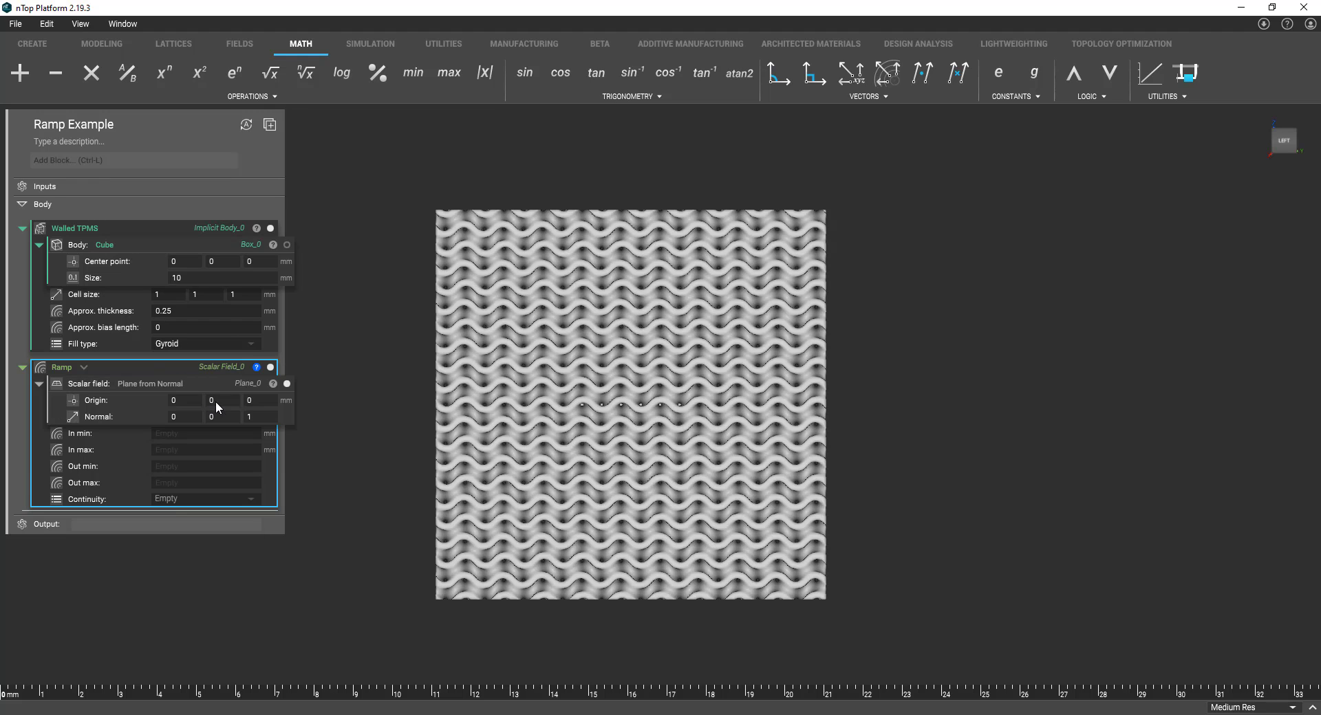
mouse_move(580, 388)
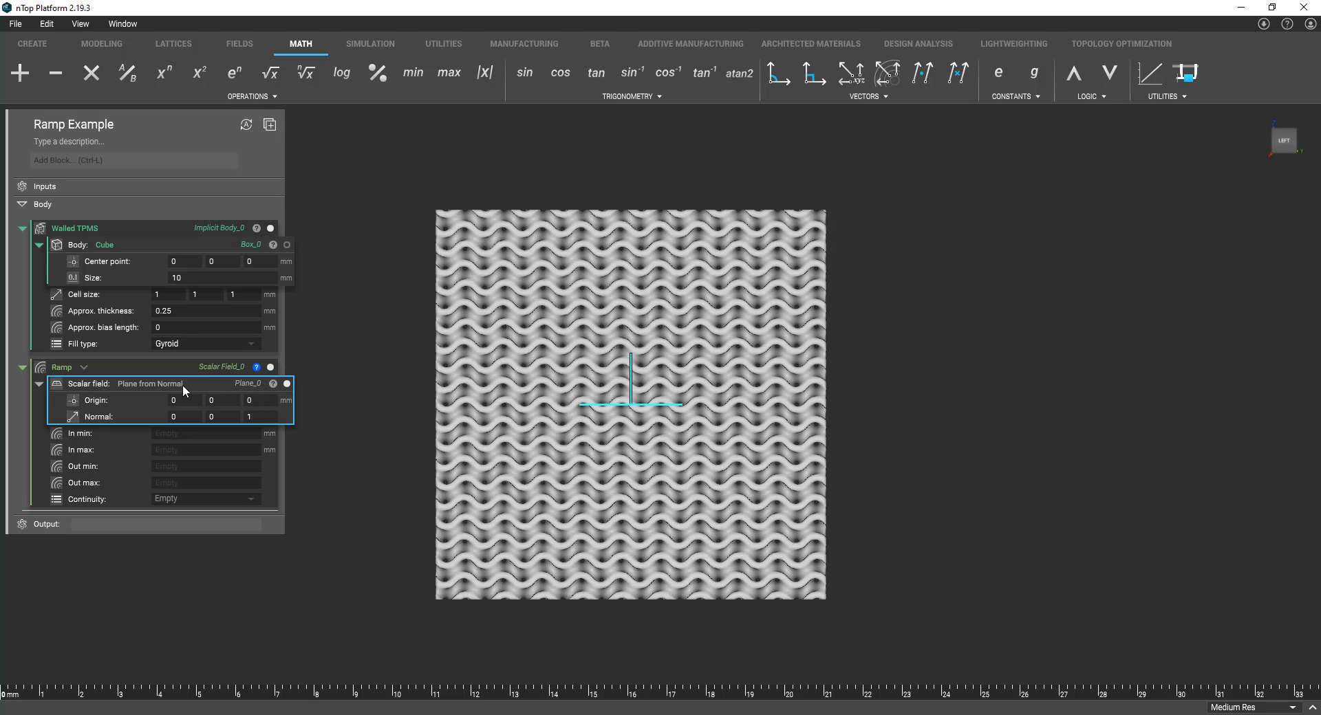
mouse_move(642, 386)
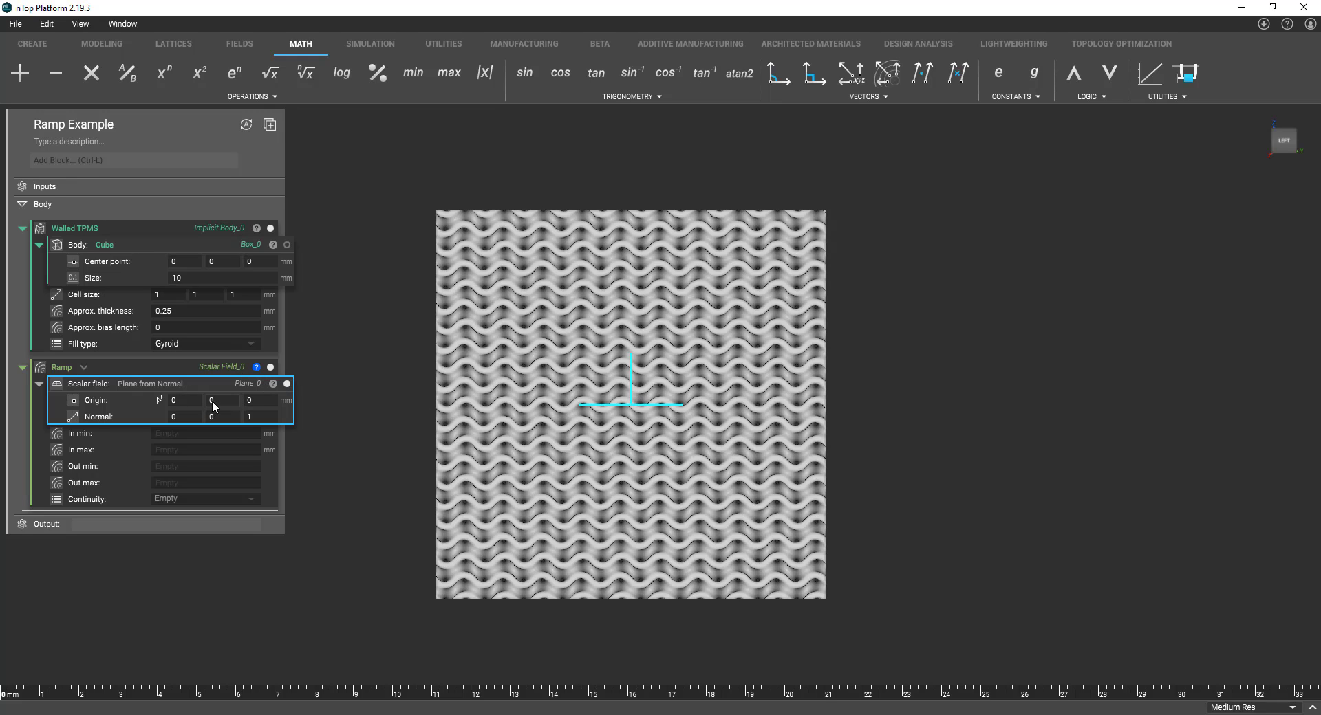
click(182, 401)
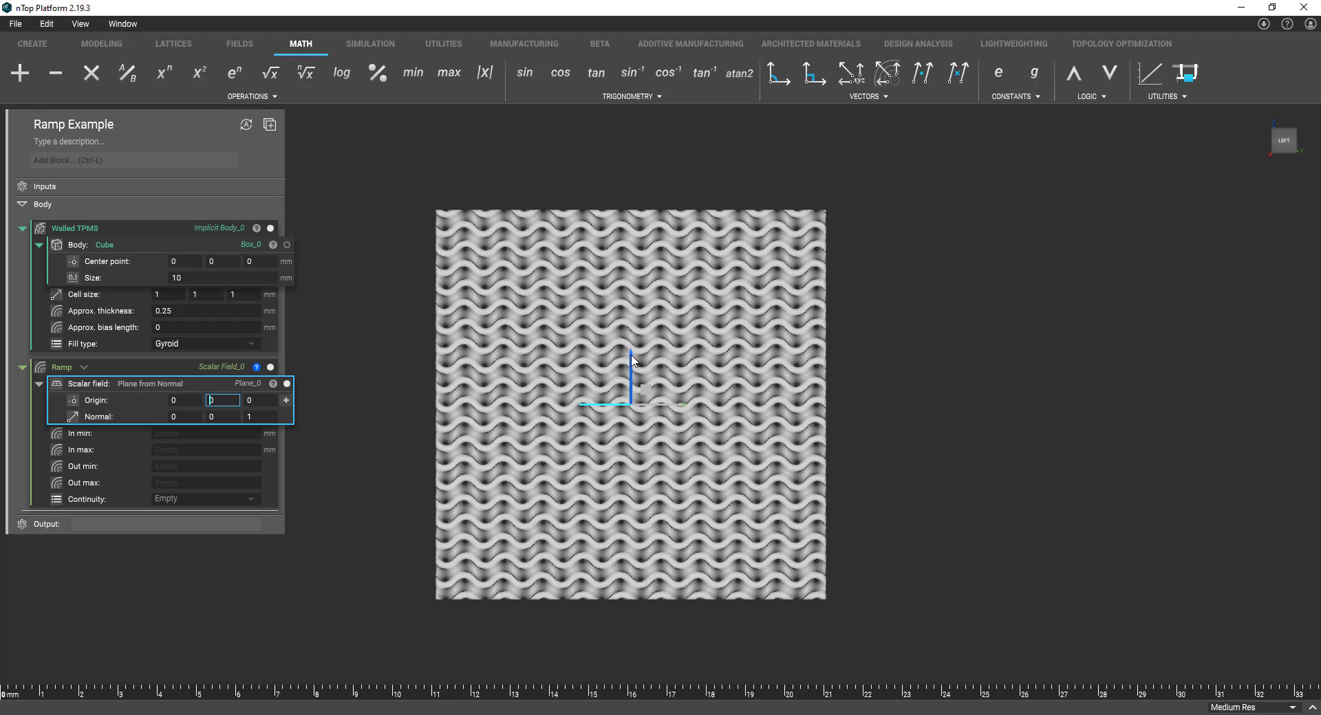
drag(631, 380, 622, 587)
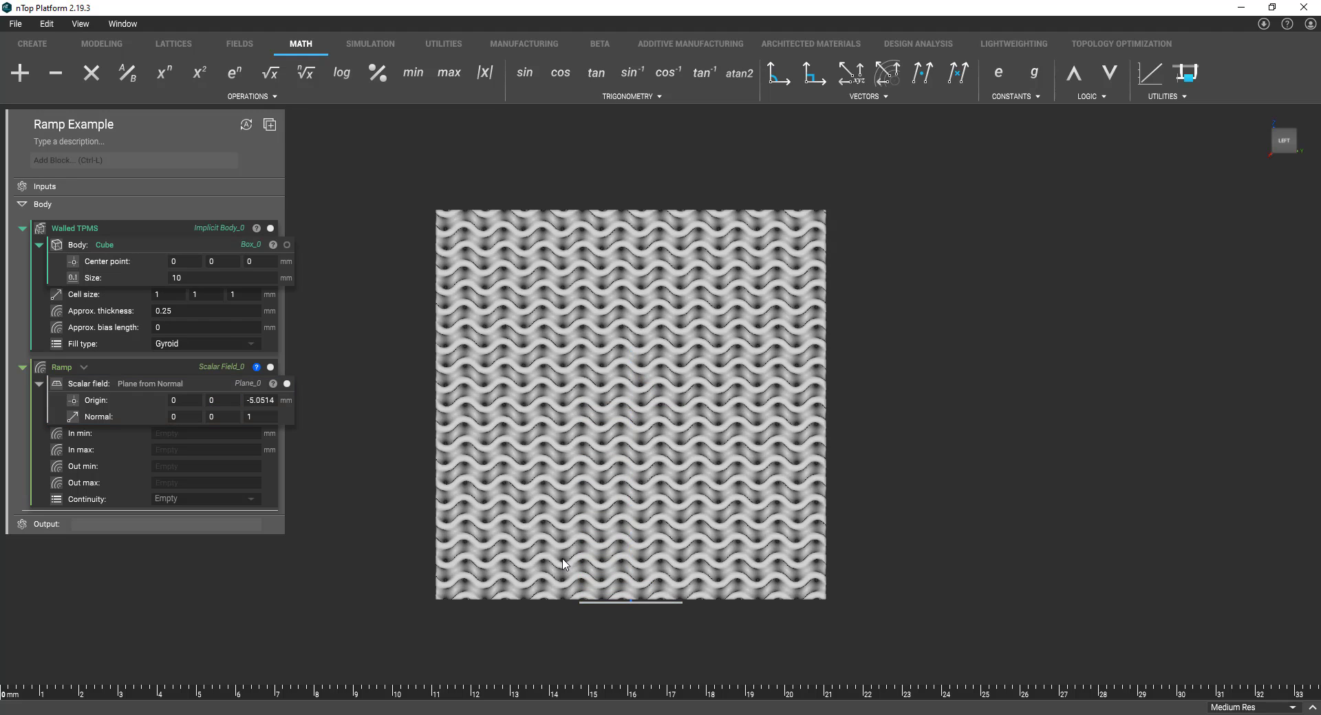
mouse_move(626, 302)
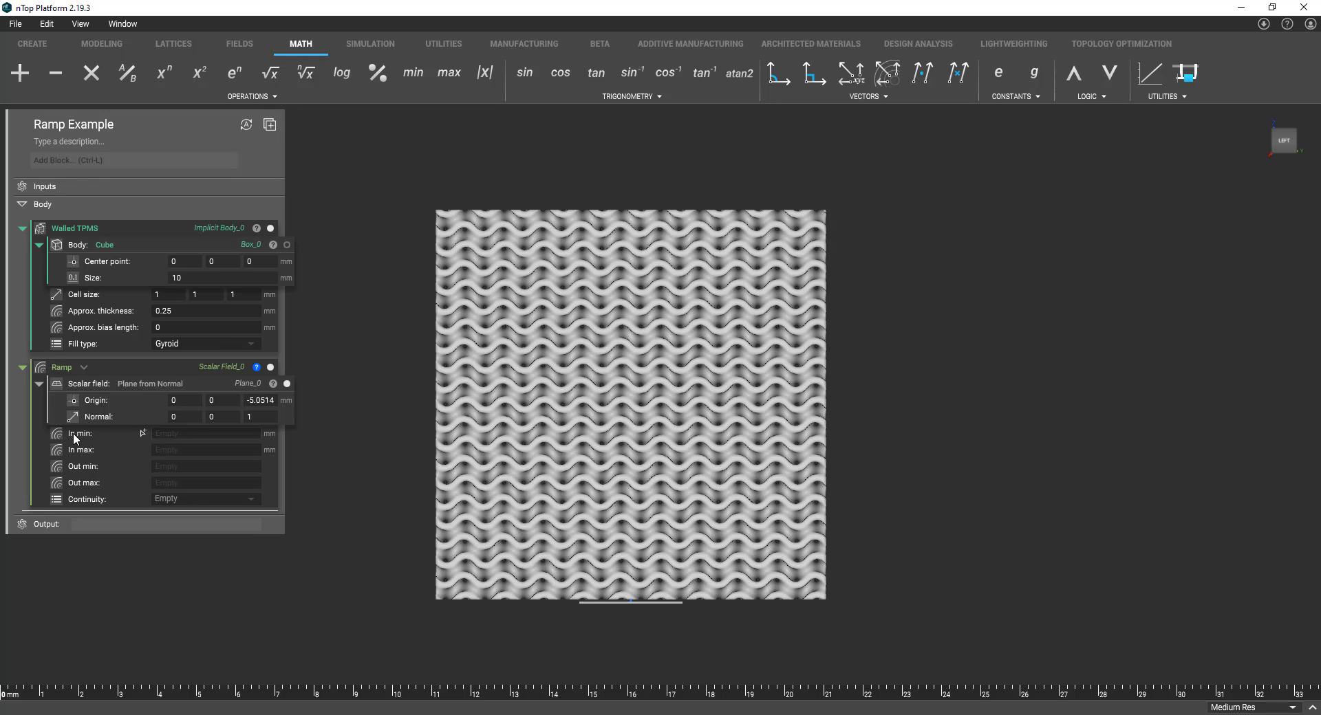
mouse_move(120, 464)
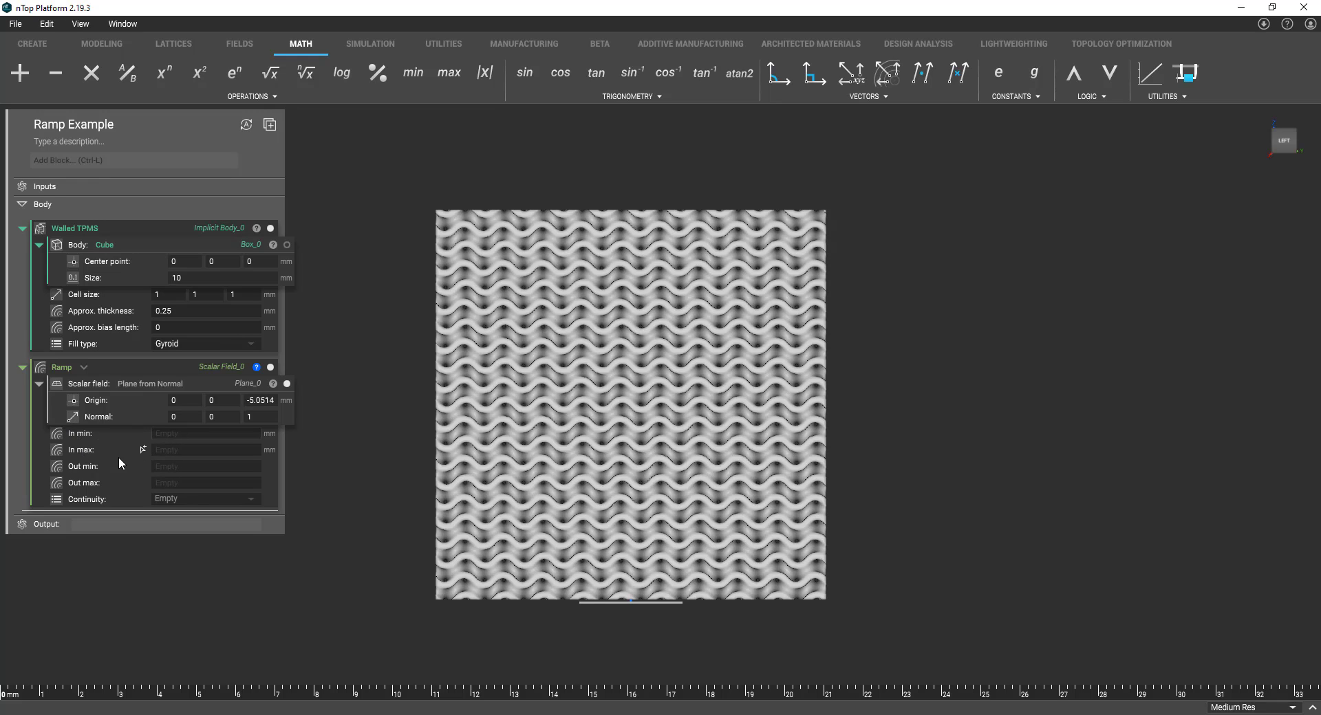
mouse_move(147, 441)
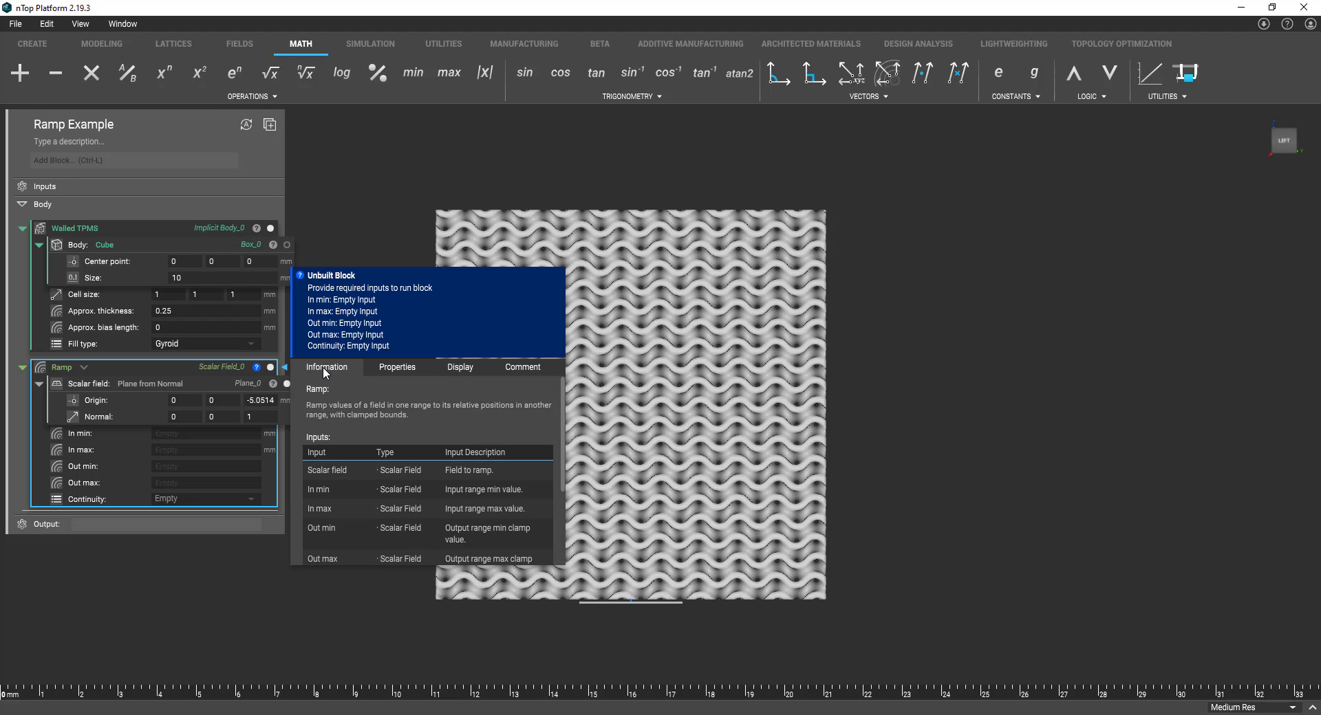
Set the Ramp's In min to 0 and Out min to .25mm.
scroll(down, 3)
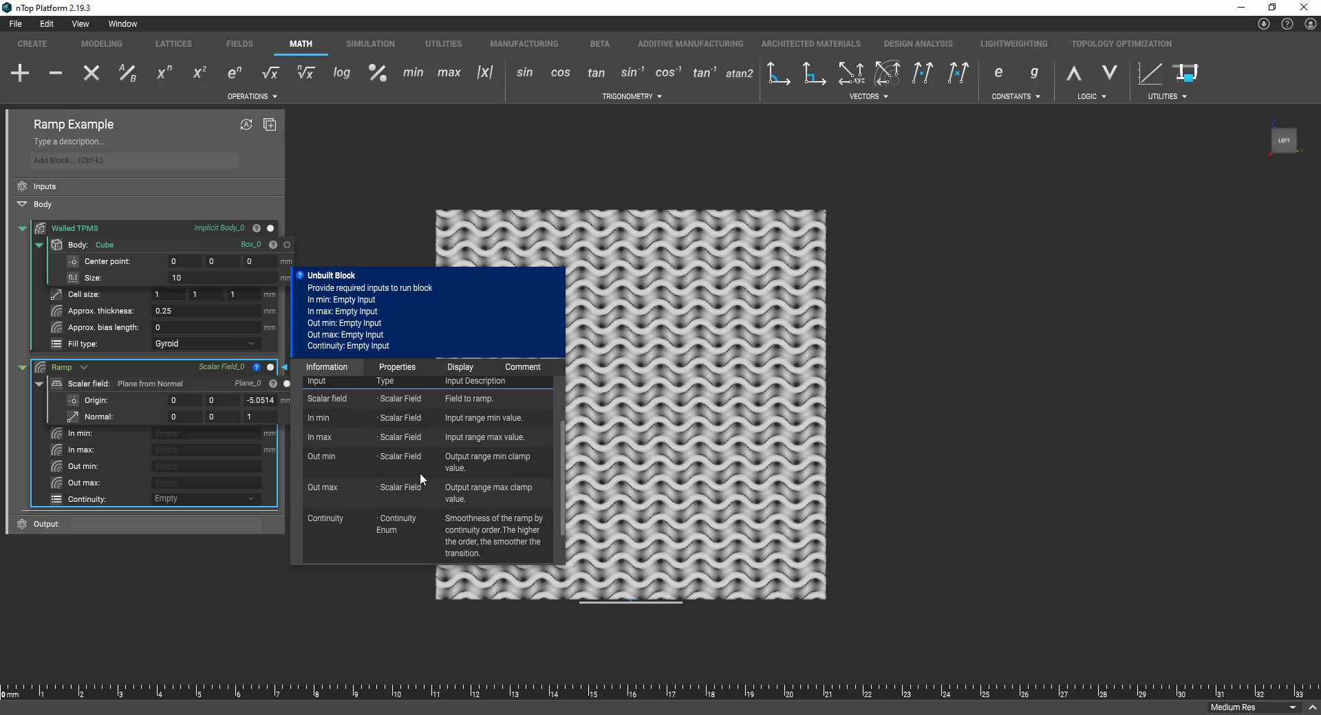
mouse_move(499, 451)
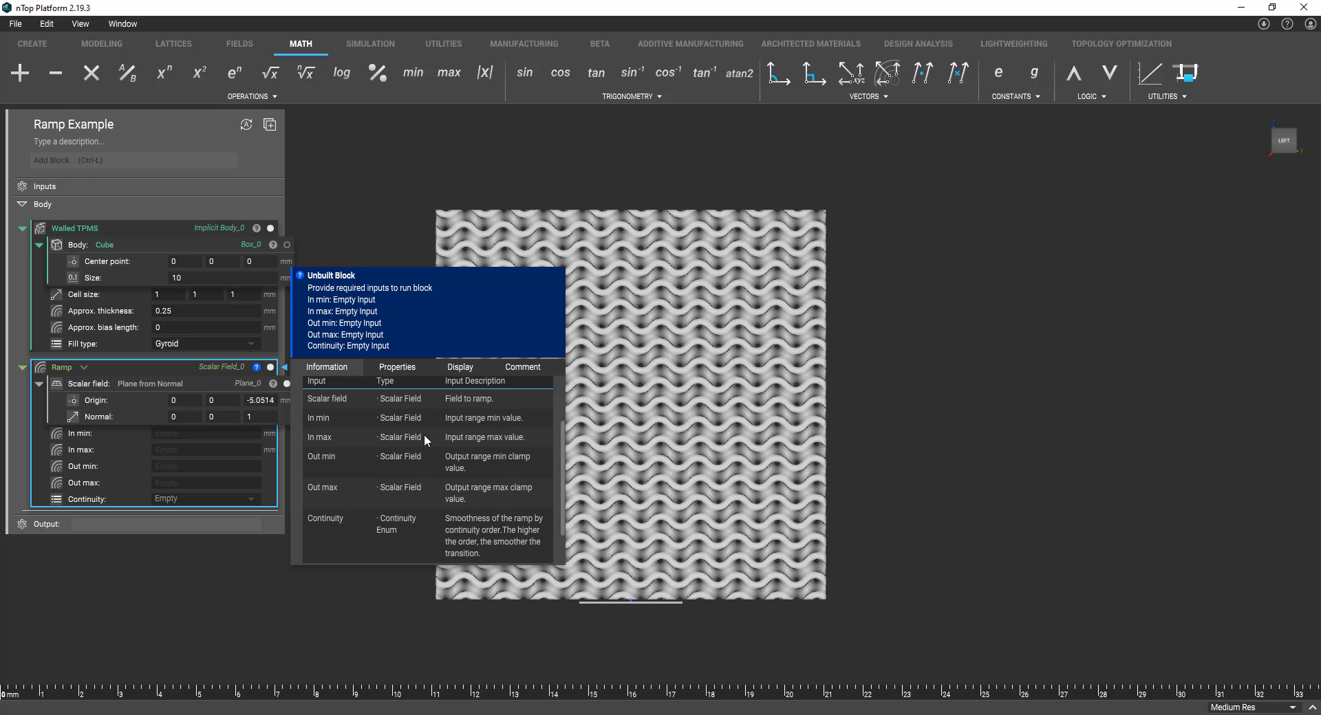
mouse_move(341, 421)
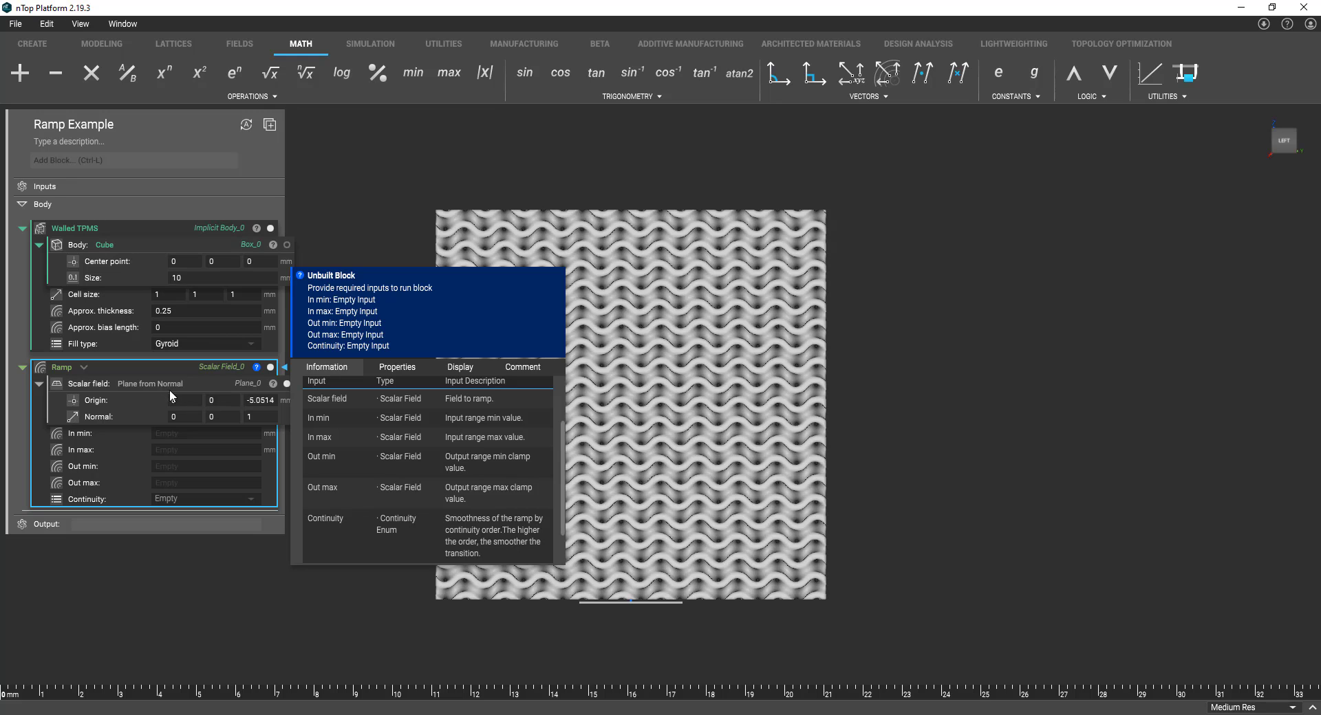
click(205, 433)
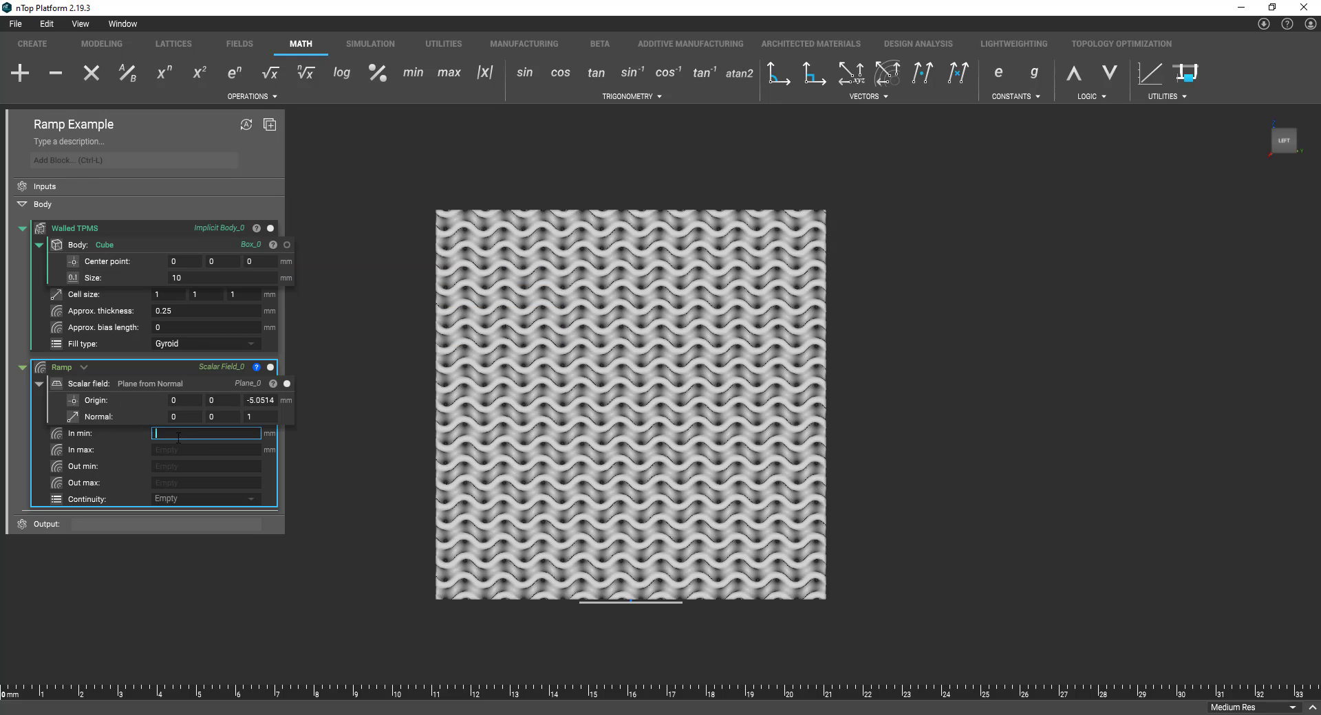
text(0)
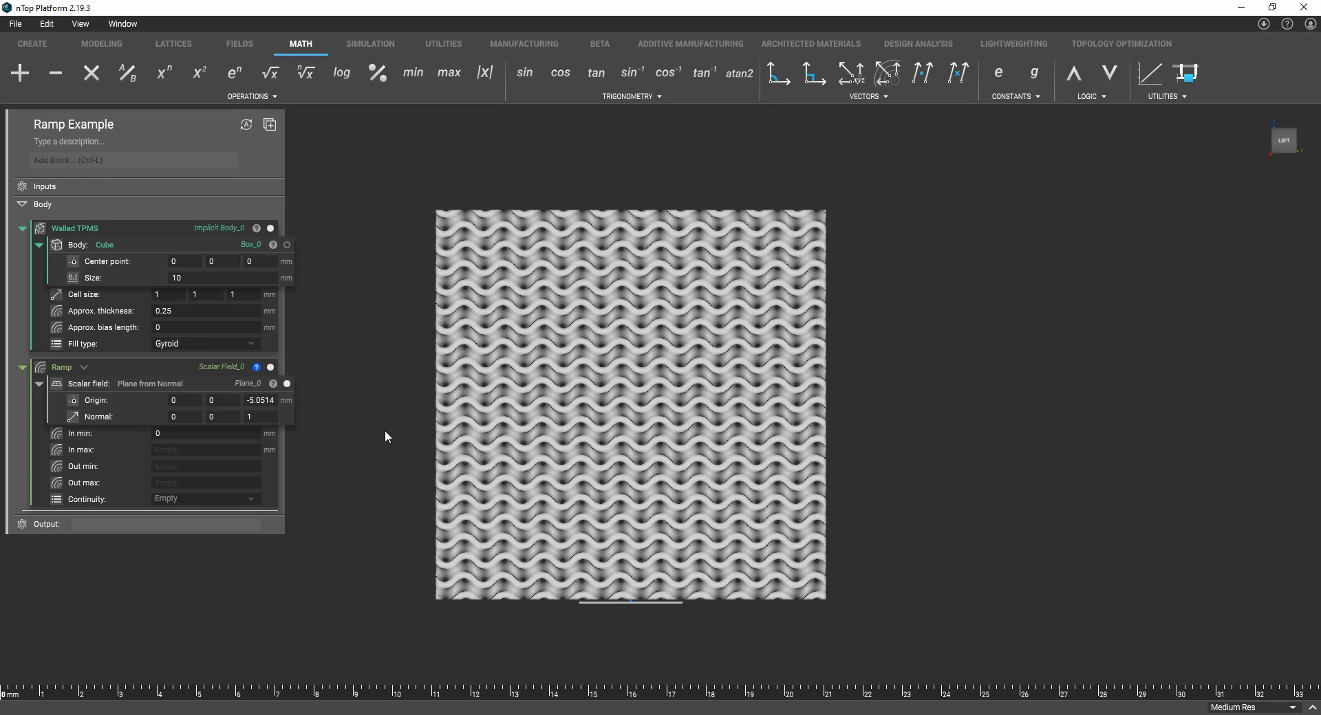
click(205, 467)
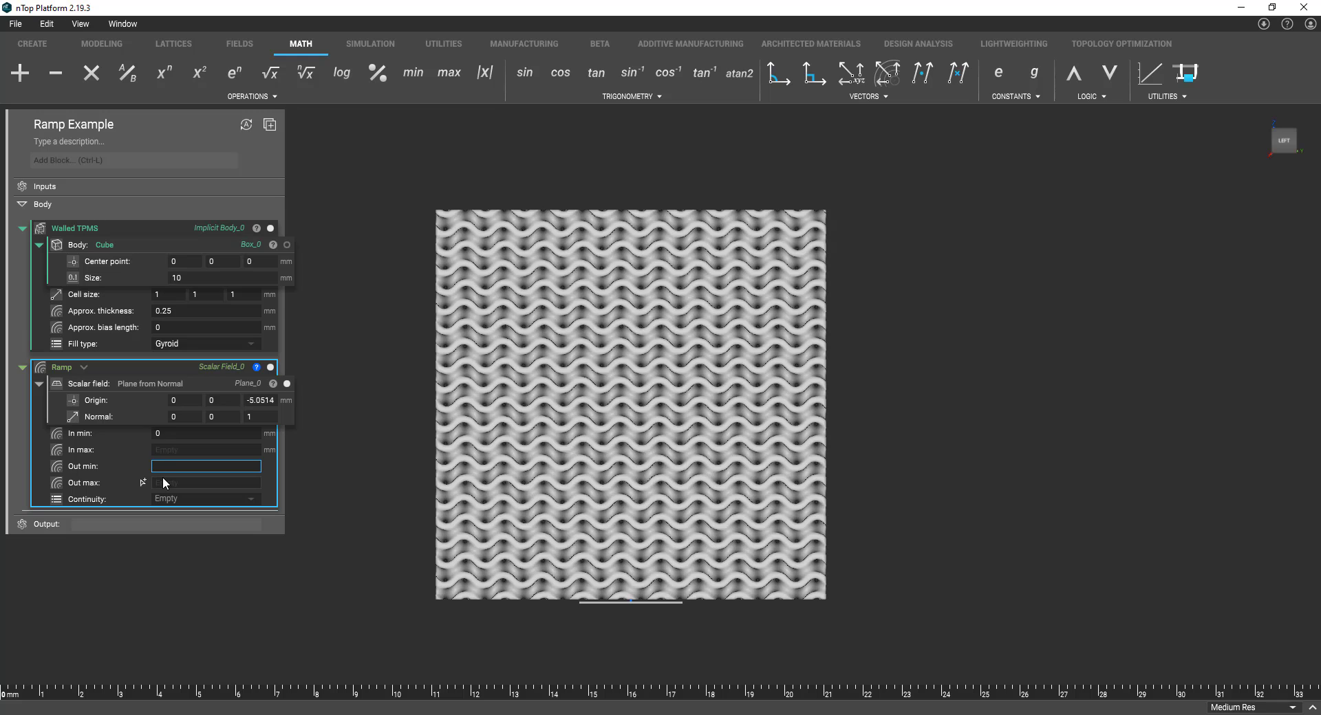
click(205, 466)
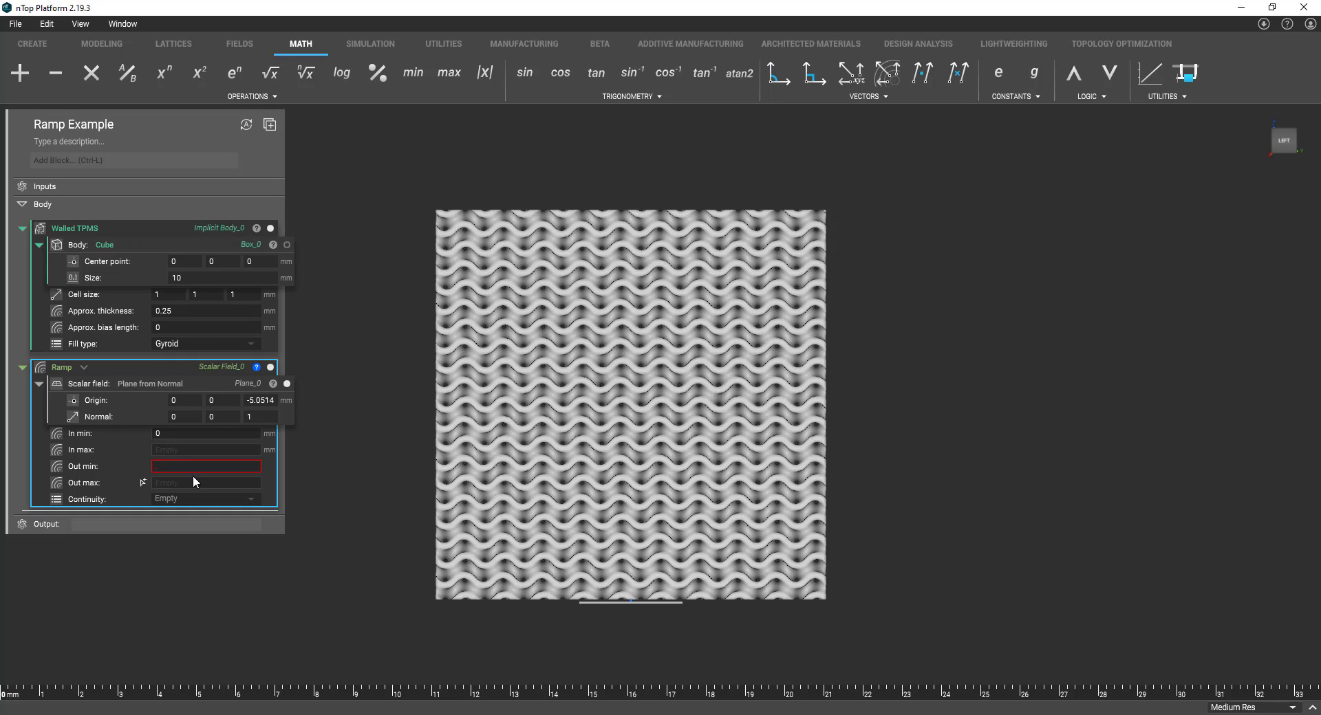
text(.25mm)
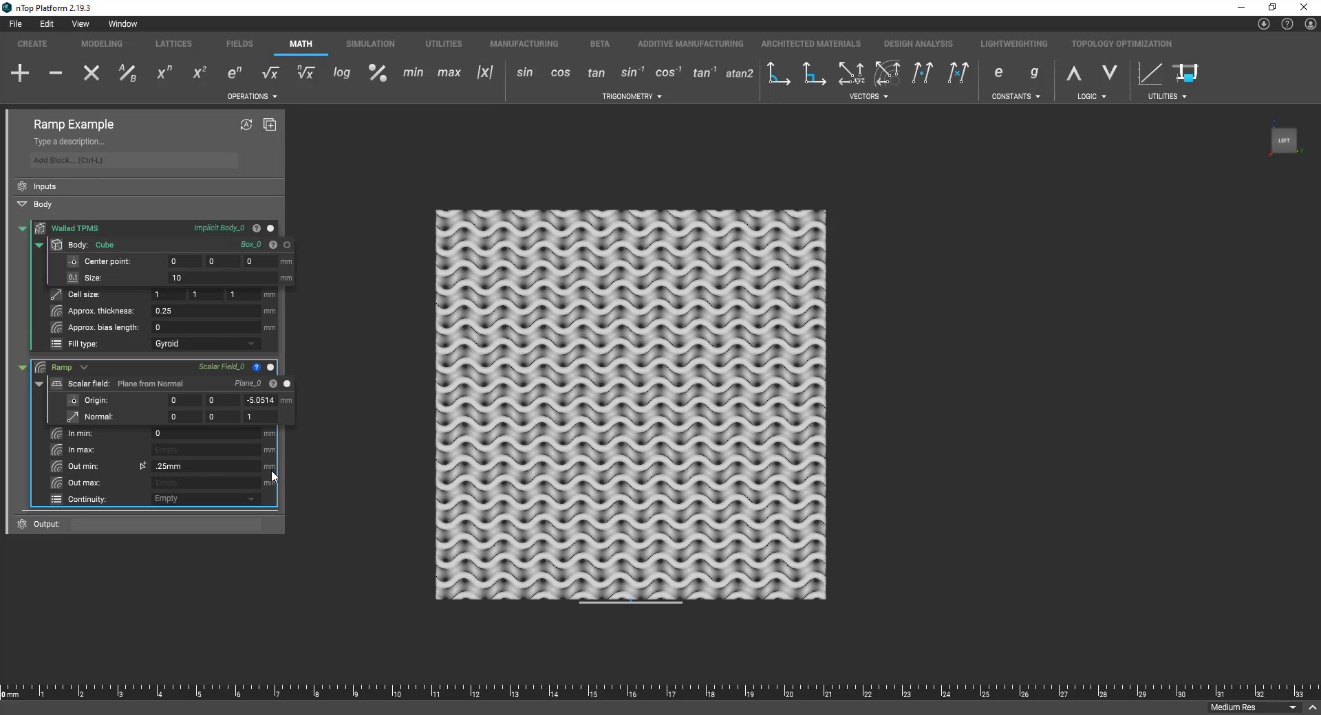
mouse_move(281, 487)
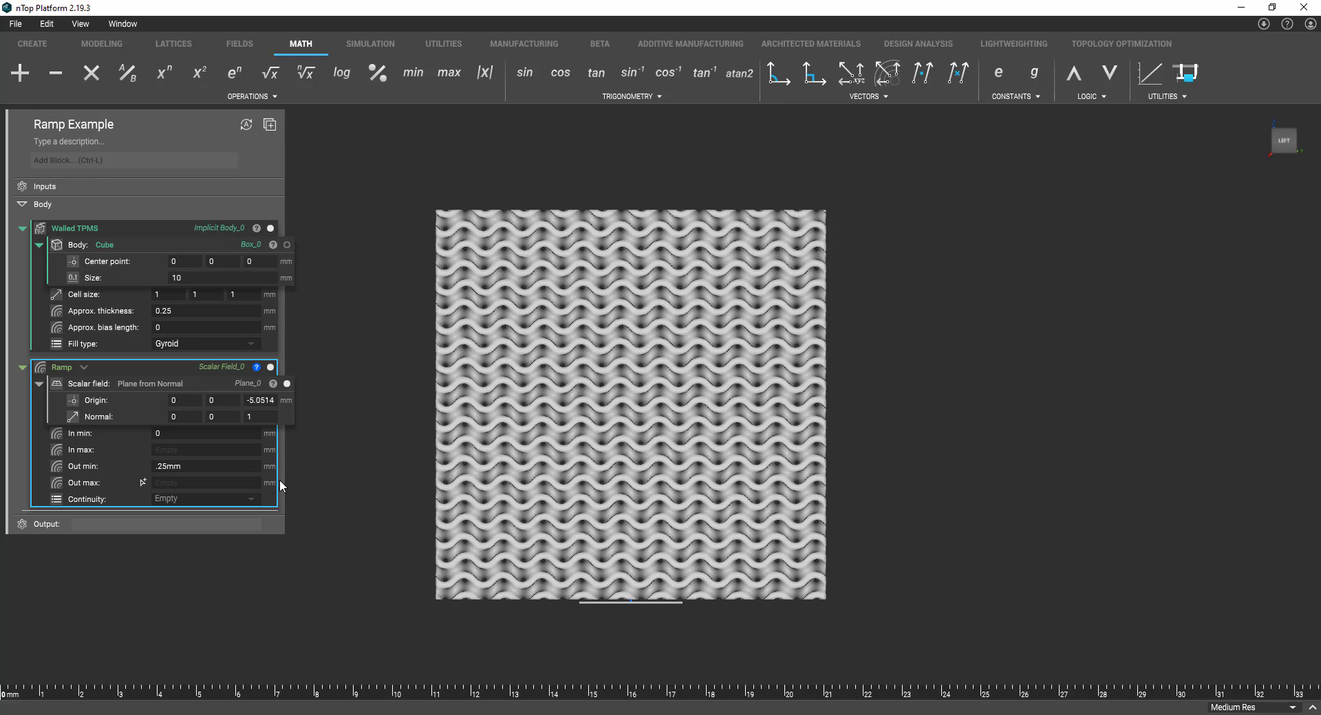
mouse_move(177, 453)
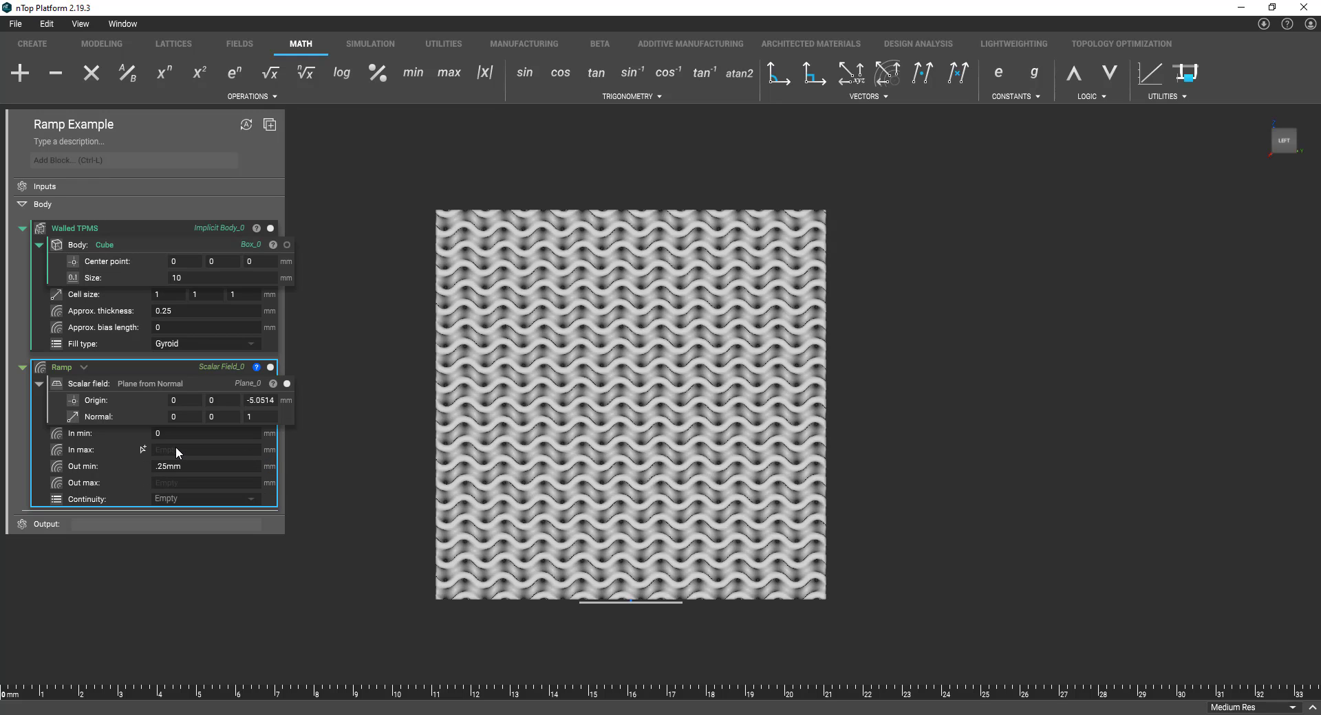
click(205, 449)
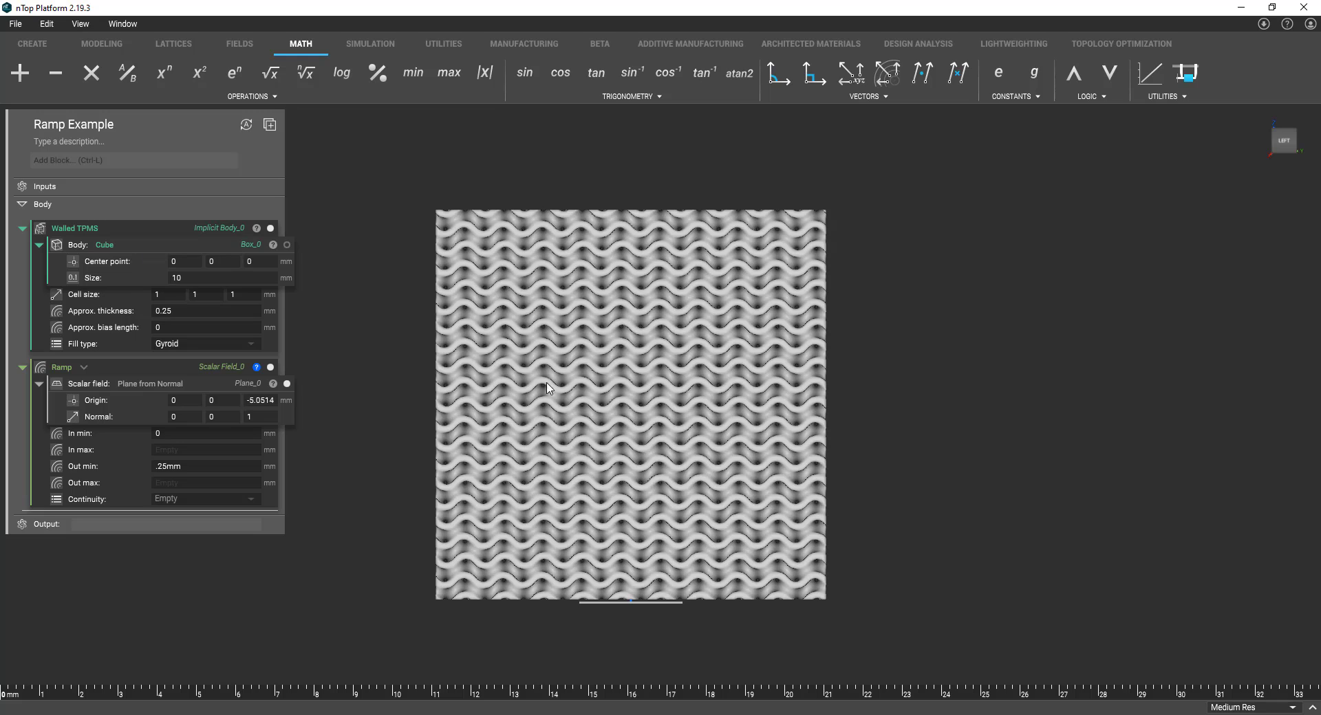
mouse_move(475, 303)
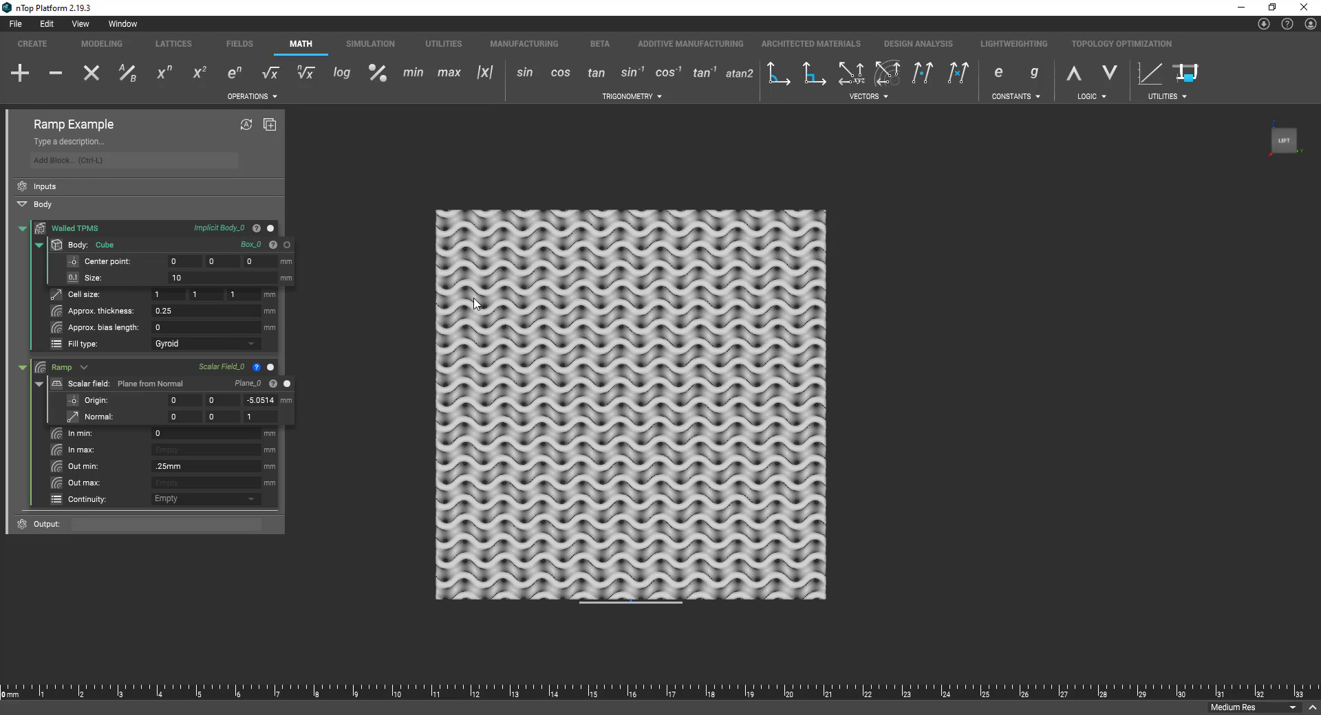
Set the Ramp's In max to 10 and Out max to 1.
click(205, 450)
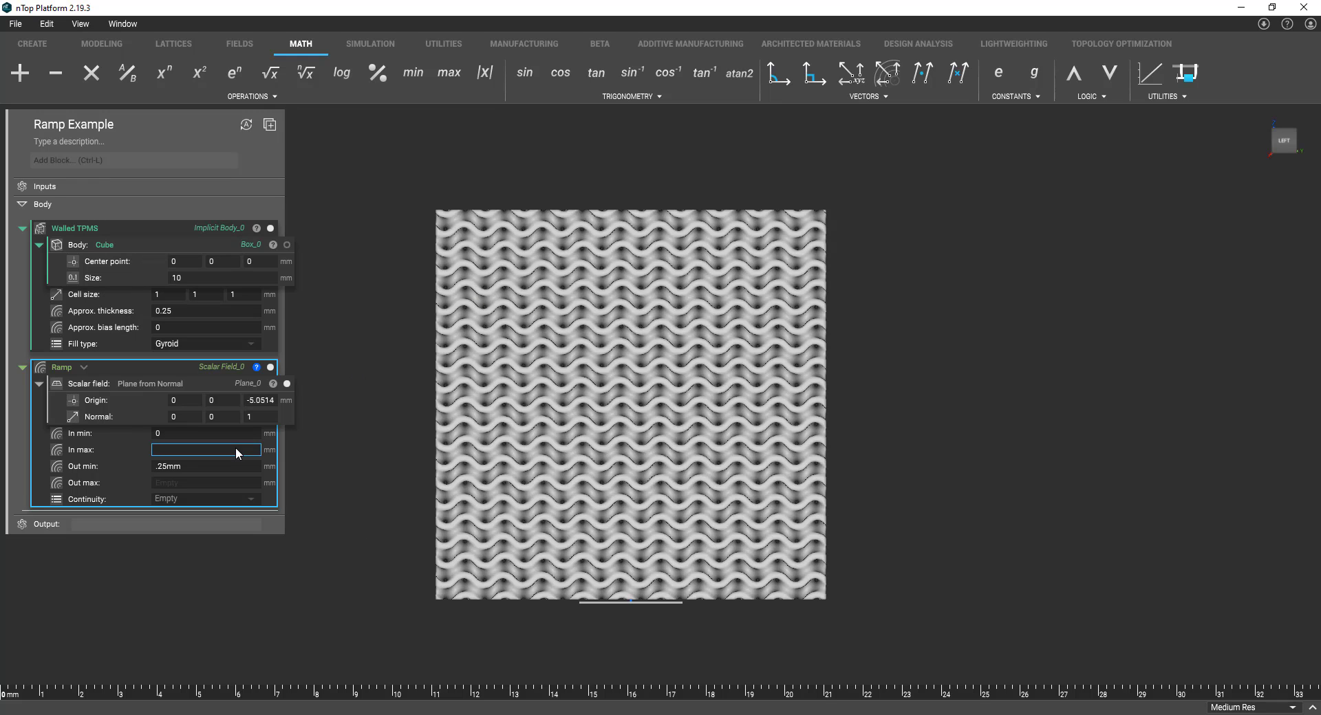
text(10)
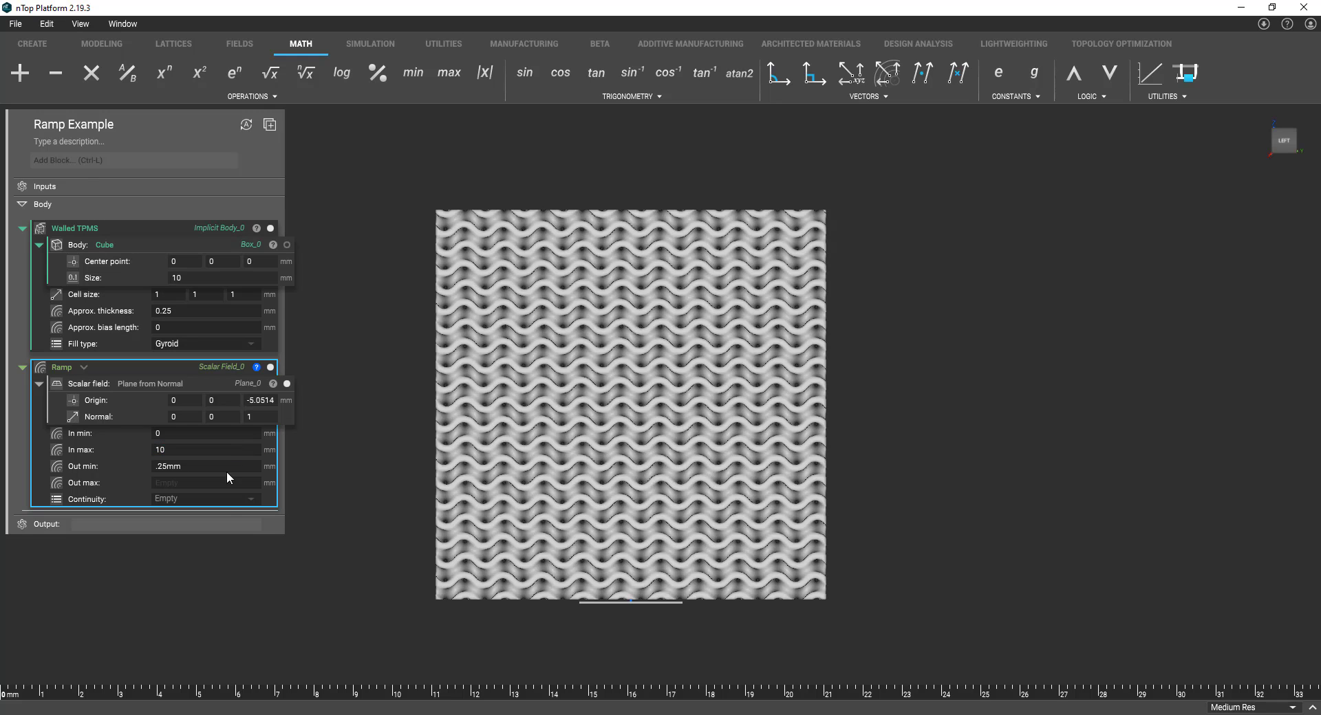
click(207, 483)
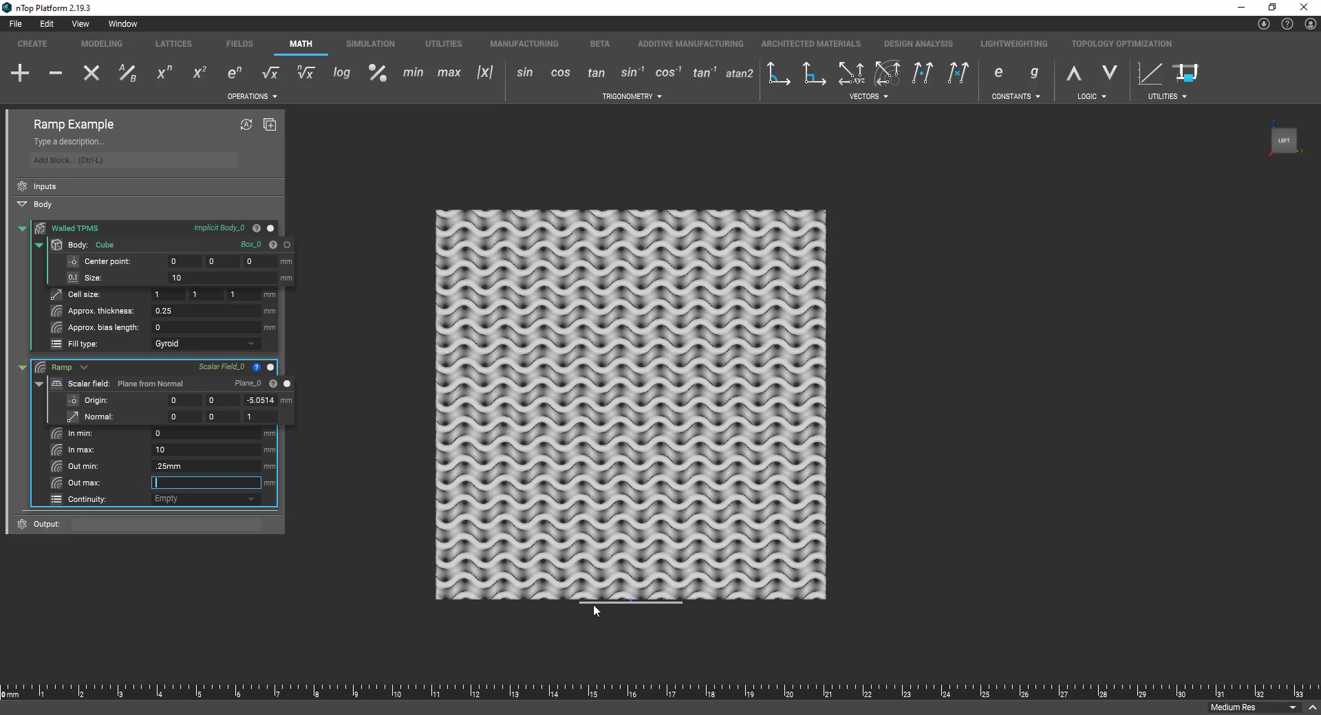
mouse_move(662, 378)
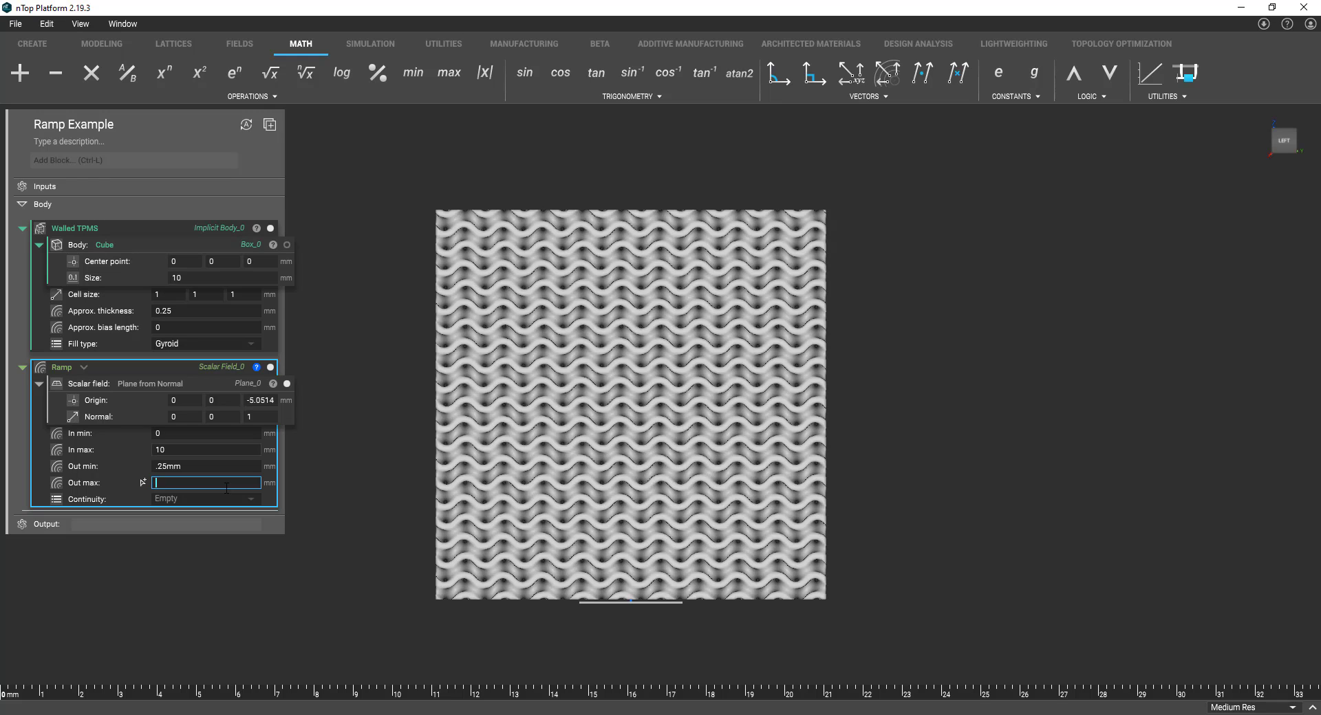
text(1)
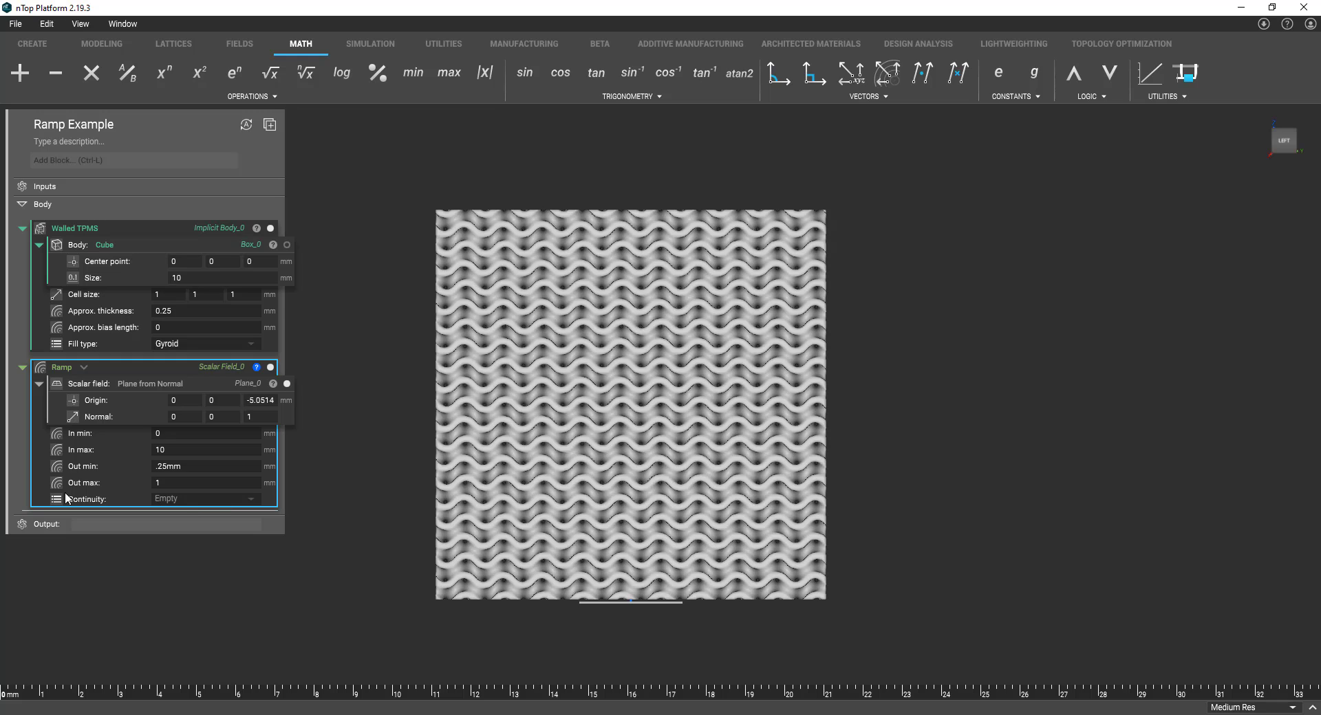
Choose Geometric (C0) continuity and rename the Ramp block Thickness Modifier.
click(205, 500)
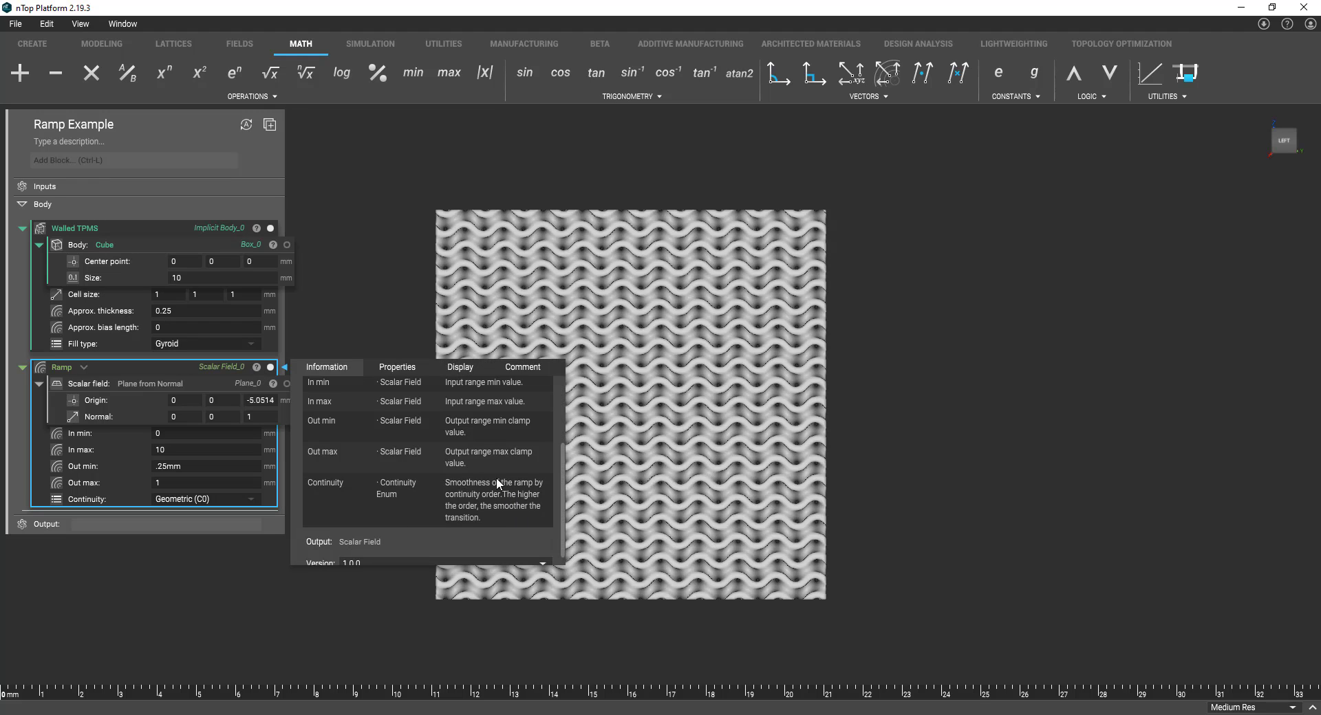
mouse_move(509, 522)
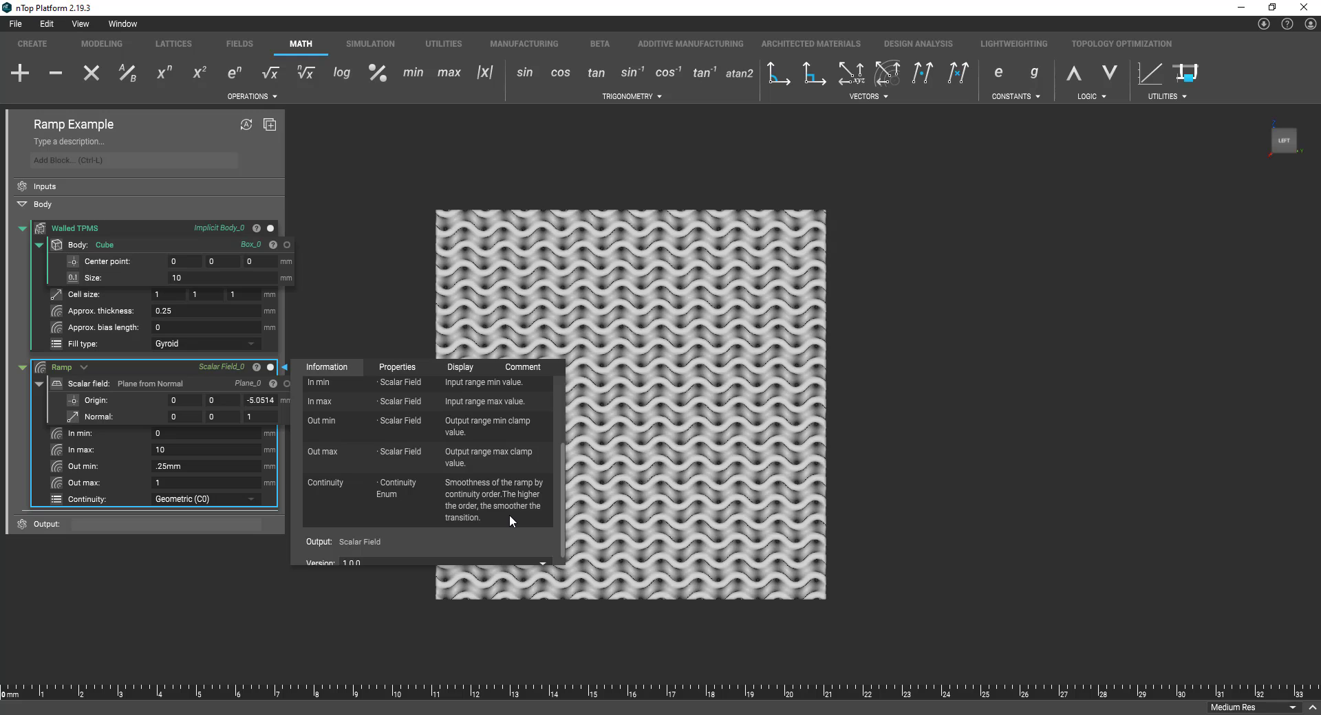
mouse_move(505, 531)
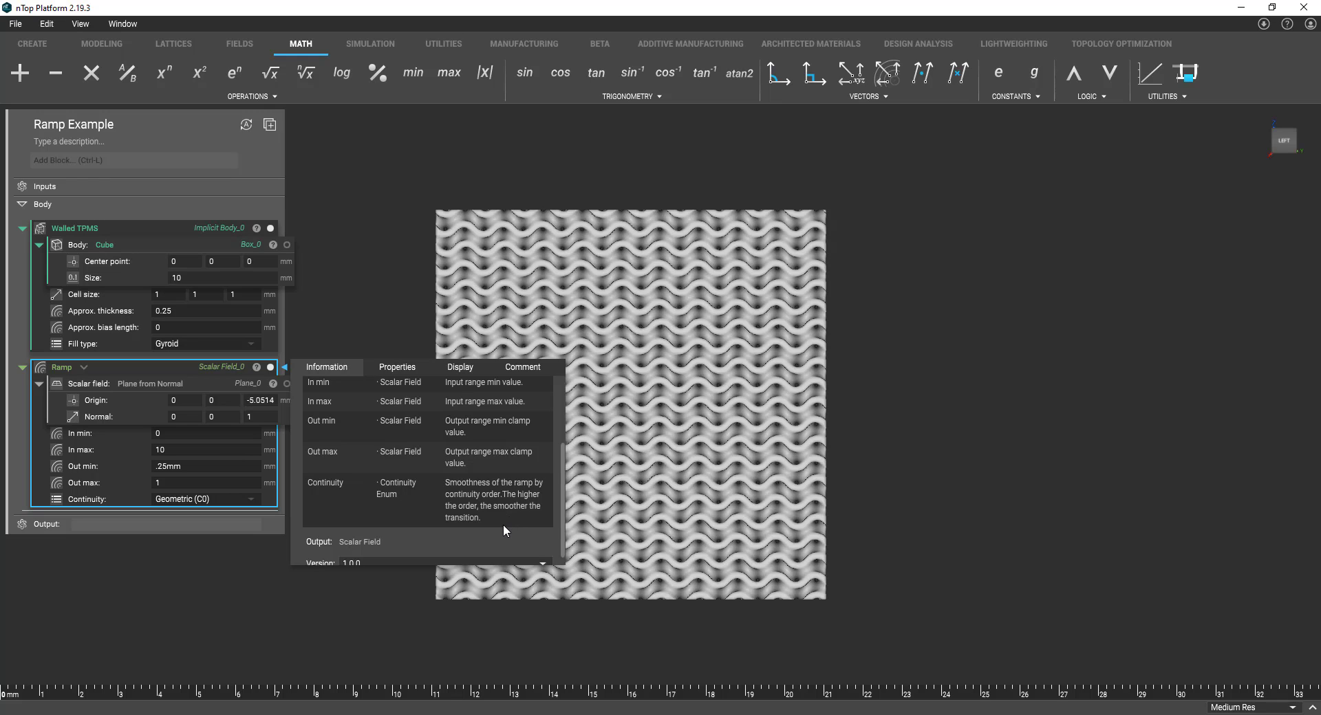
mouse_move(440, 510)
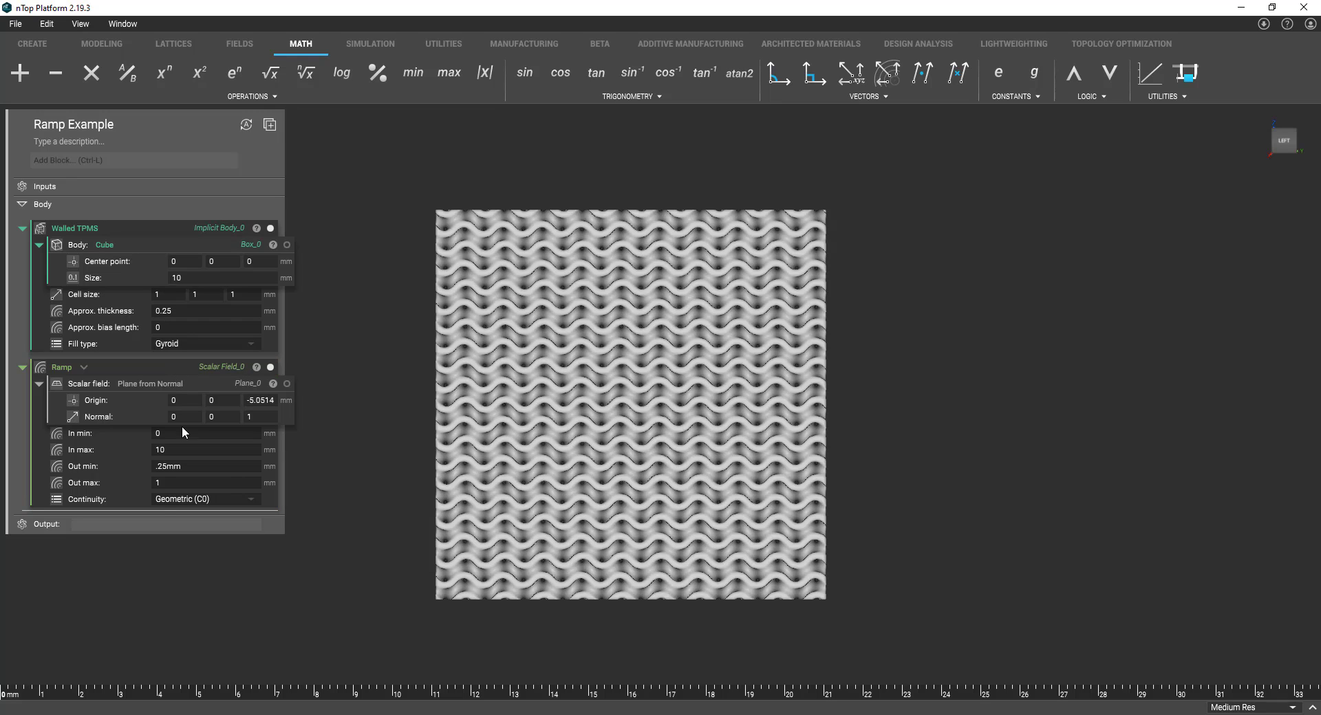
click(61, 366)
text(Thickness Modifier)
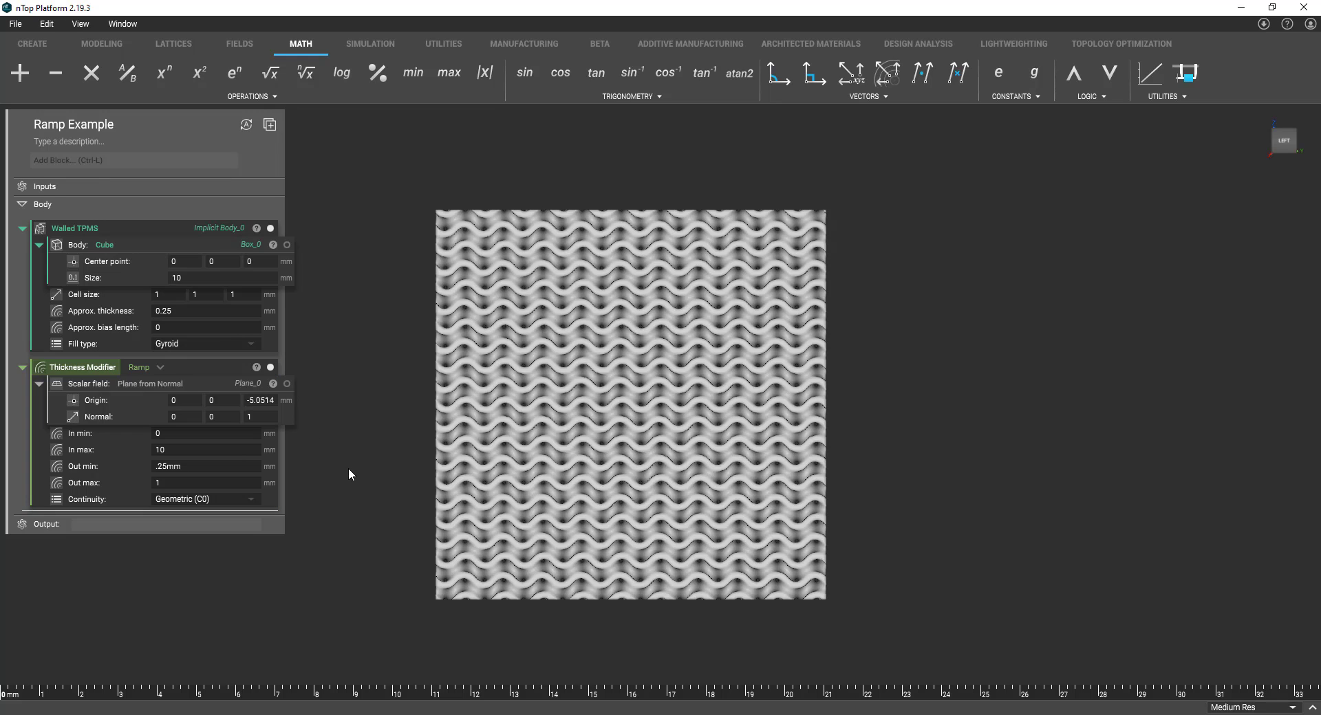
Drive the Walled TPMS Approx. thickness with Thickness Modifier, trying Out max values .75 and .5.
click(80, 366)
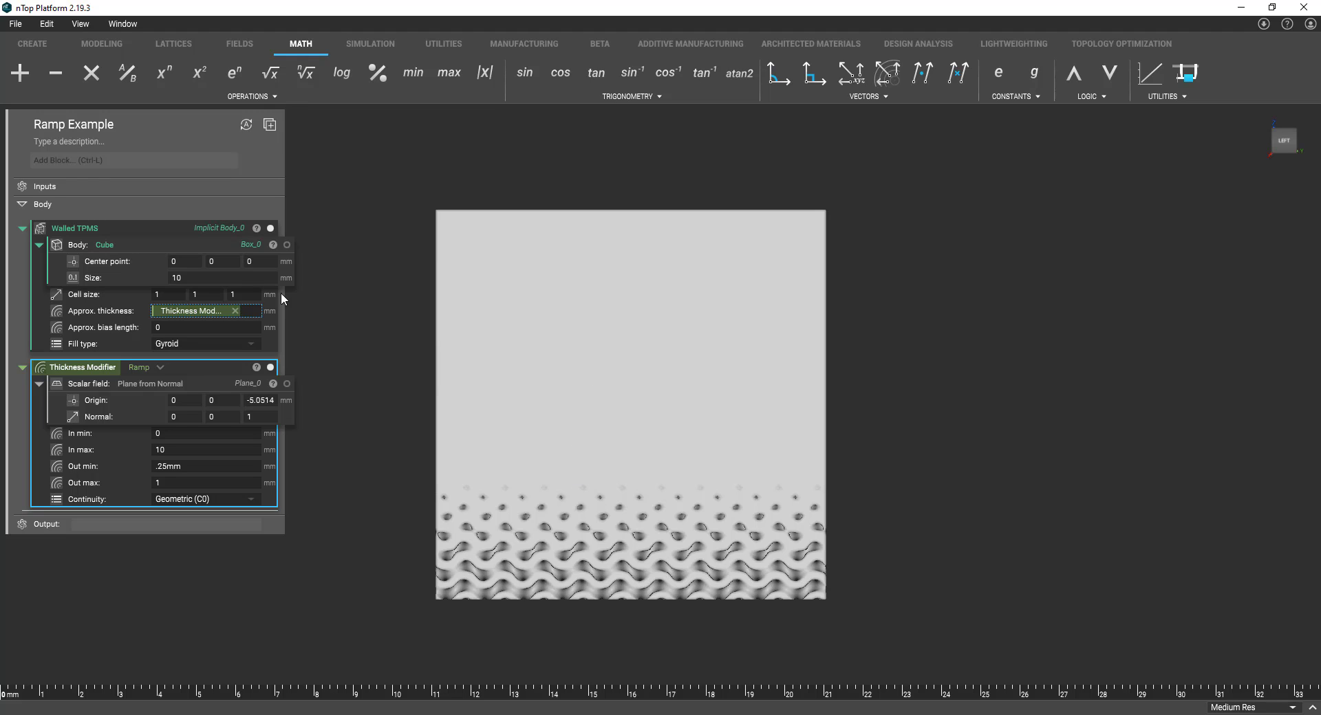
mouse_move(604, 308)
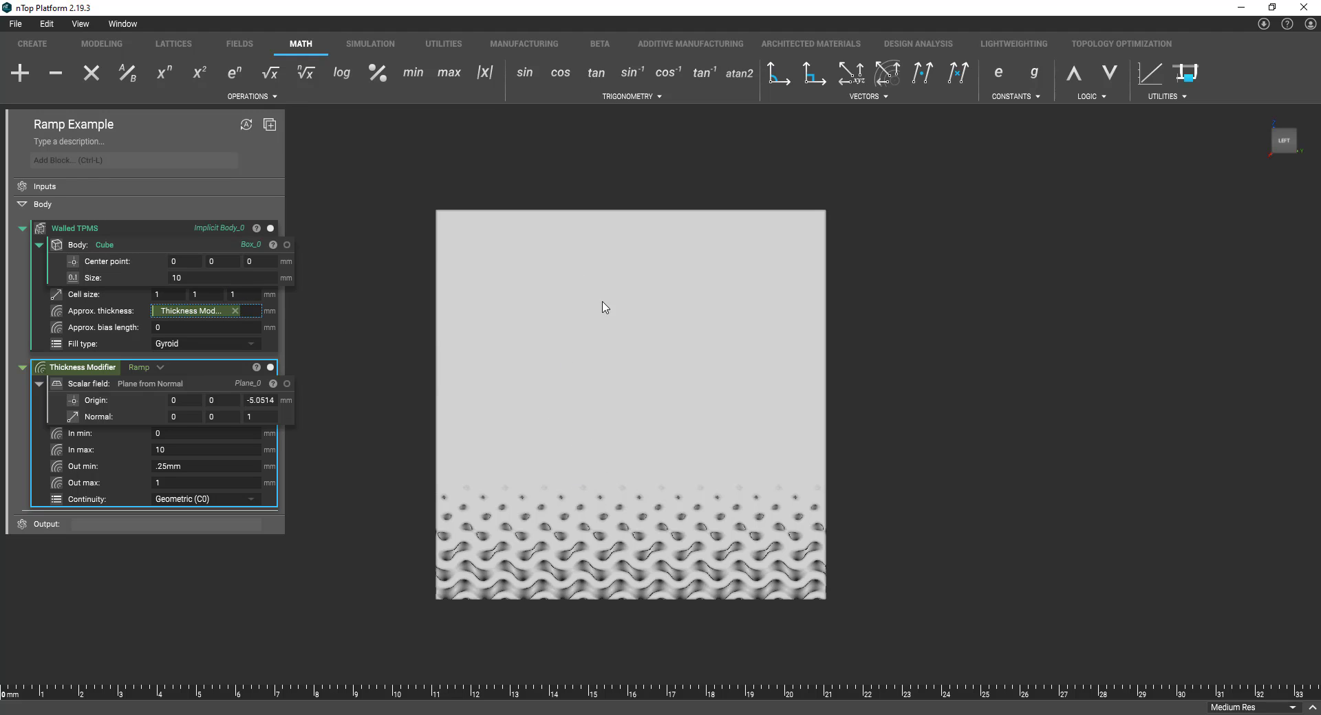
click(206, 483)
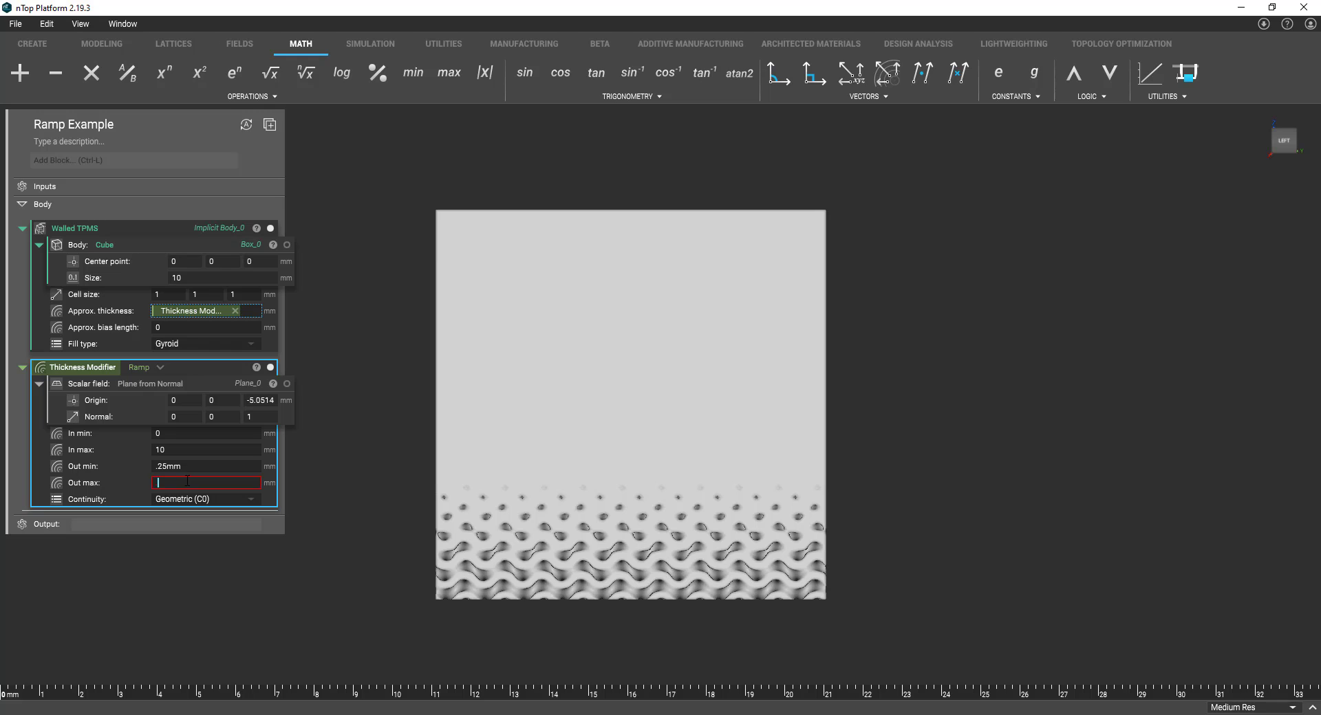
text(.75)
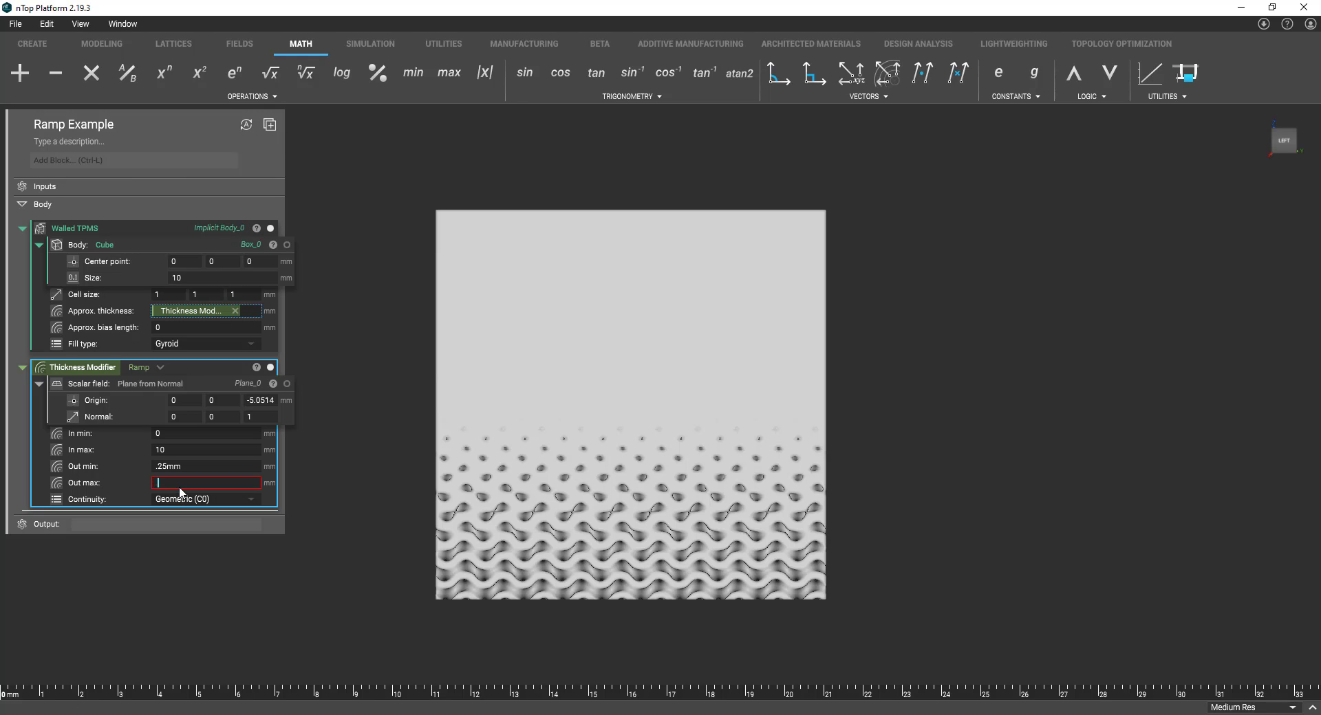
text(.5)
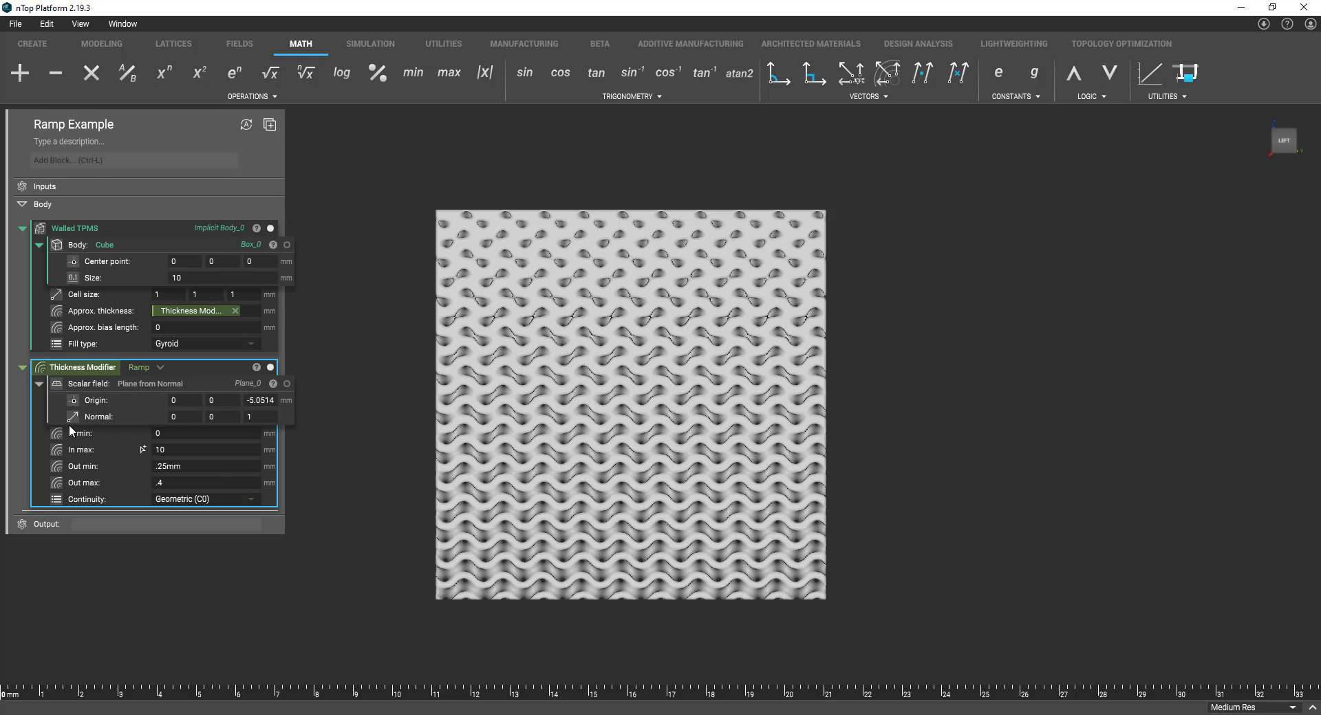
mouse_move(95, 329)
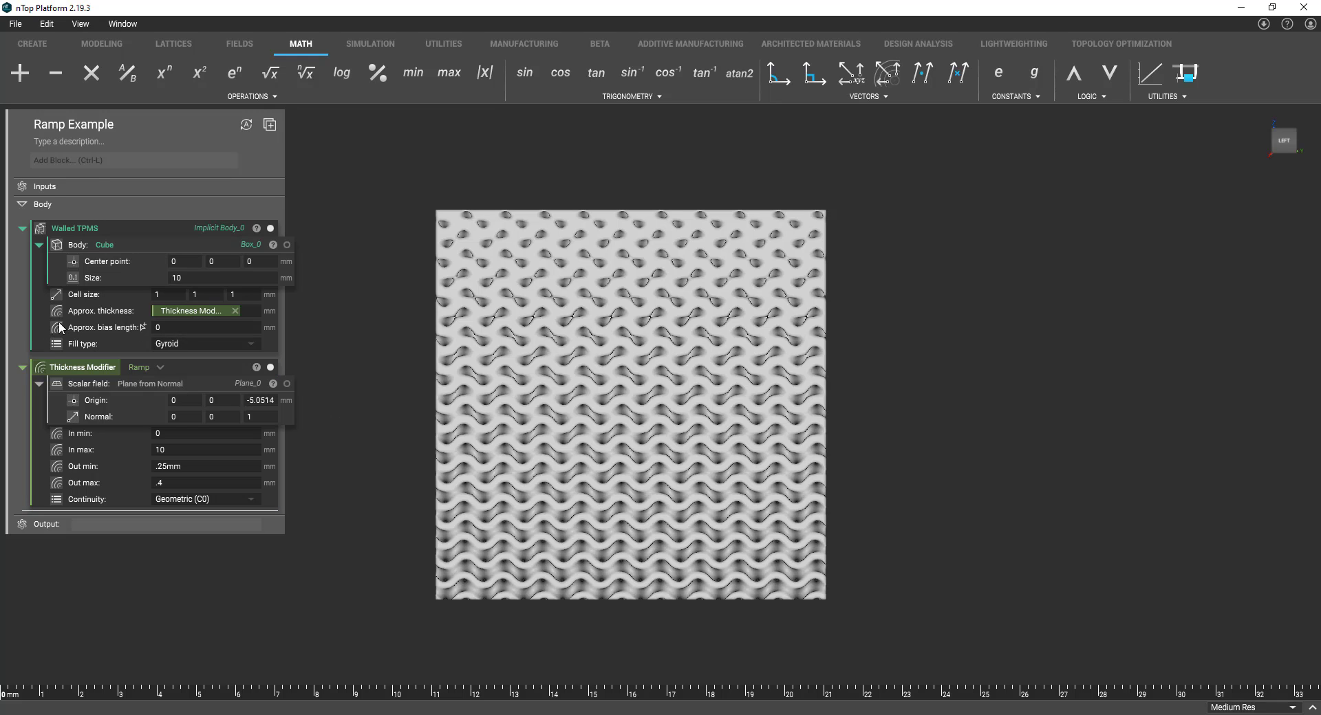
mouse_move(208, 380)
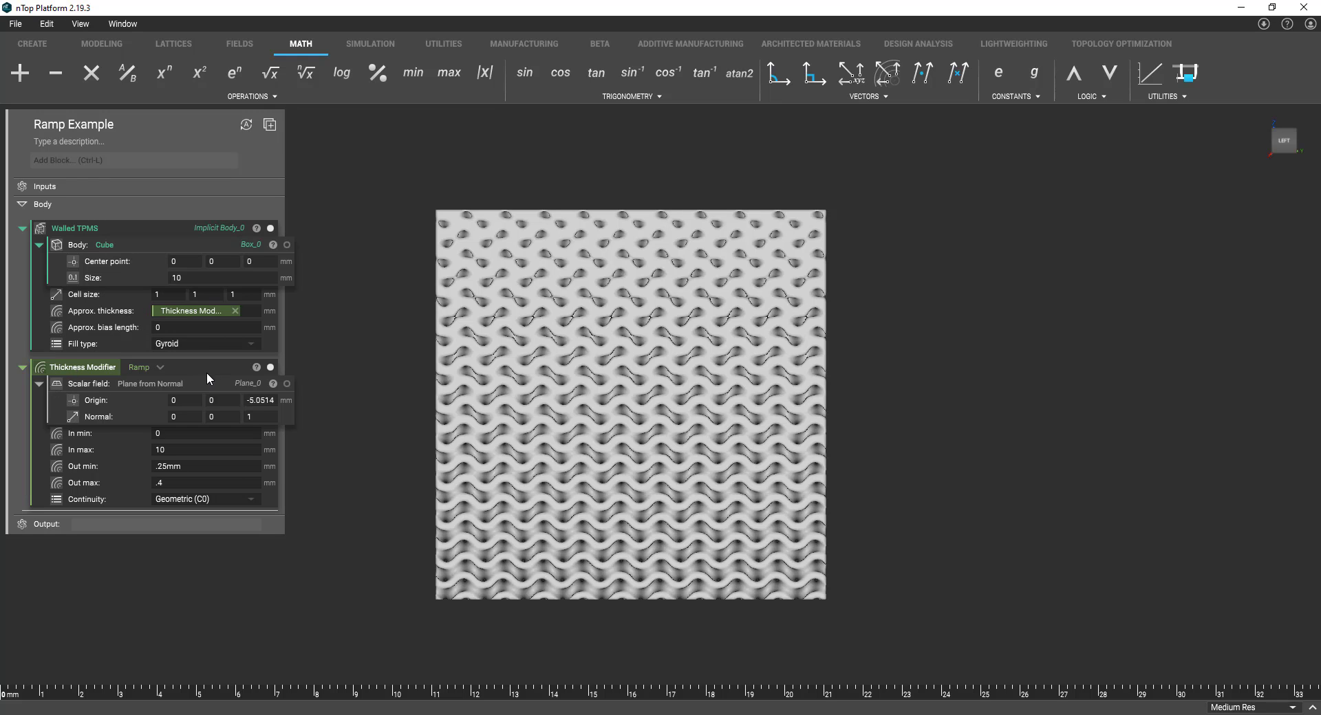
mouse_move(211, 373)
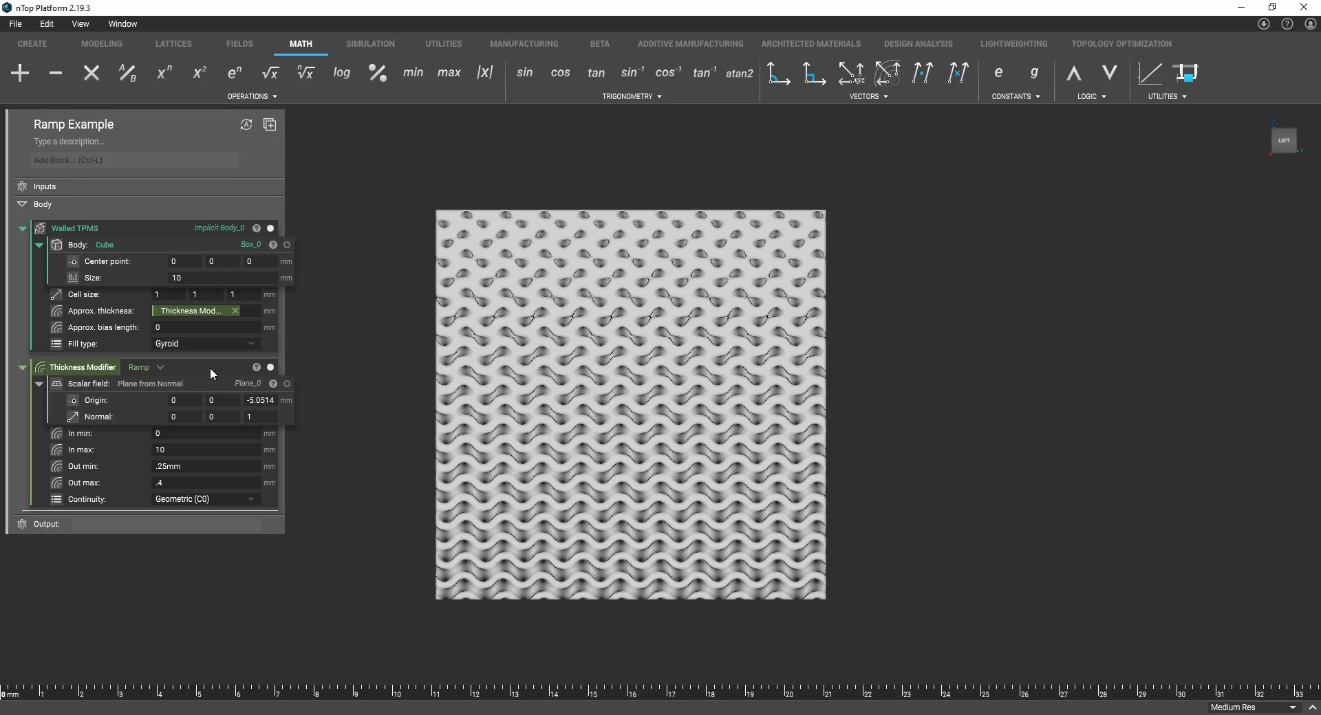
mouse_move(230, 401)
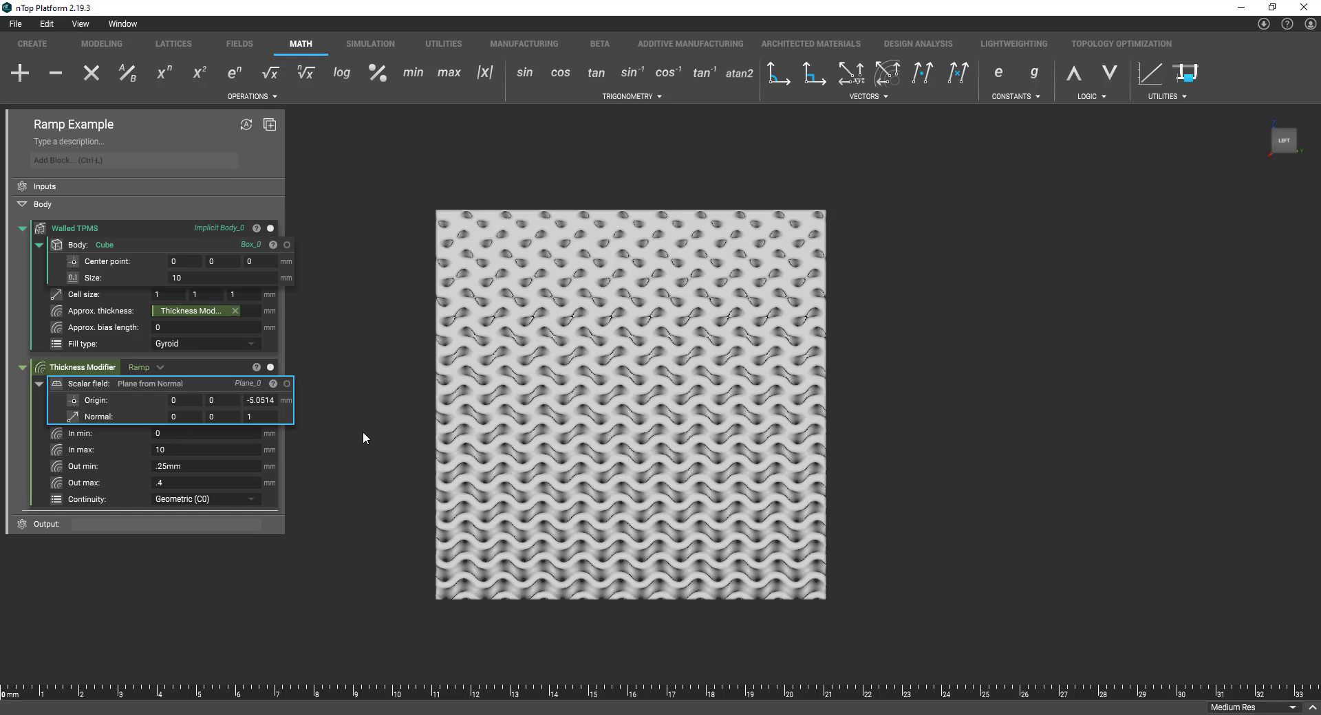
mouse_move(344, 455)
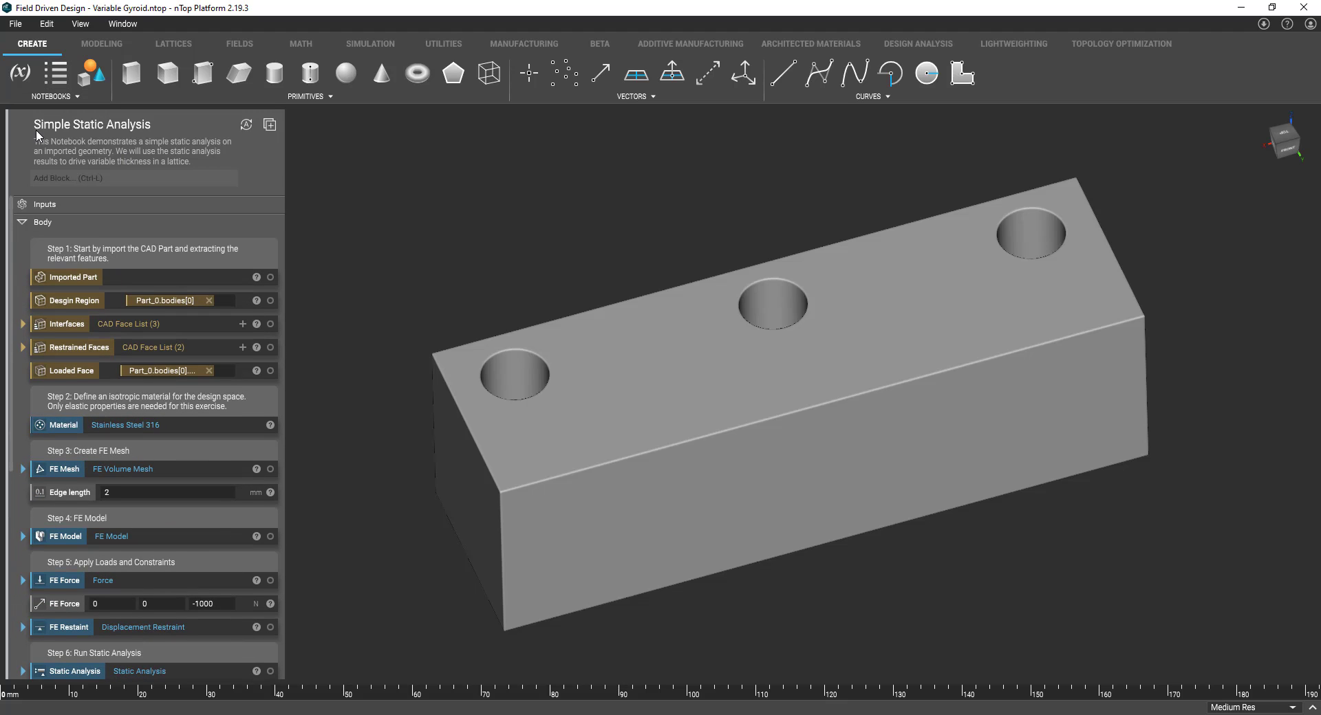
mouse_move(75, 151)
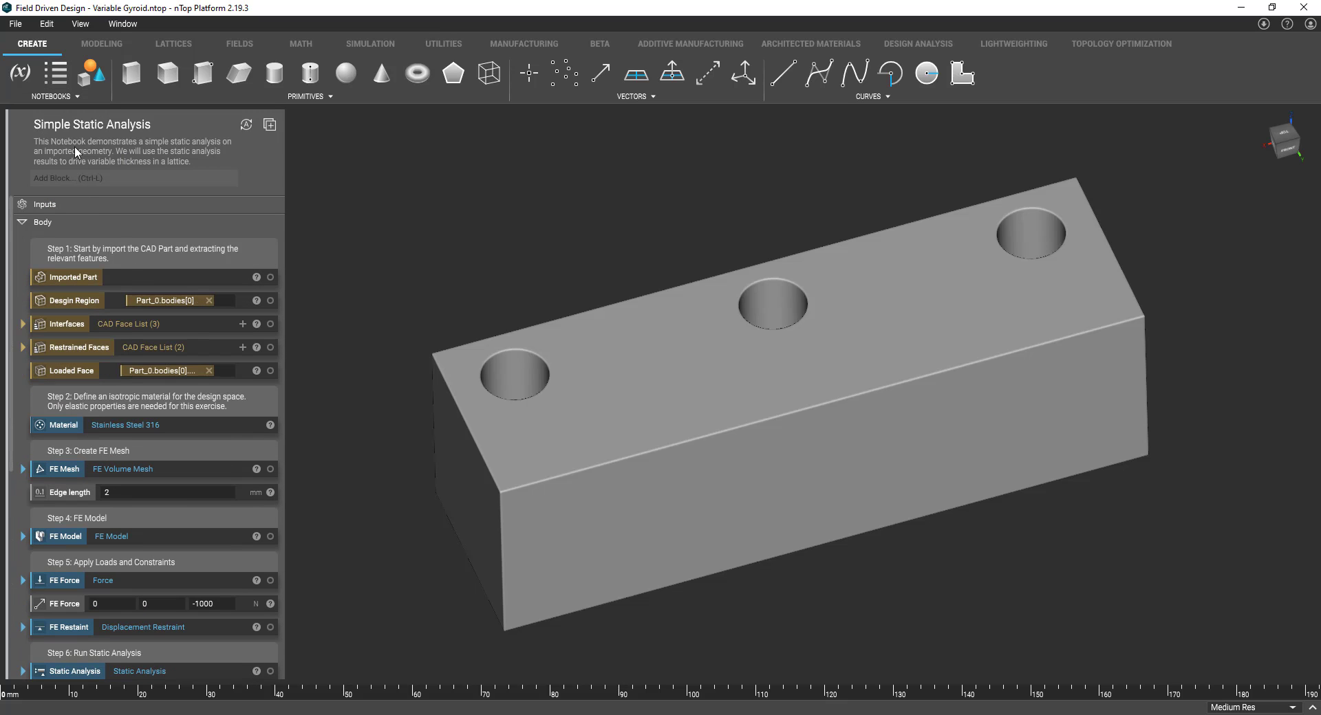
Scroll the notebook down to the Static Analysis block and its von Mises stress results.
scroll(down, 3)
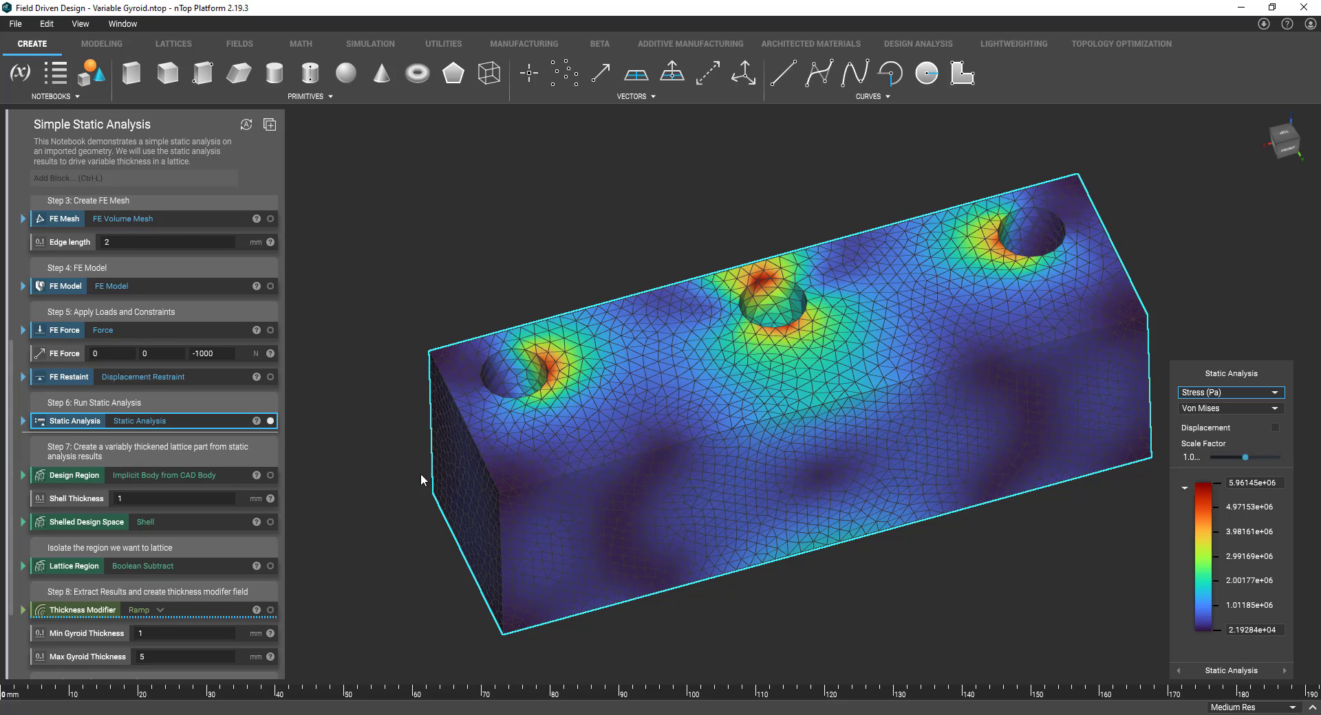
scroll(down, 3)
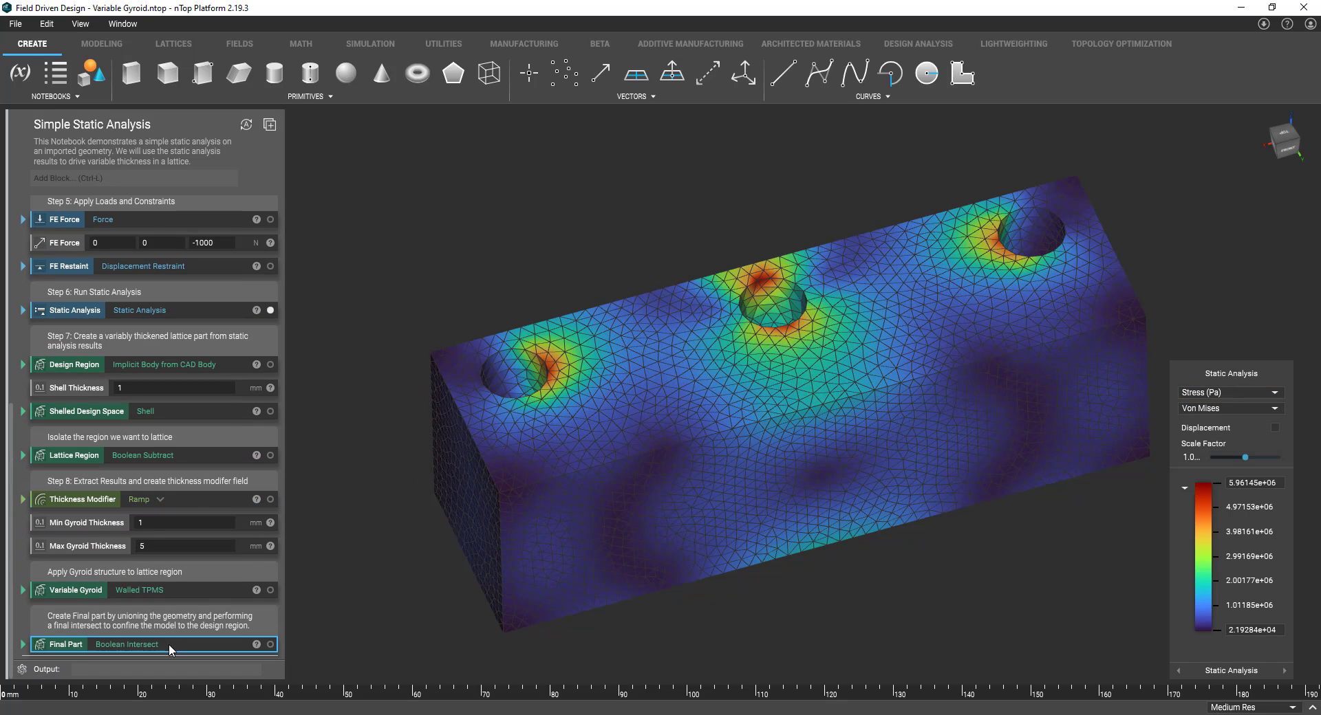
Display the Final Part Boolean Intersect with the section cut revealing the interior lattice.
click(64, 646)
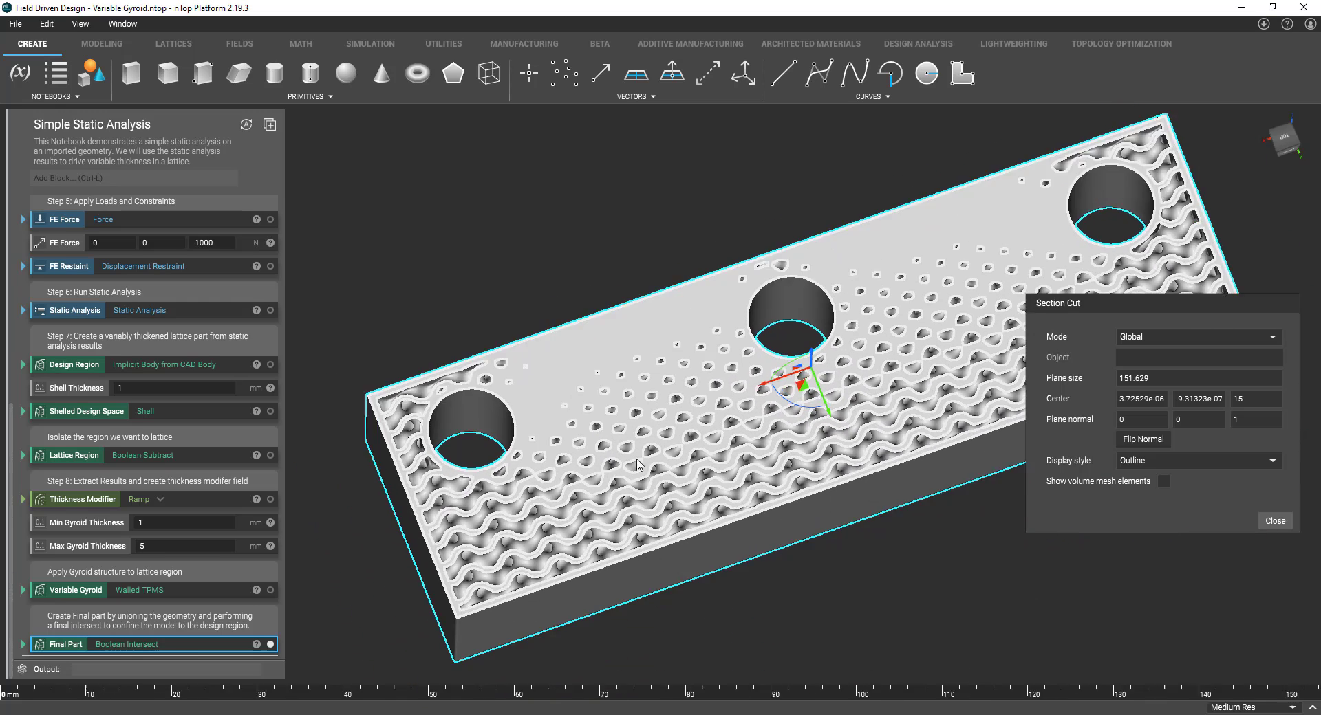
mouse_move(643, 469)
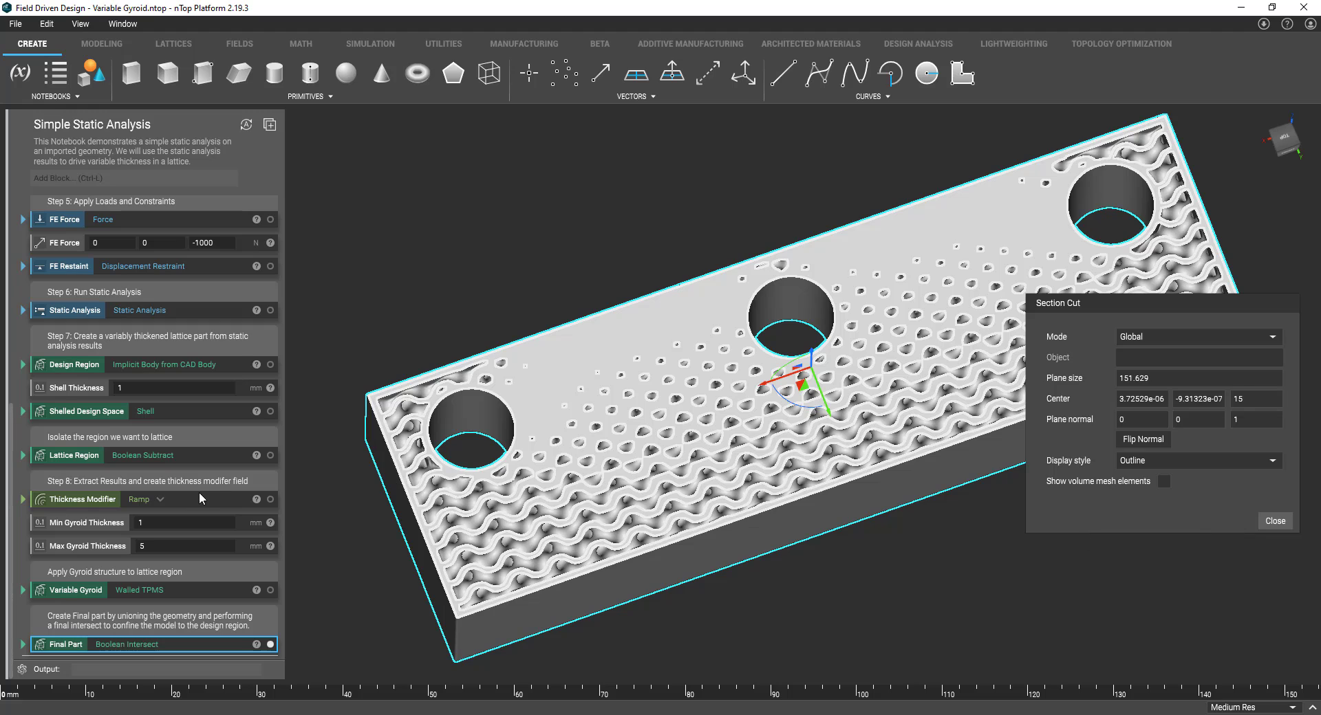
mouse_move(227, 499)
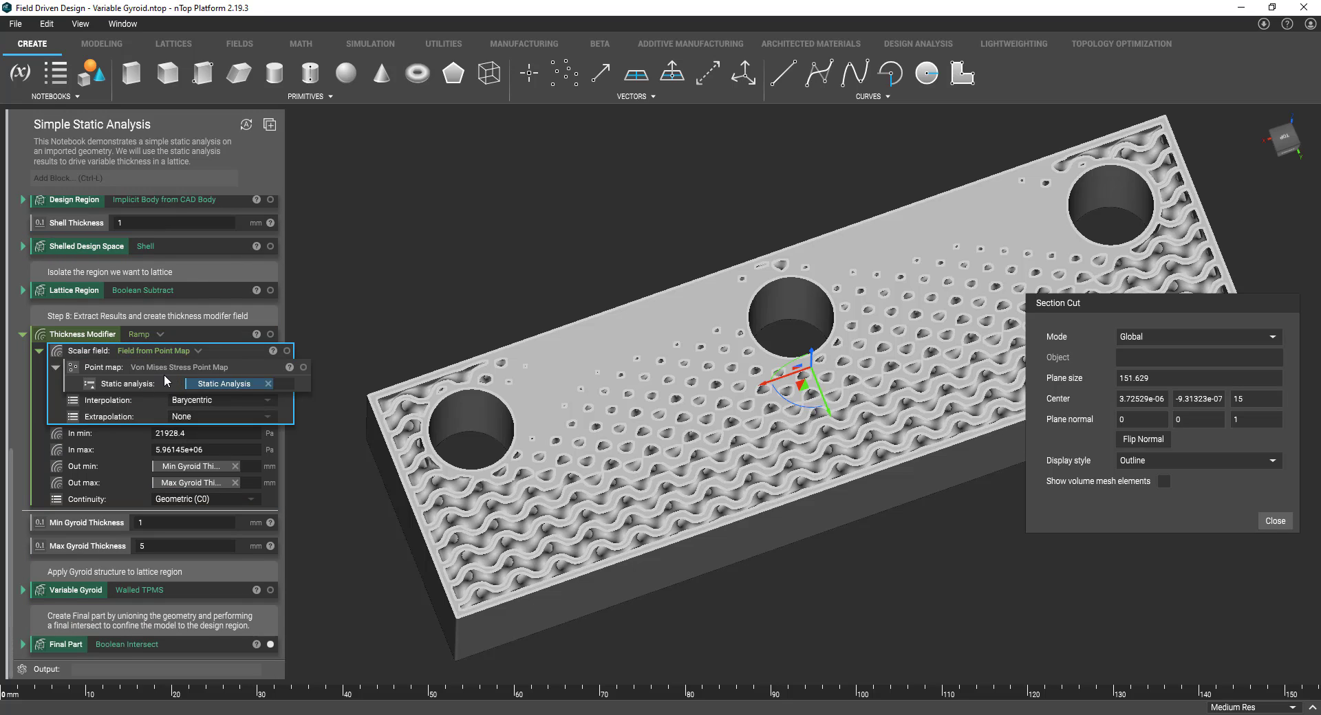
mouse_move(235, 359)
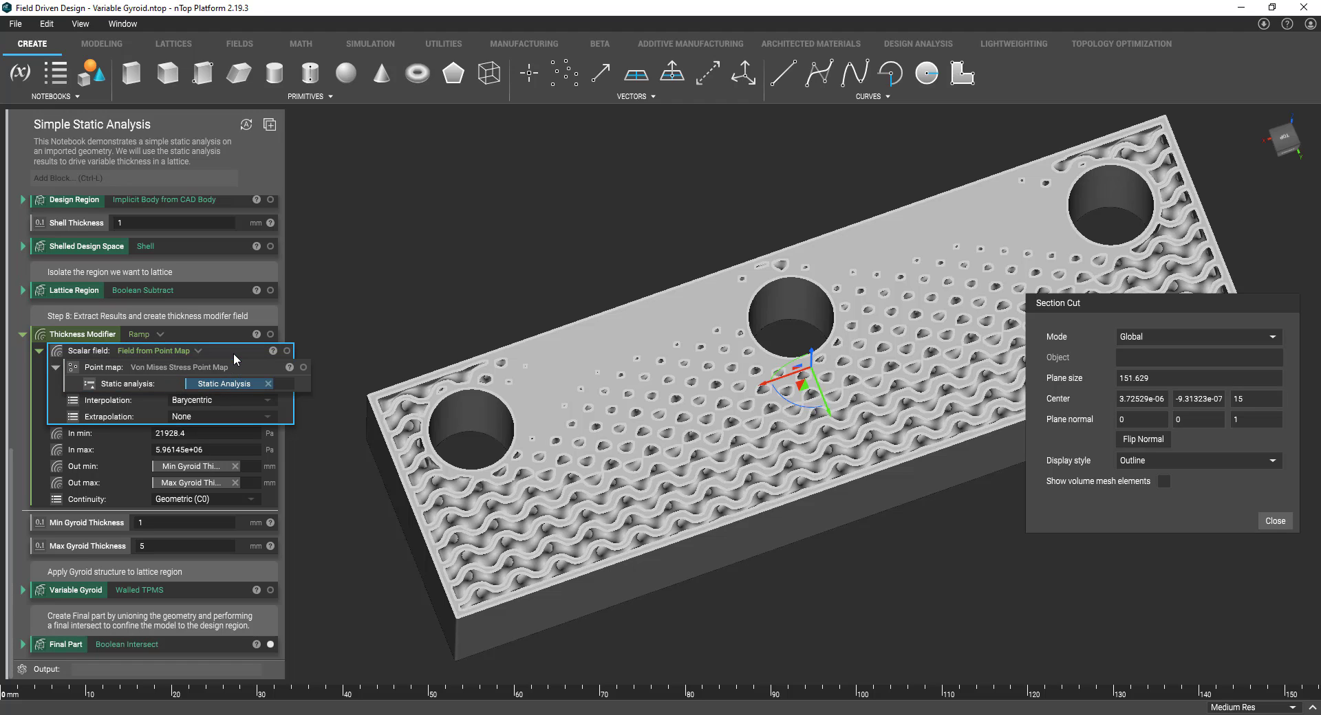
mouse_move(246, 362)
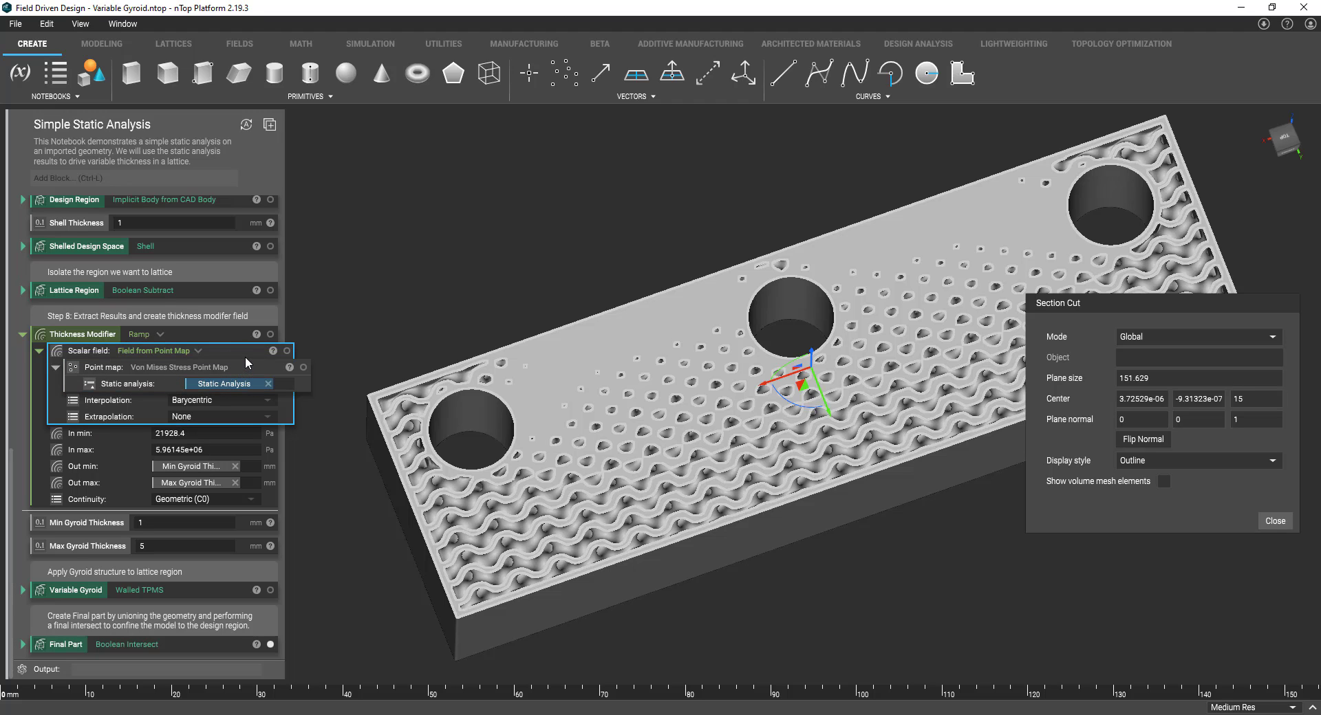
mouse_move(118, 380)
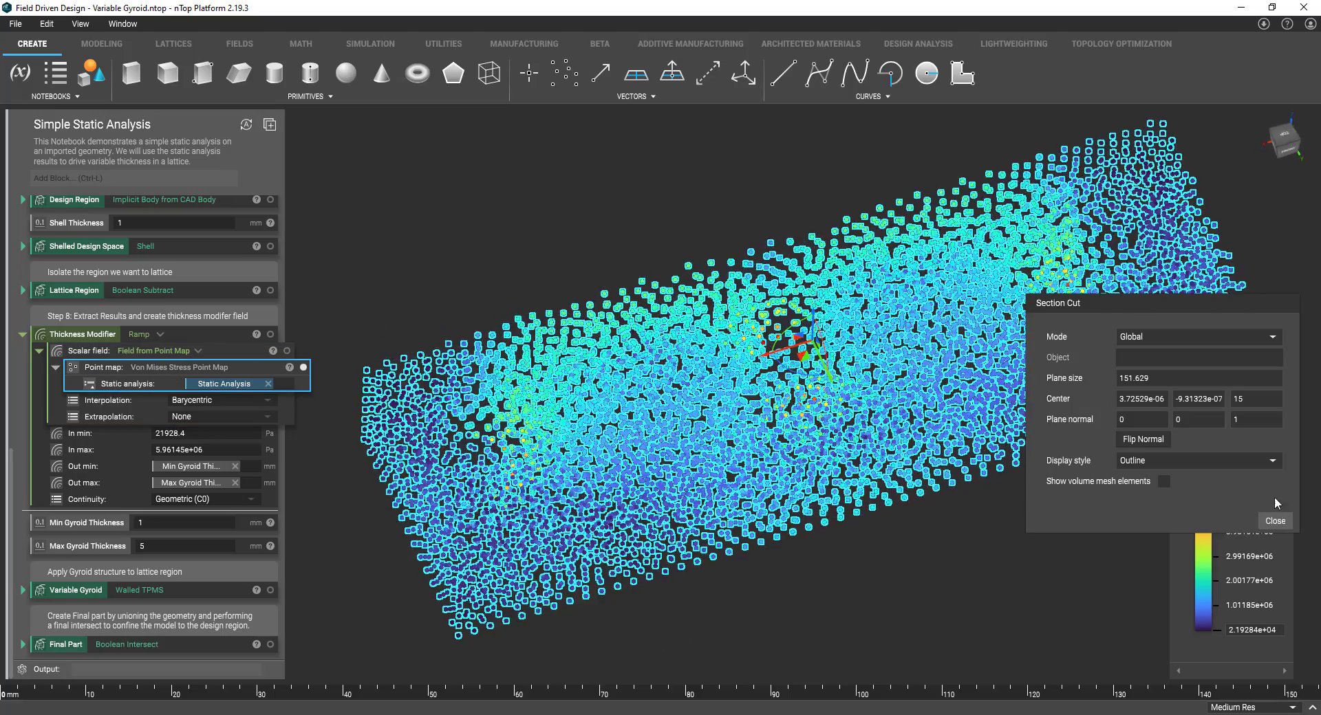
Dismiss the section cut, review the Ramp inputs and display the stress-graded Variable Gyroid bracket.
click(1274, 522)
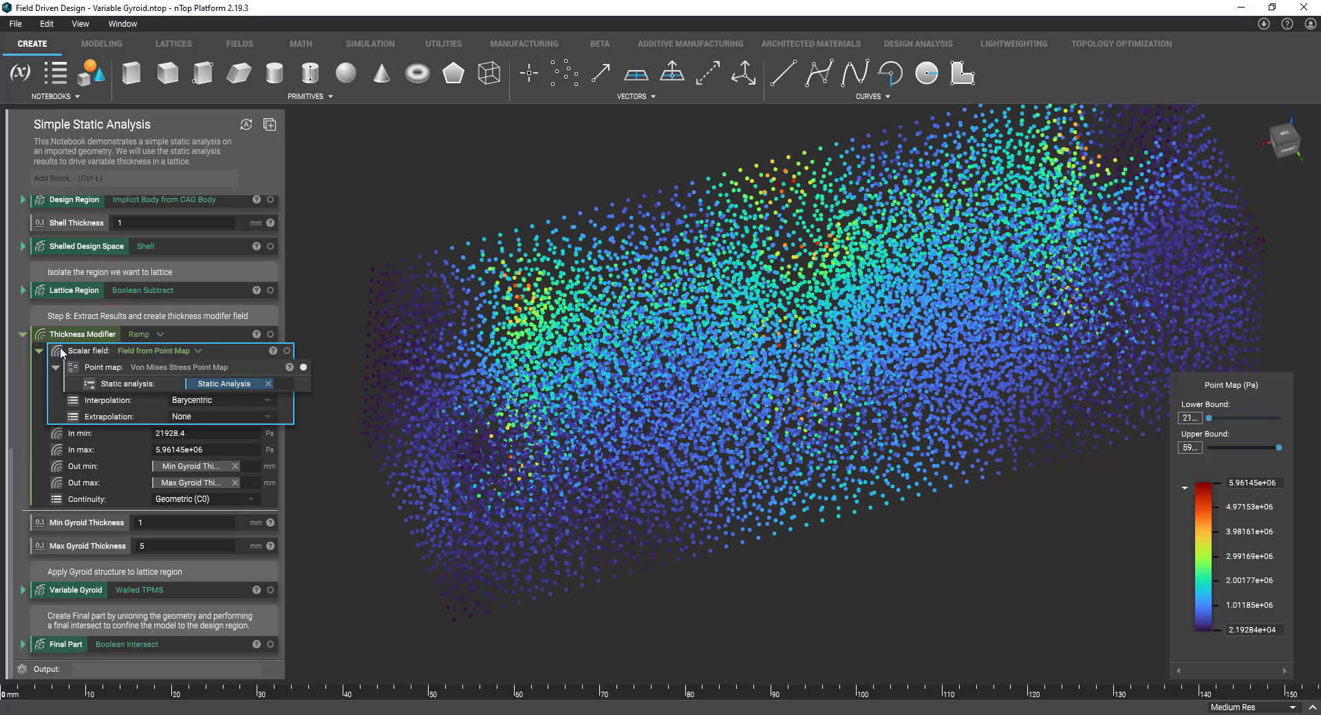
mouse_move(227, 352)
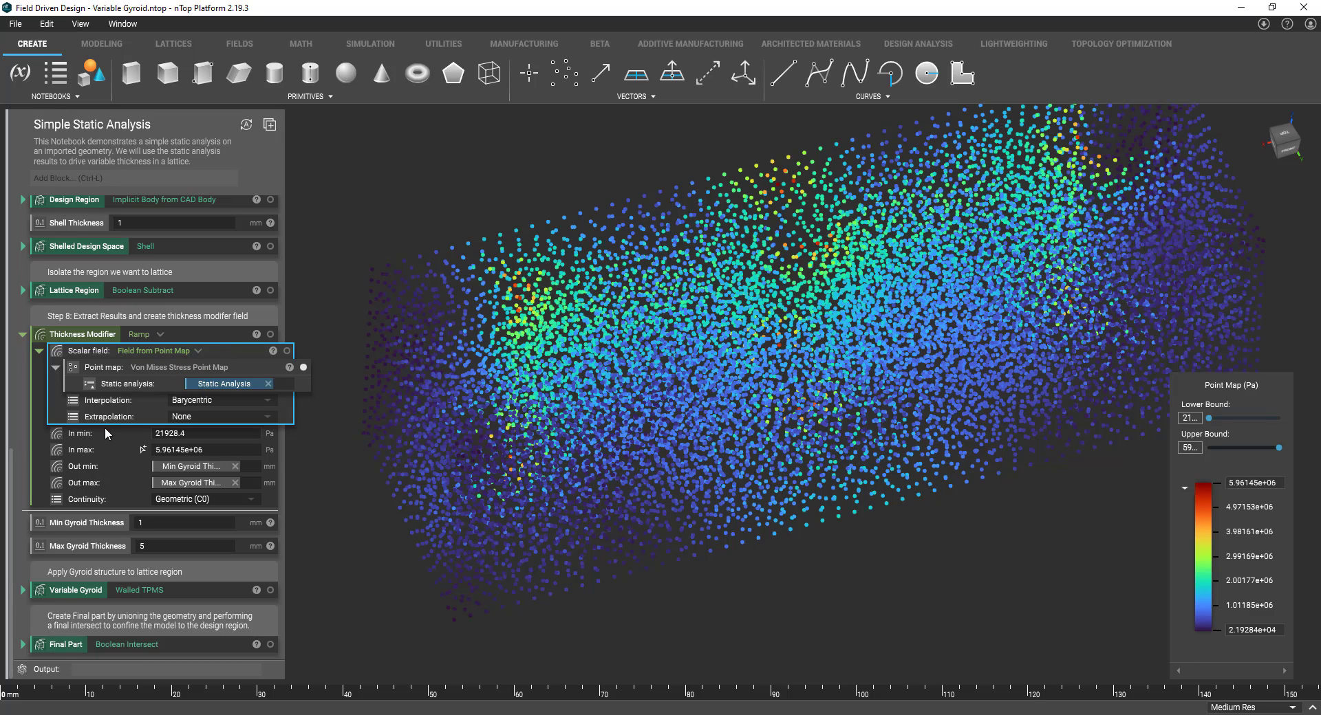
mouse_move(91, 461)
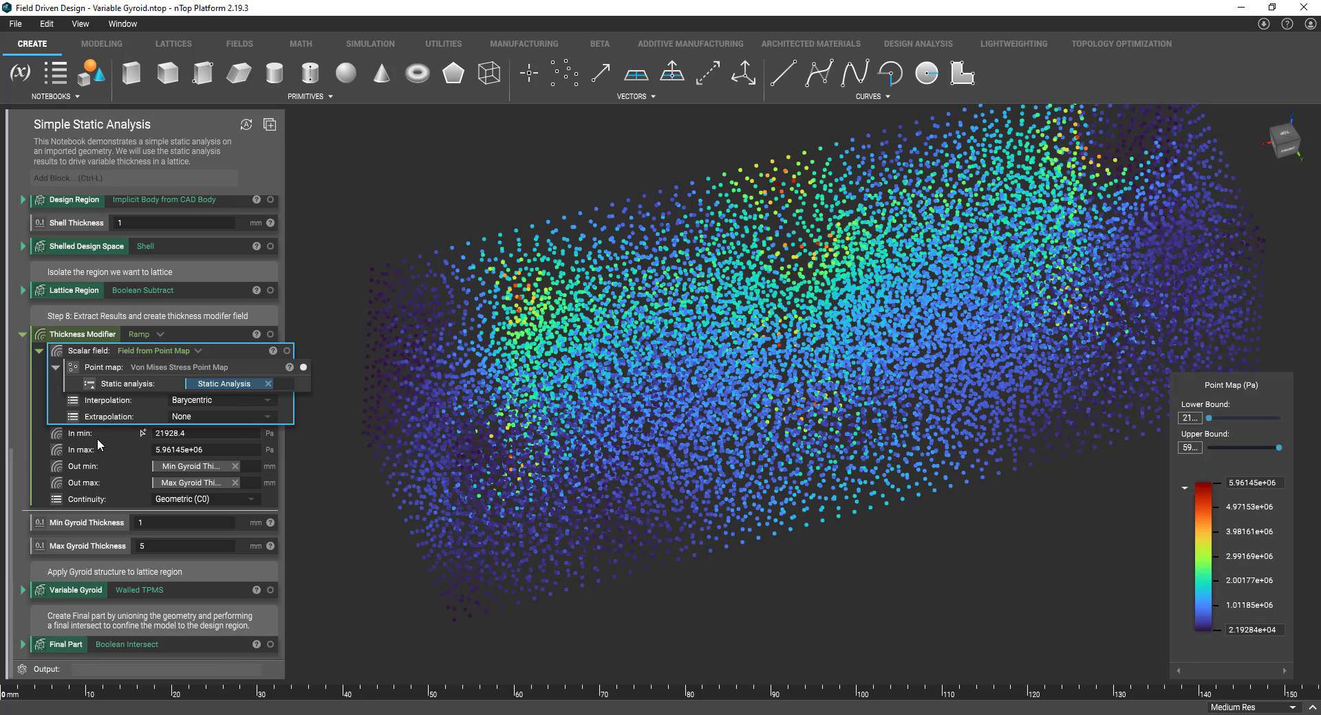
mouse_move(271, 444)
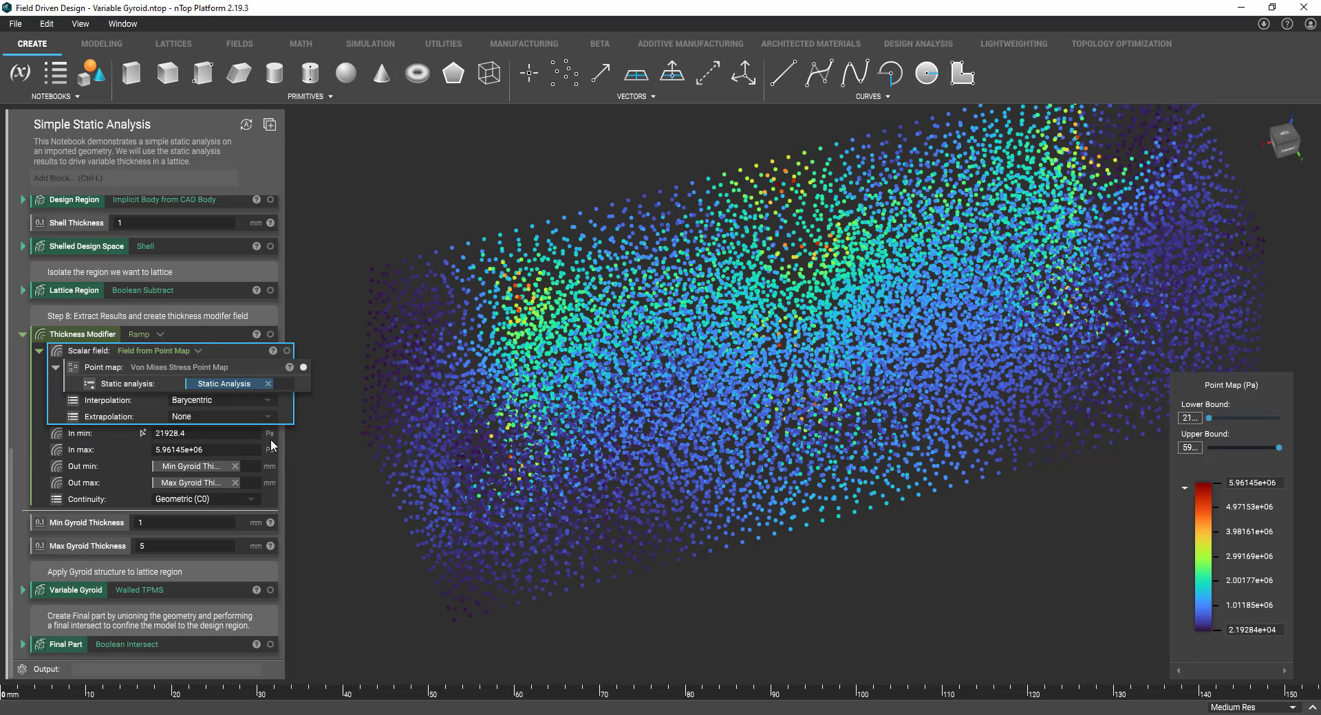
mouse_move(219, 352)
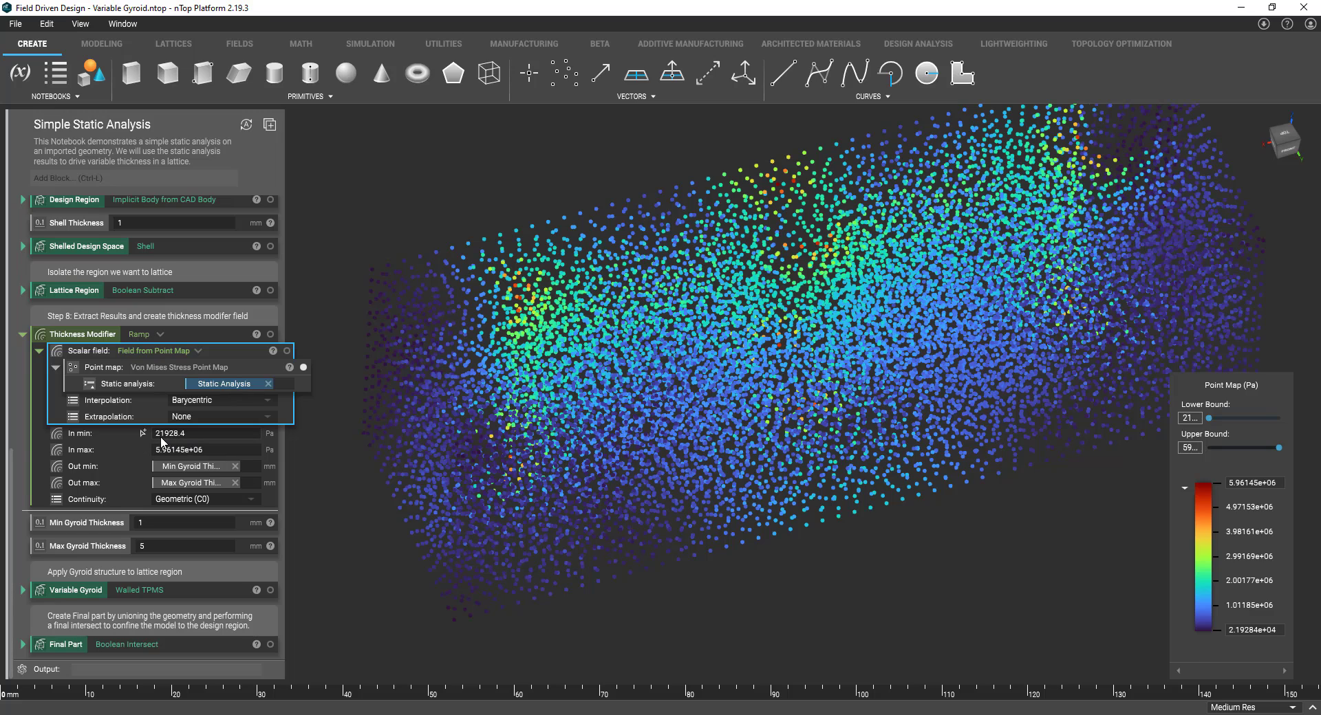
mouse_move(224, 438)
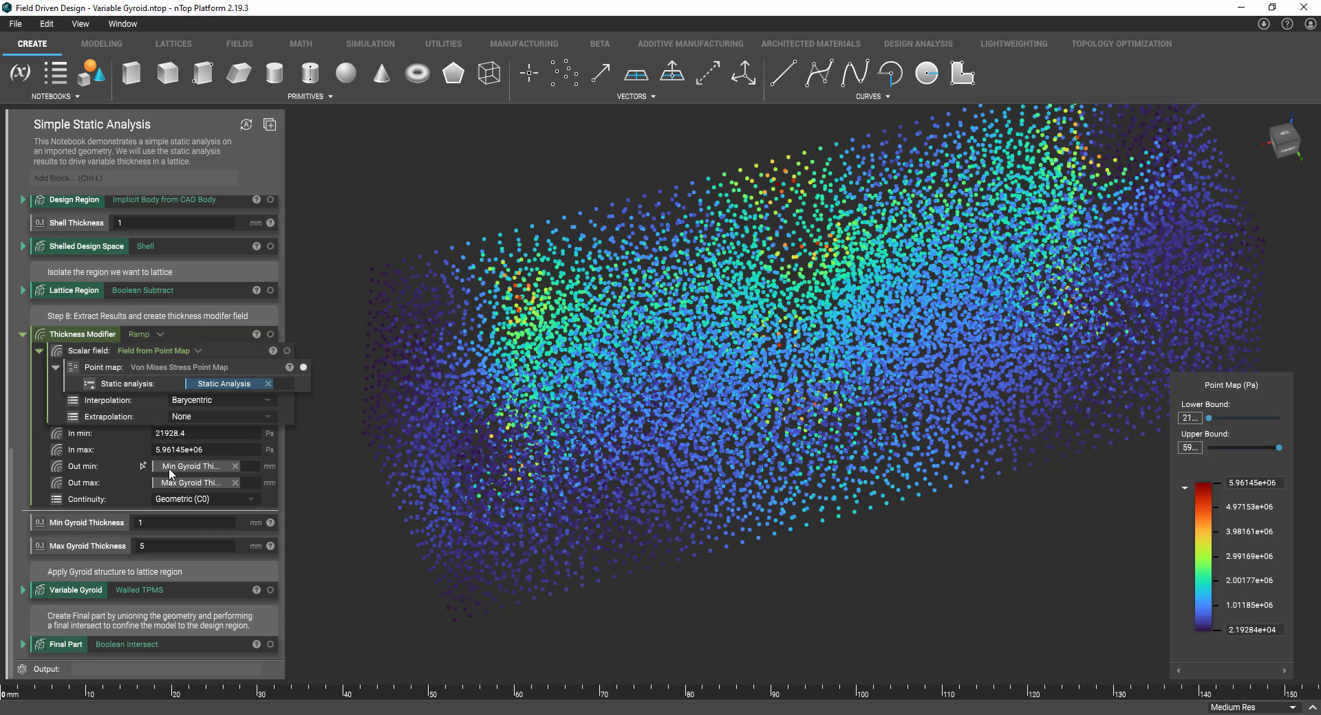
mouse_move(147, 512)
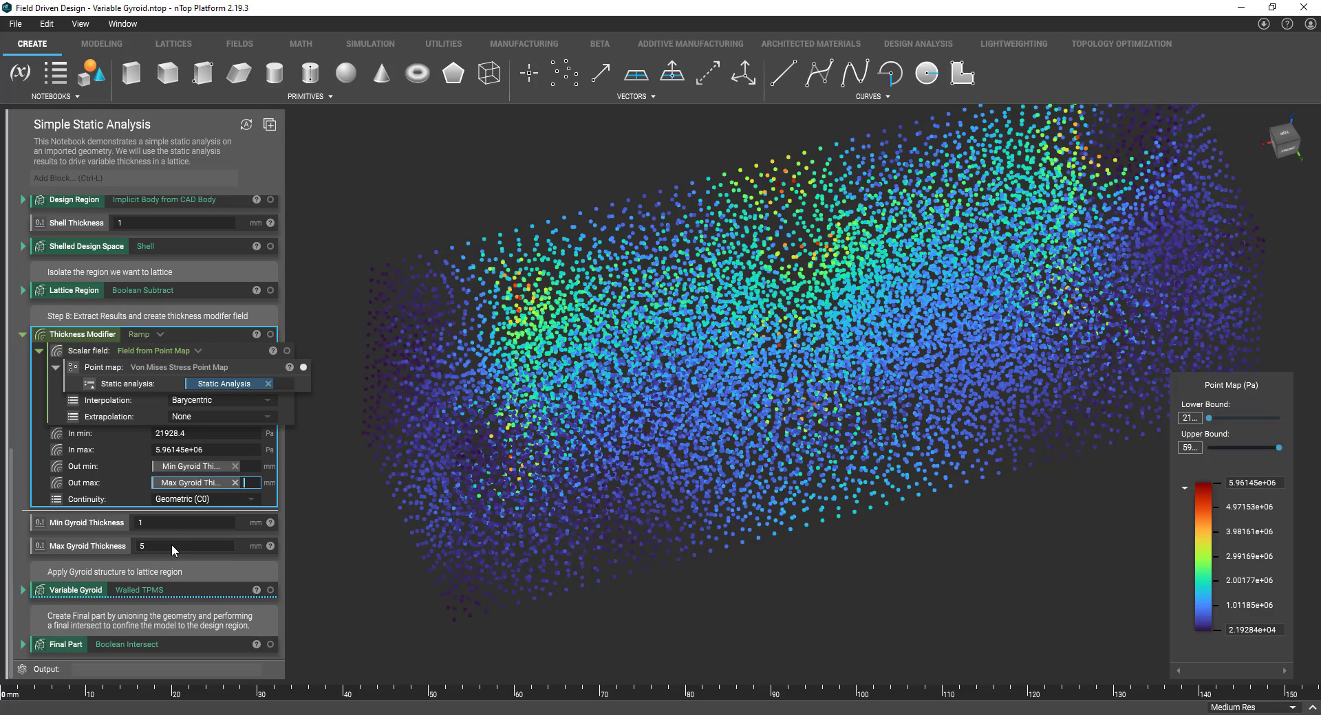
click(185, 546)
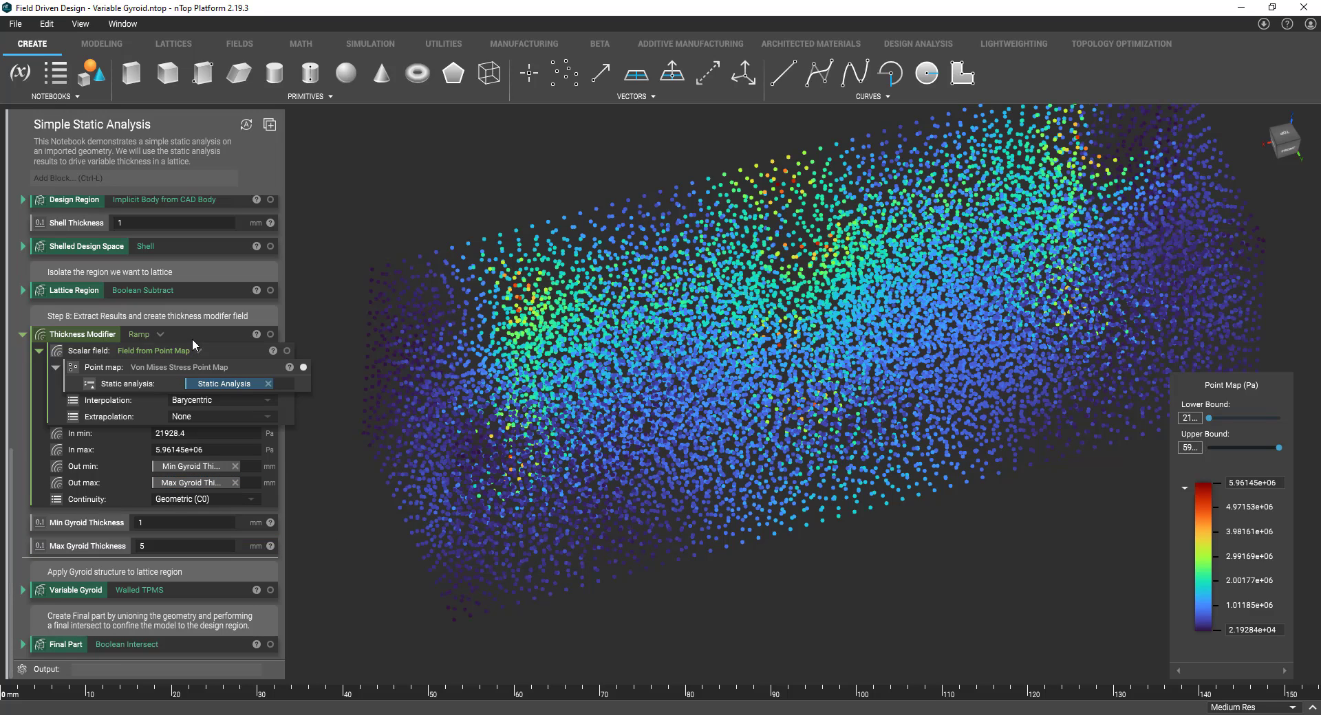
mouse_move(210, 600)
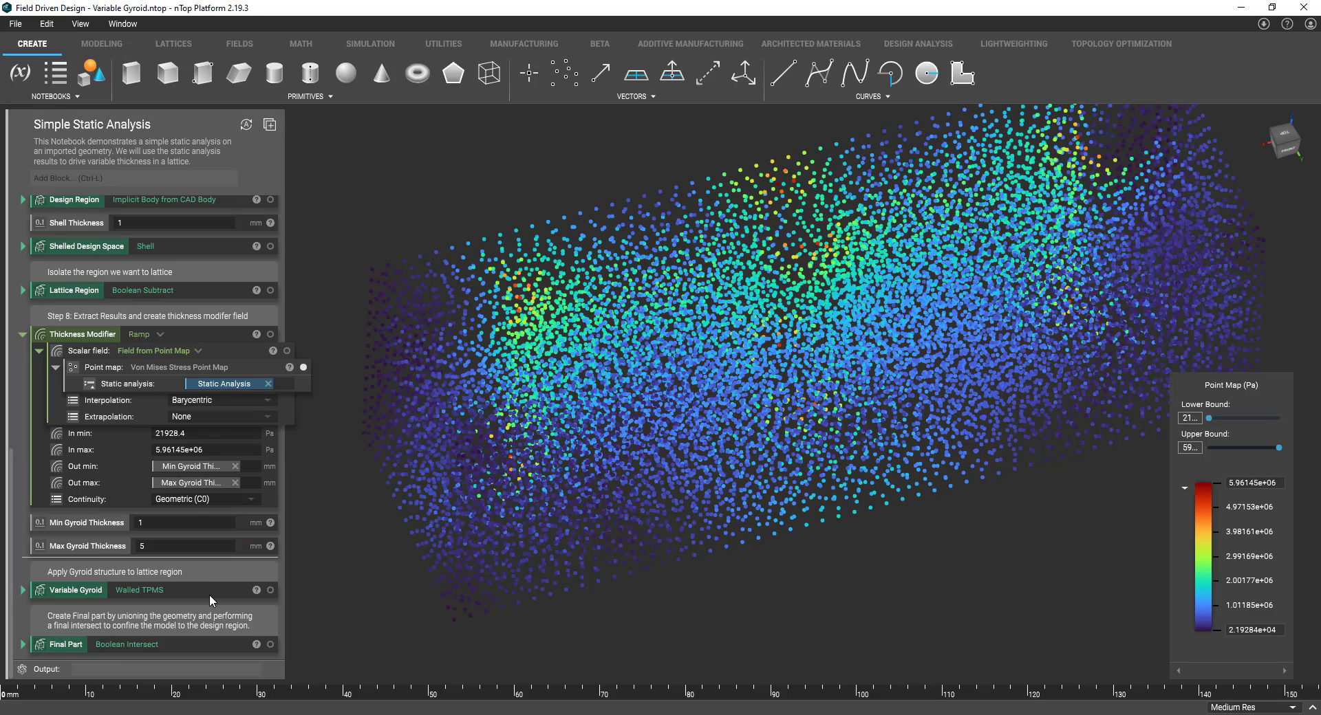
click(72, 590)
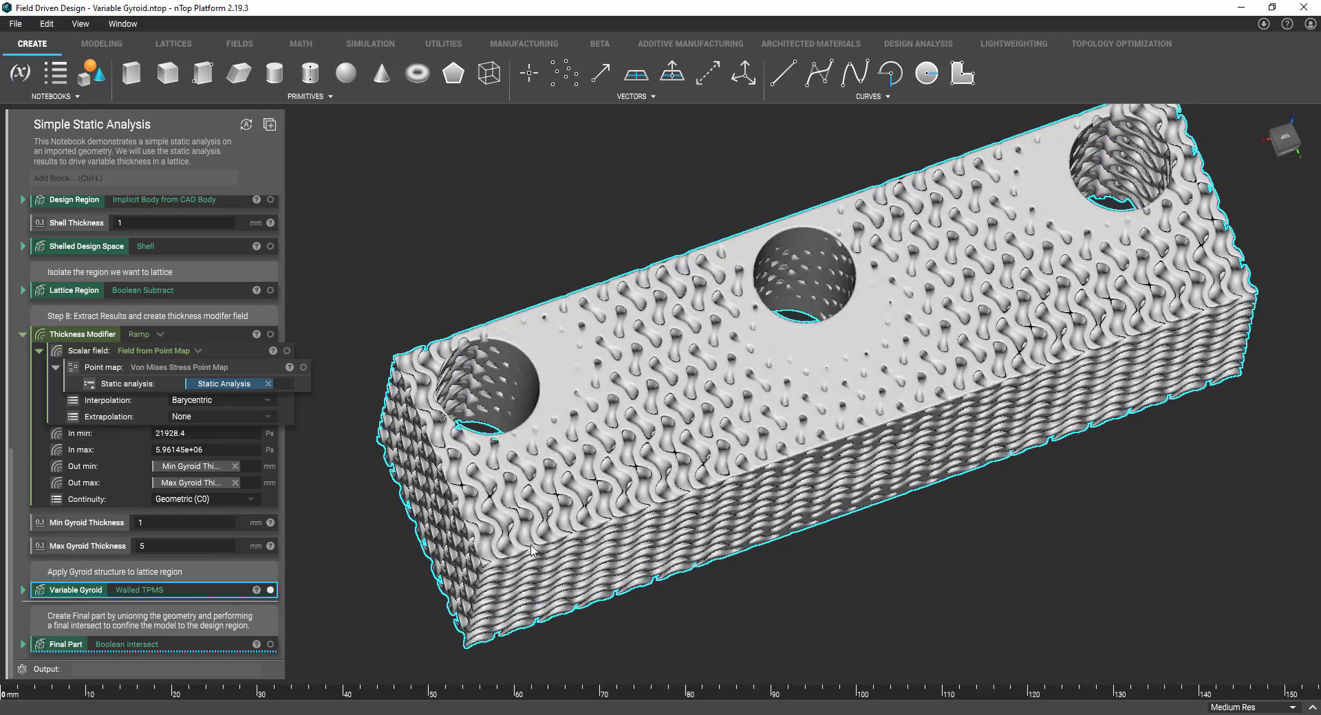